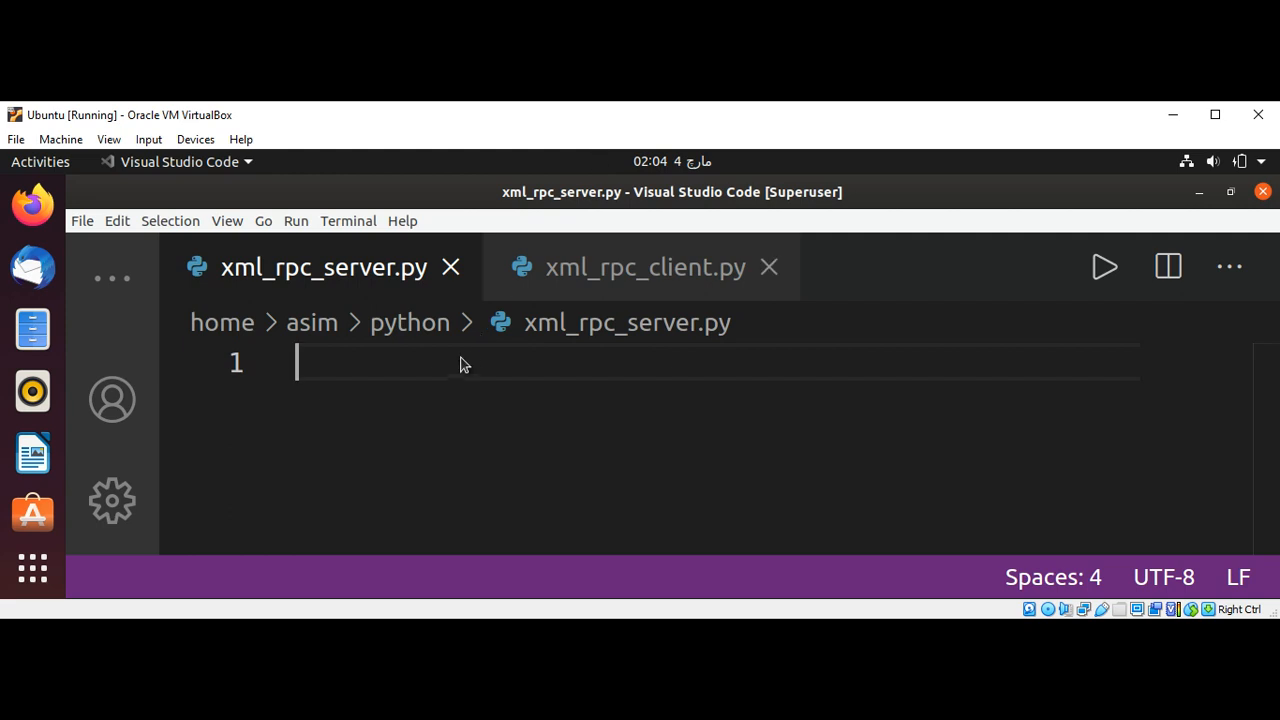
Step: Enter 'from xmlrpc.server import SimpleXMLRPCServer' at the top of xml_rpc_server.py, then two new lines
type("f")
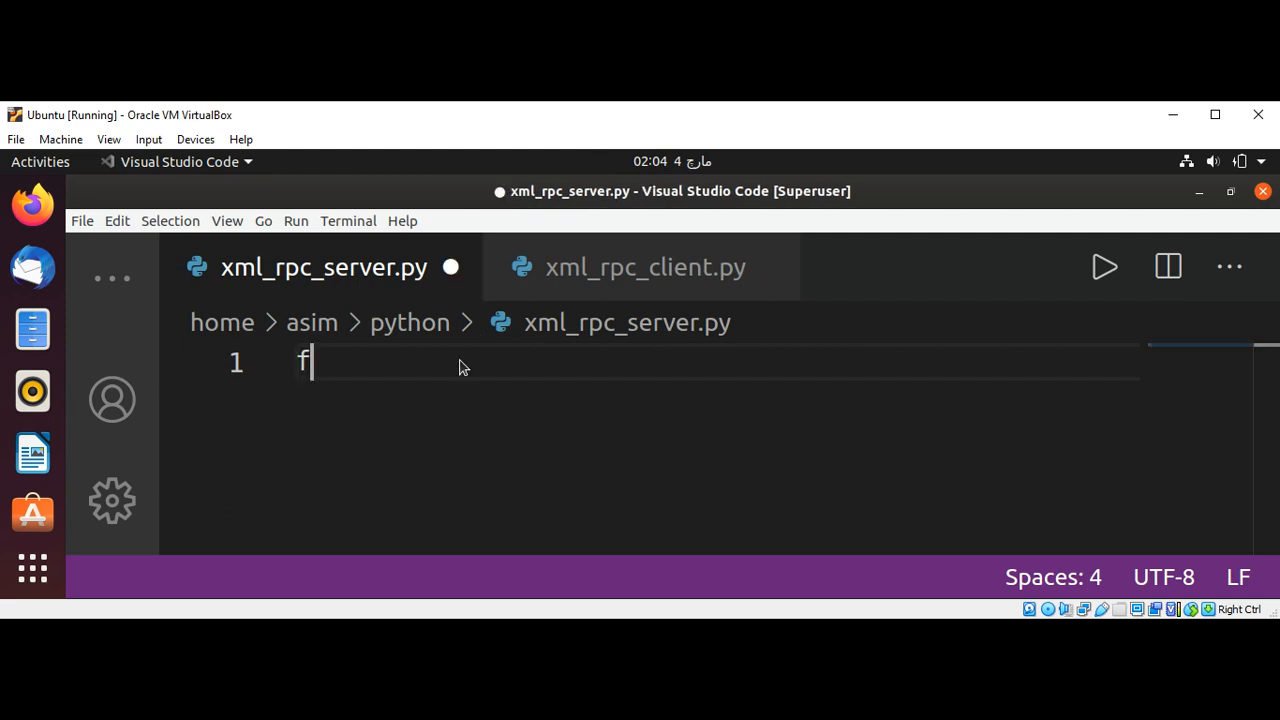
type("rom")
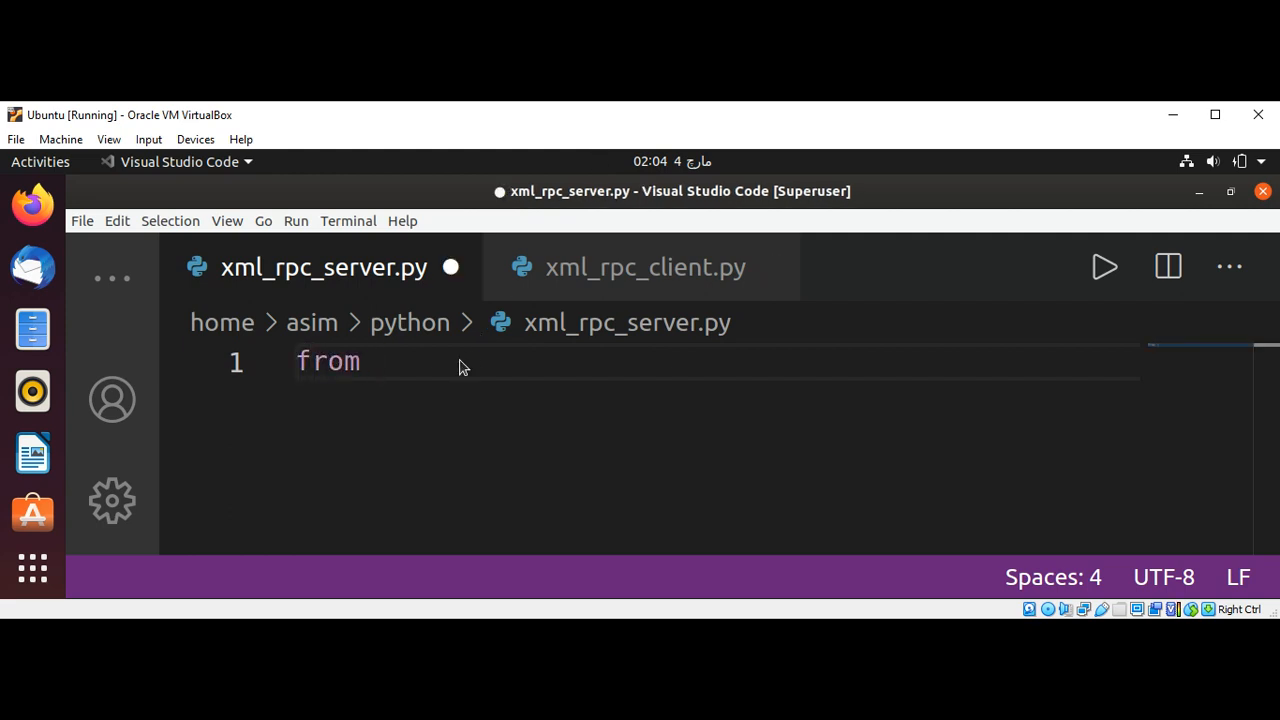
type("xml")
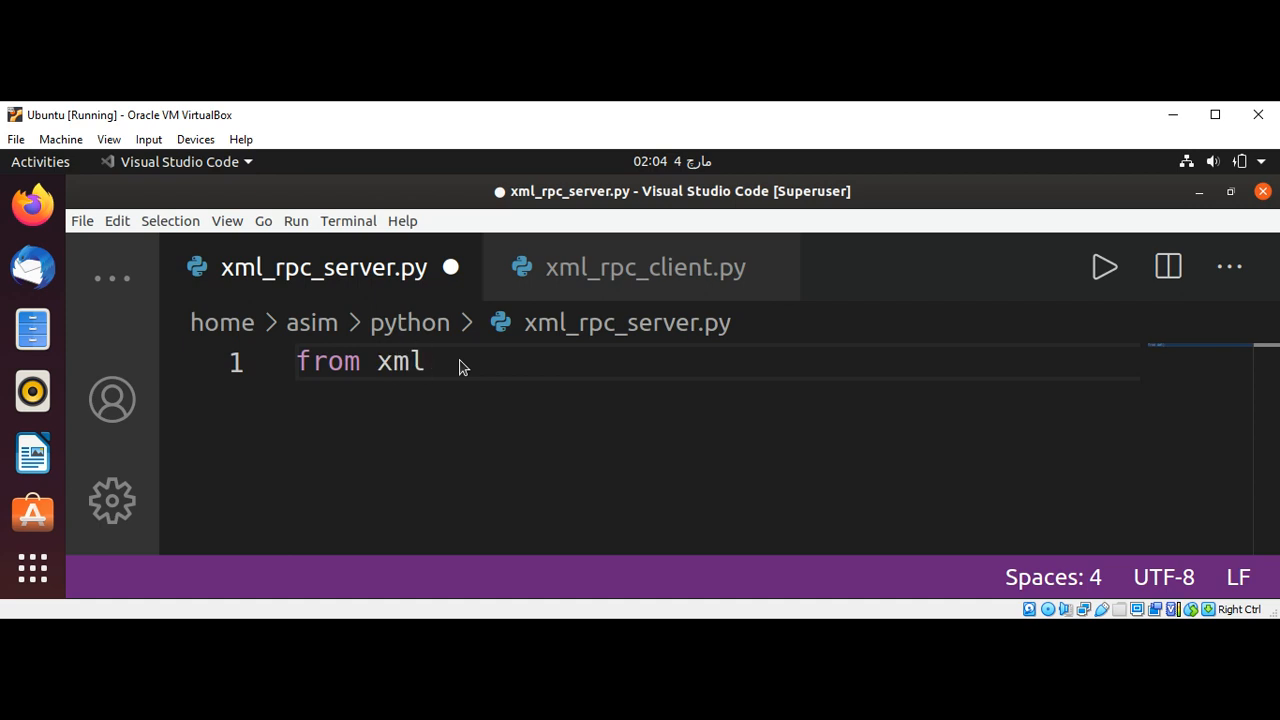
type("rpc")
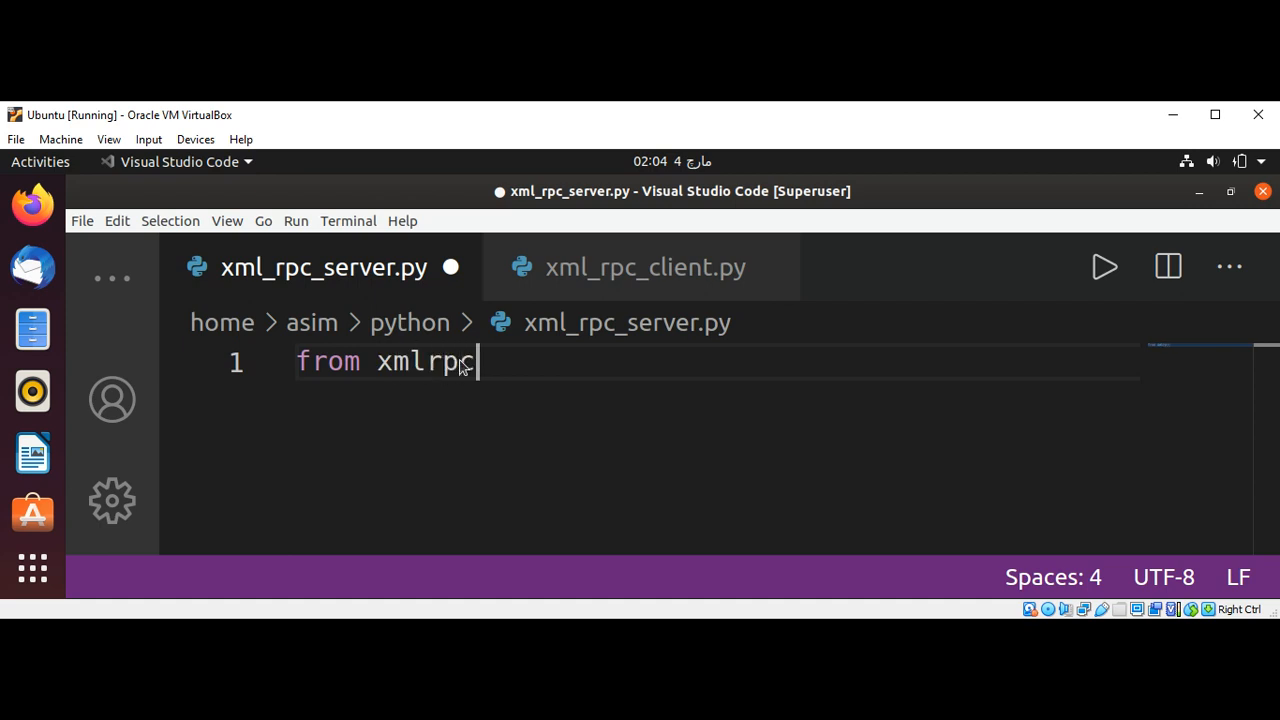
type(".serv")
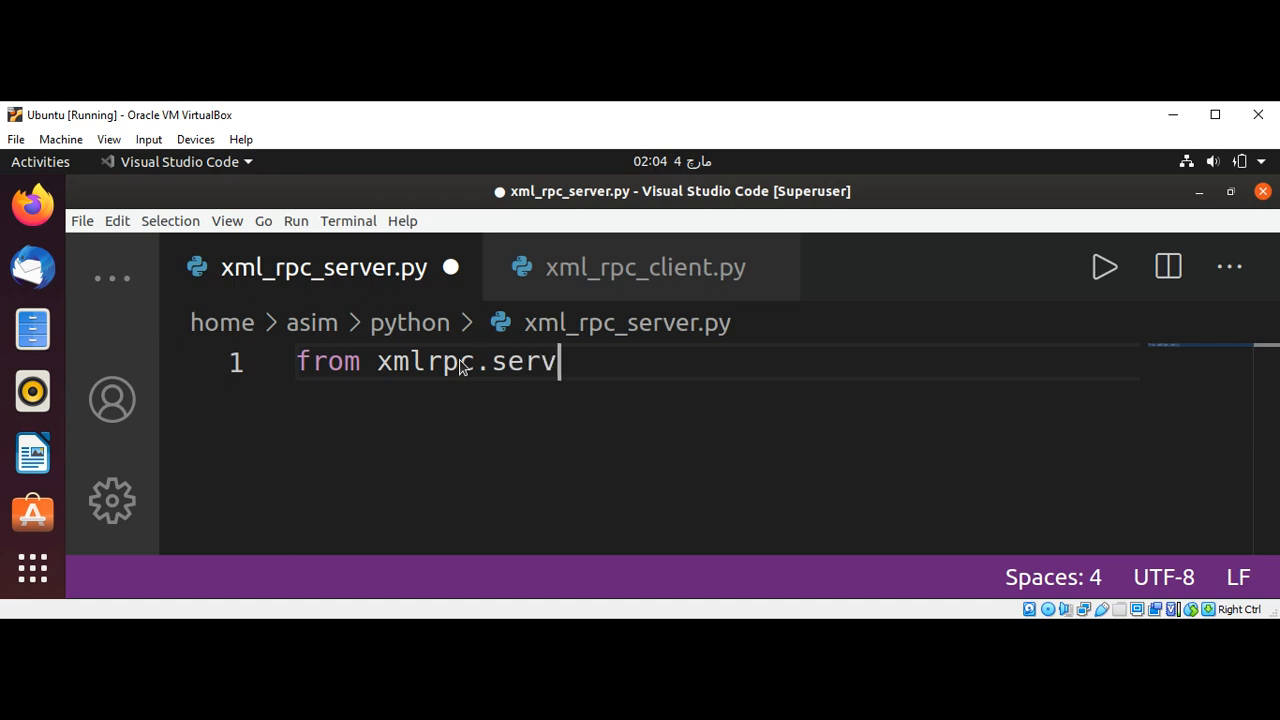
type("er i")
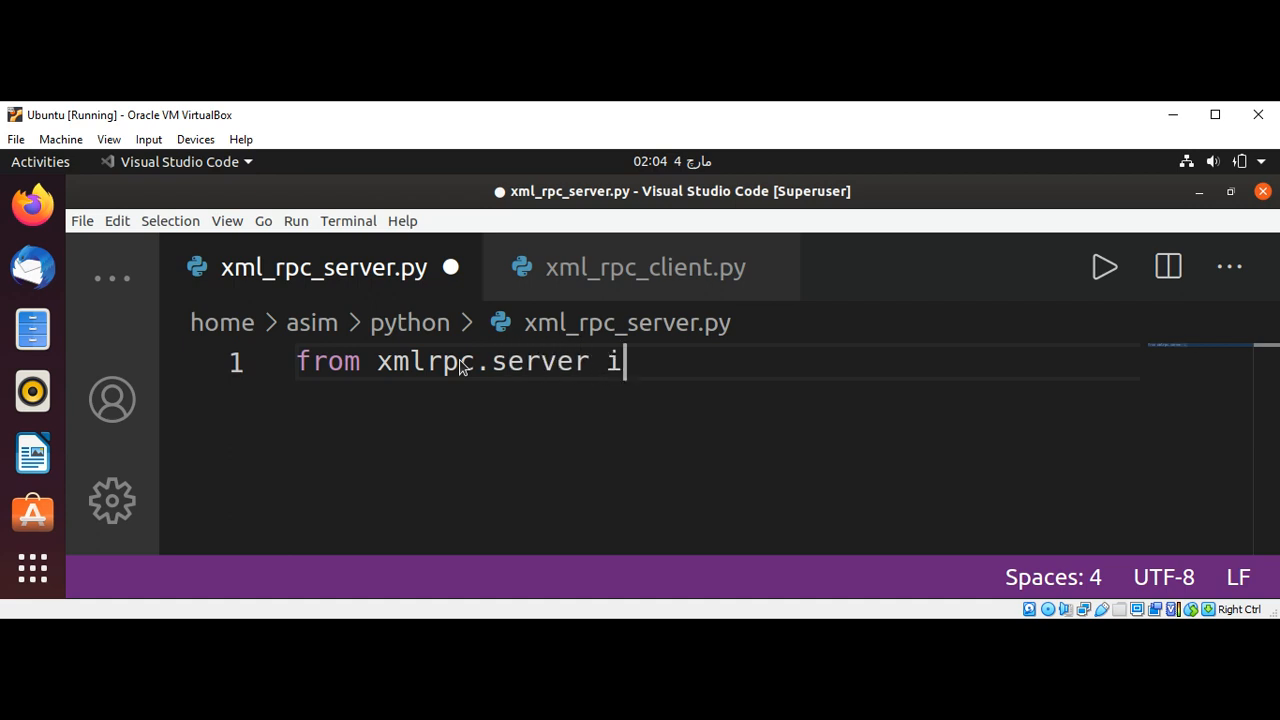
type("mport")
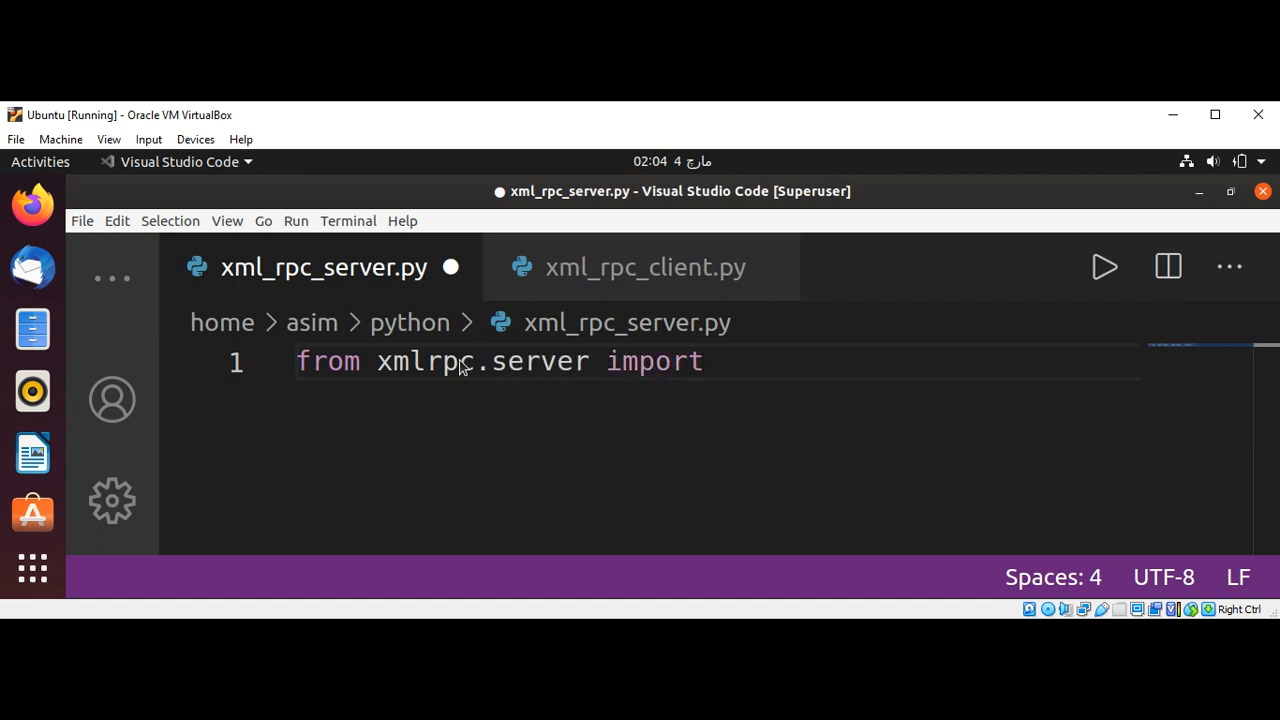
type("Simple")
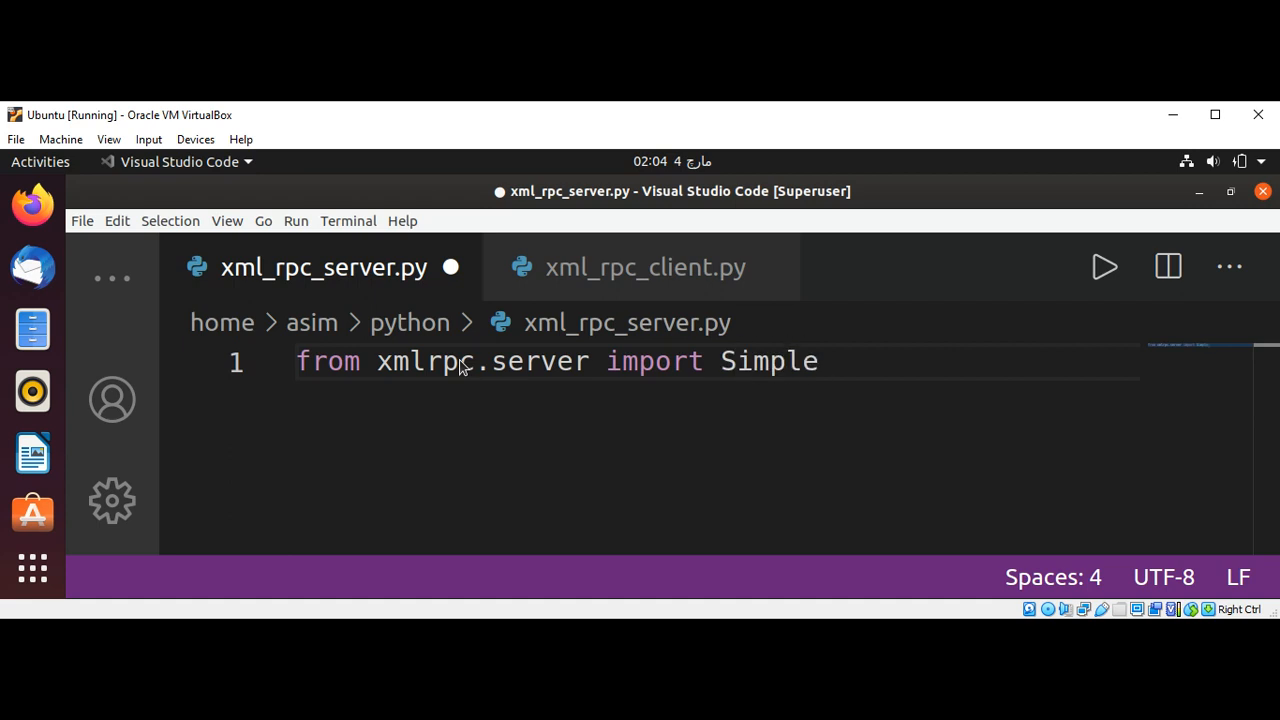
type("XML")
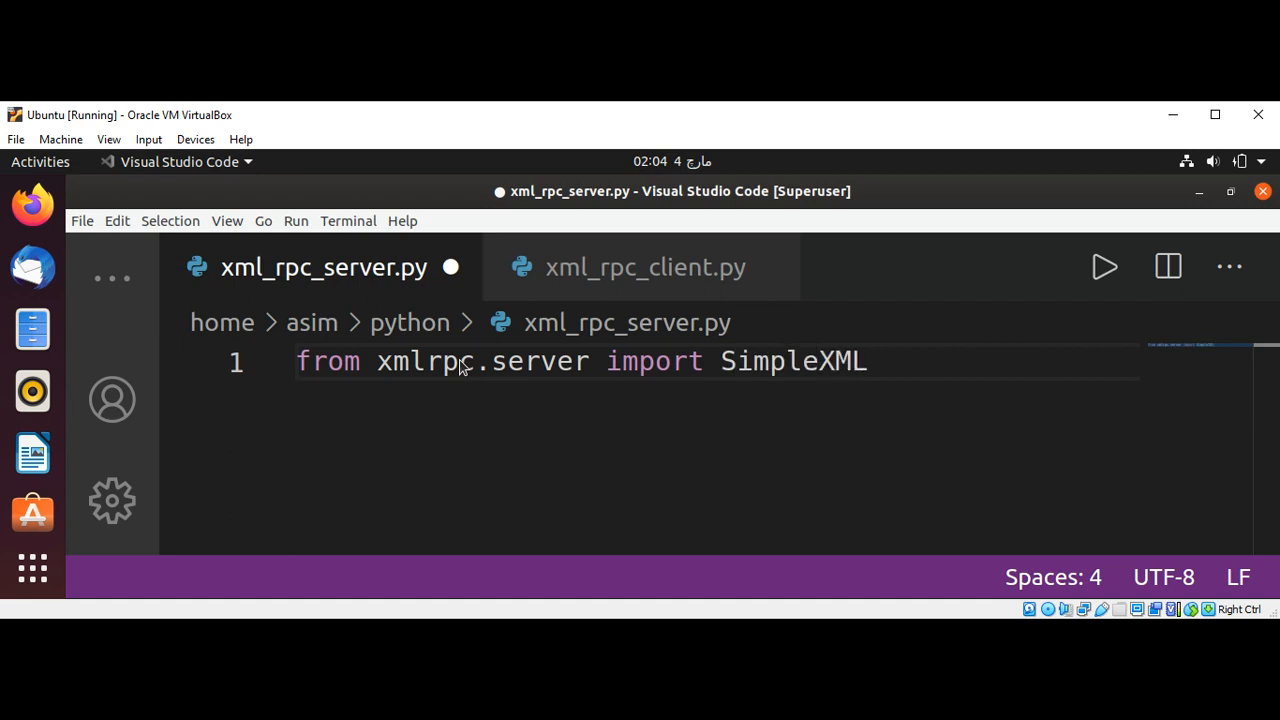
type("RPC")
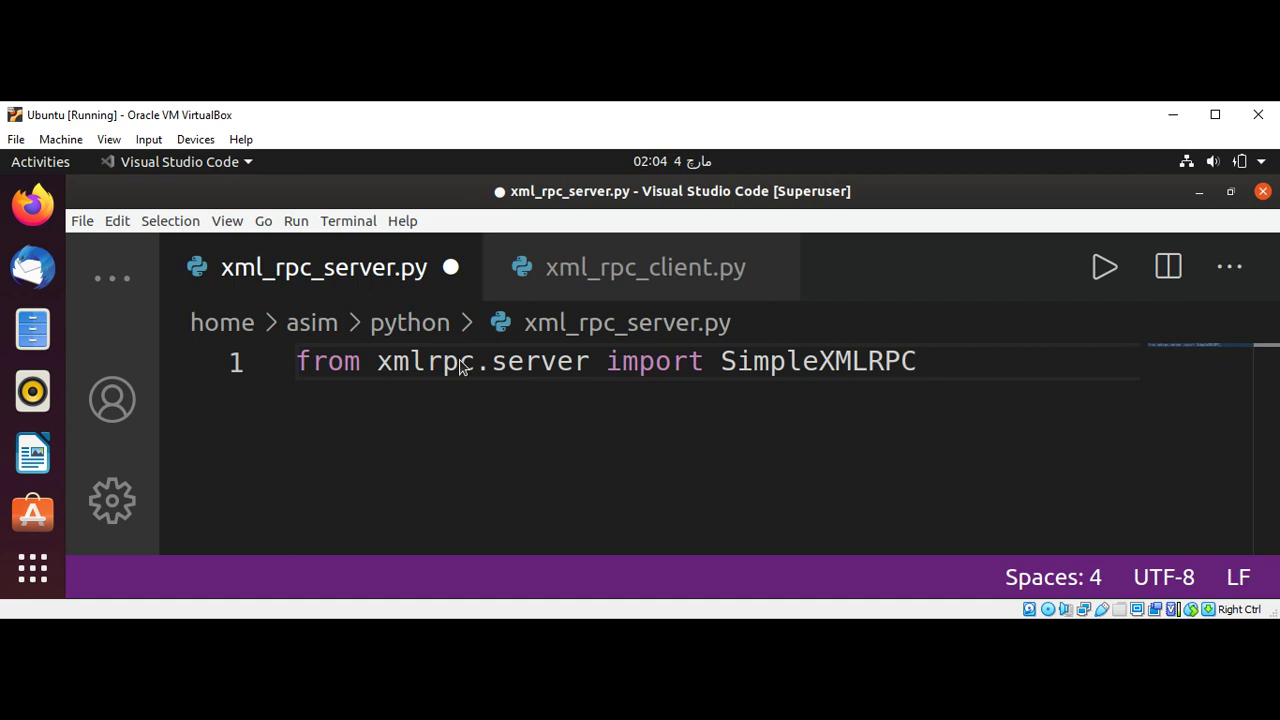
type("Server")
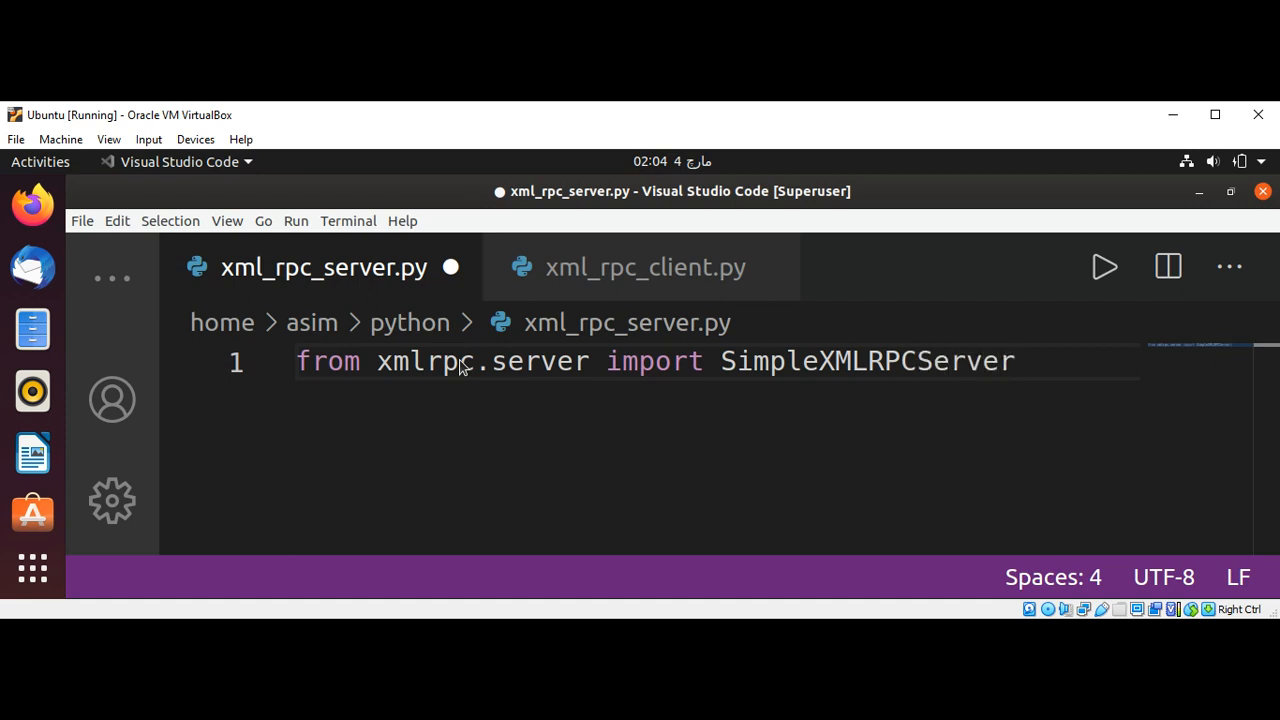
key("Return")
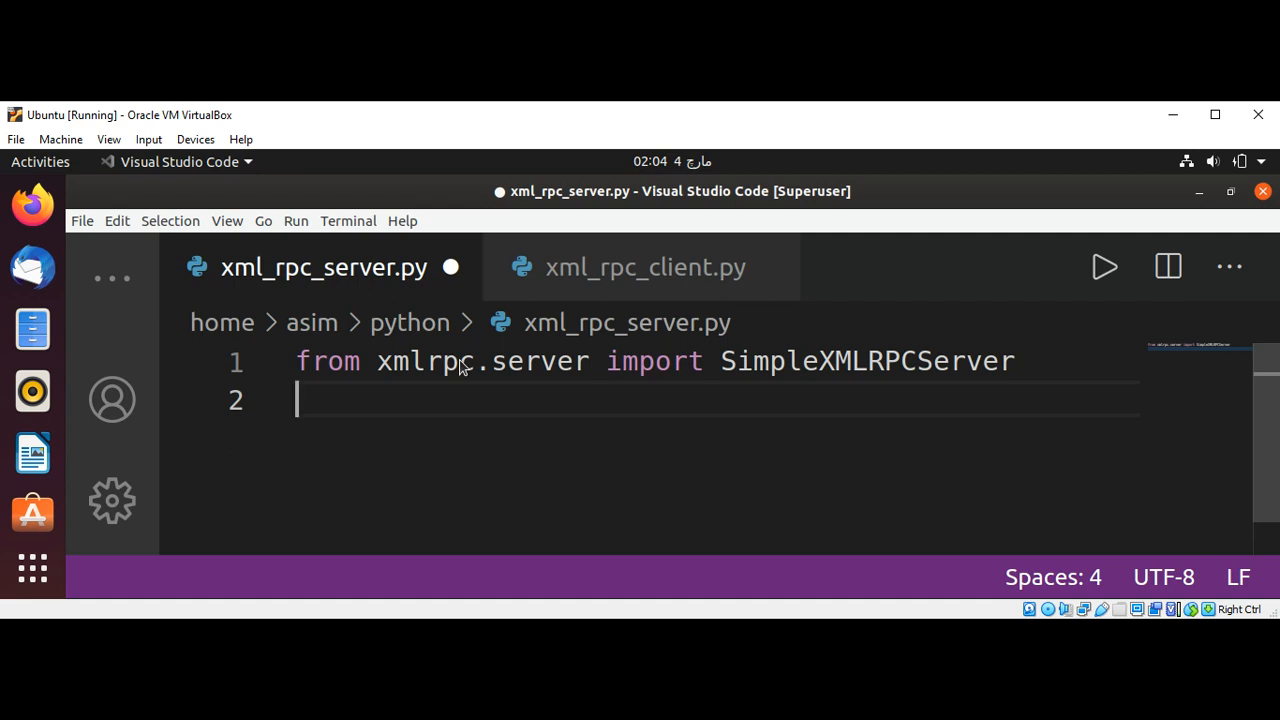
key("Return")
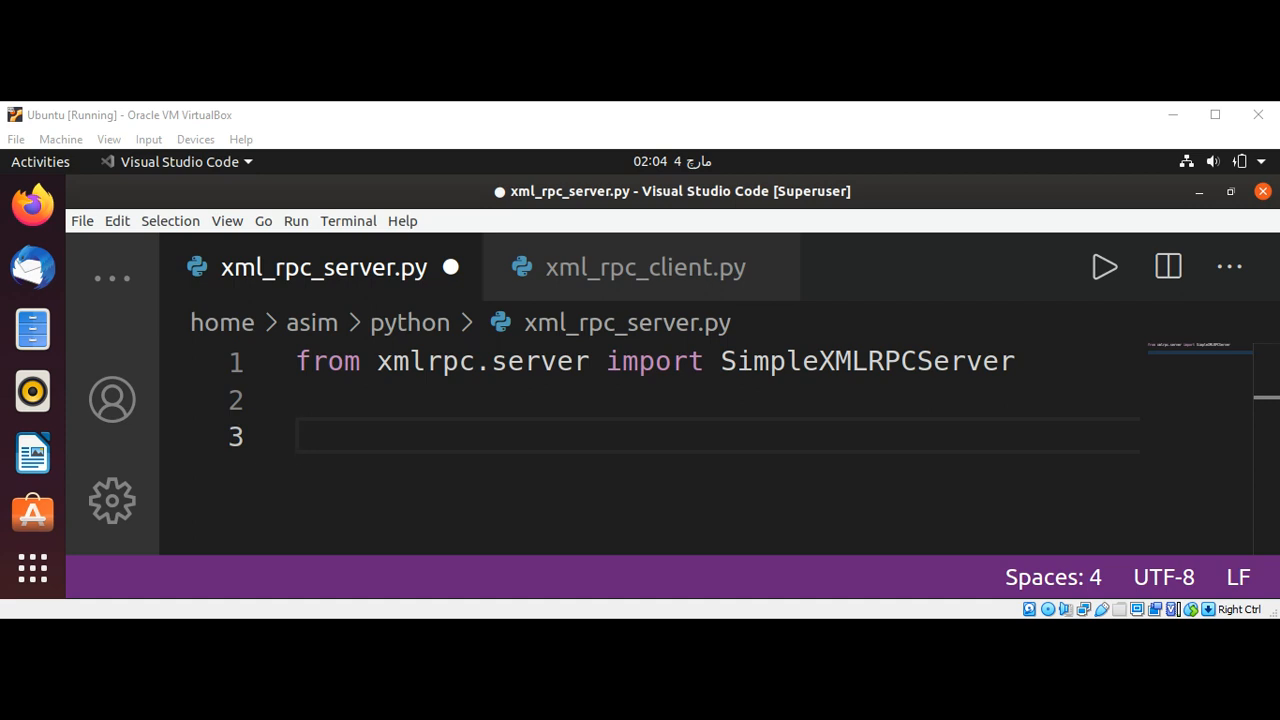
left_click(300, 437)
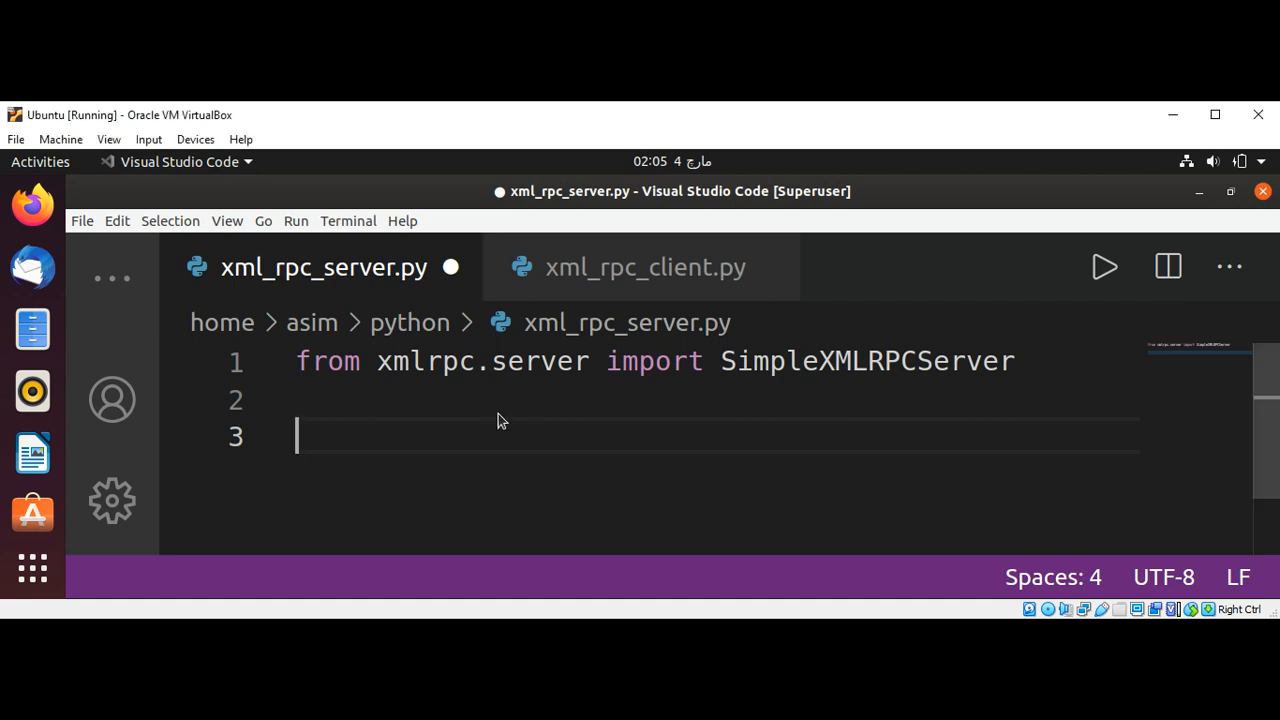
mouse_move(583, 126)
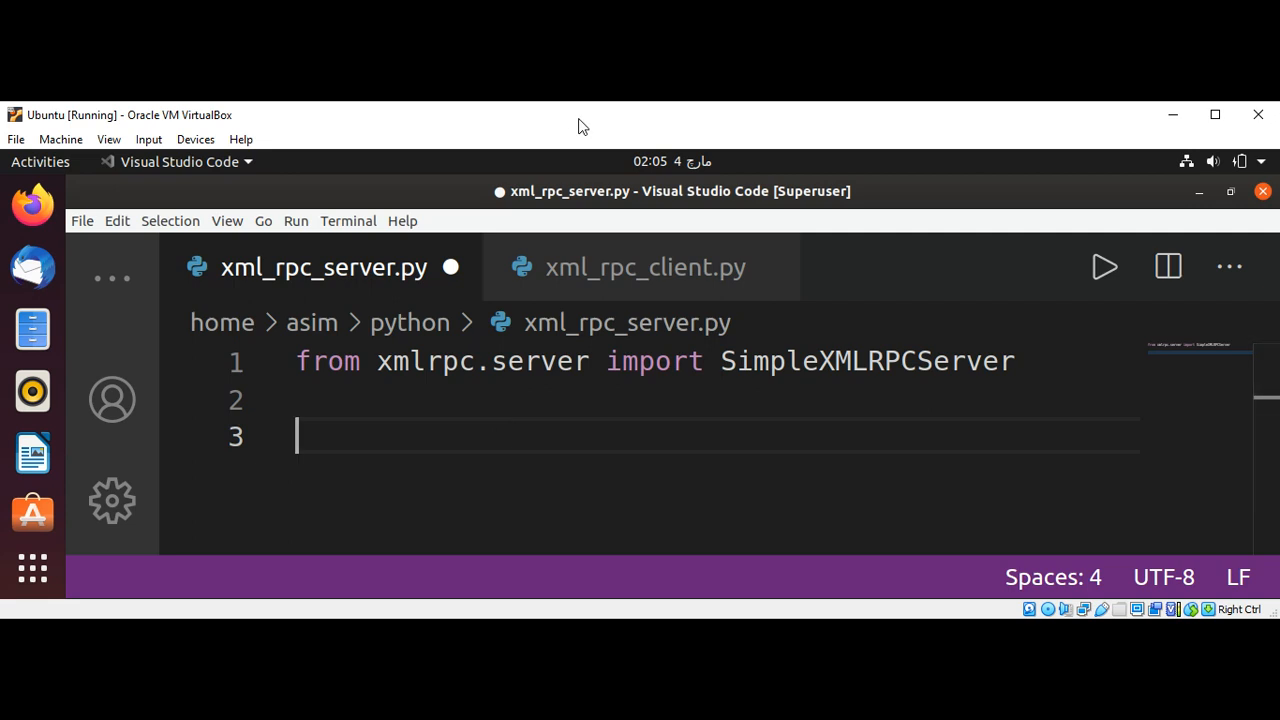
mouse_move(490, 452)
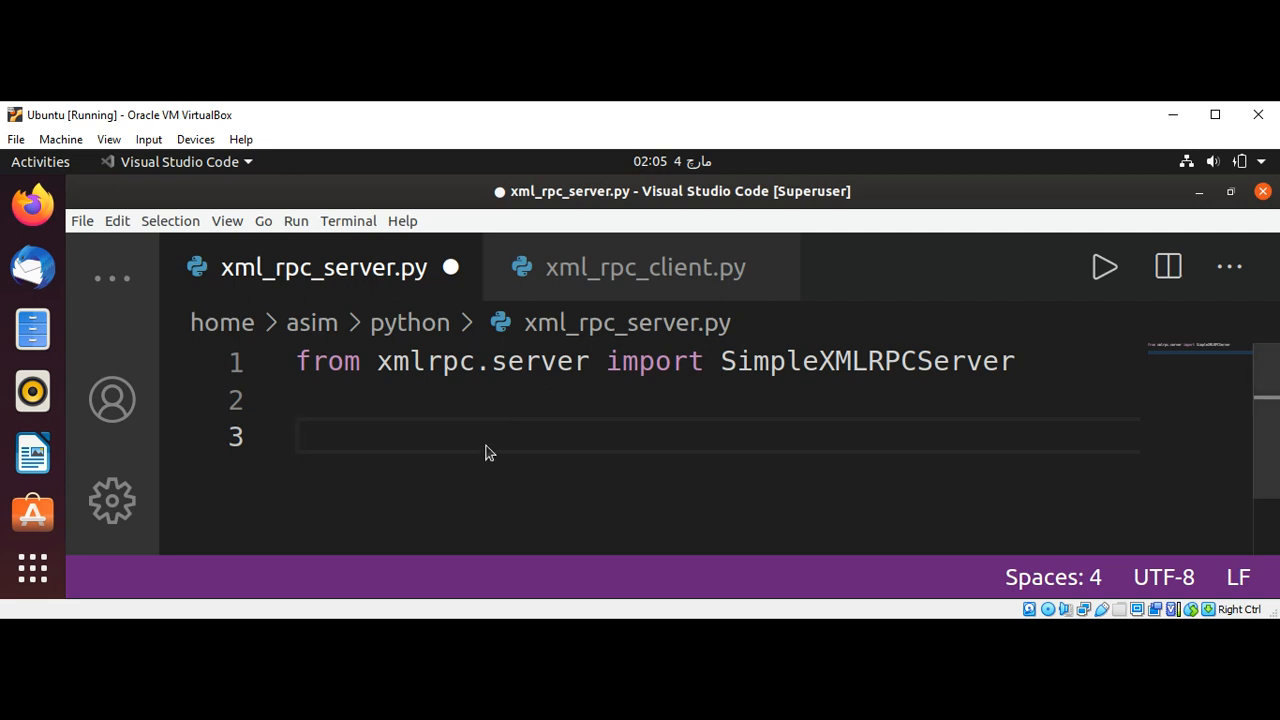
Step: Write the function header 'def add(num1, num2):'
type("def")
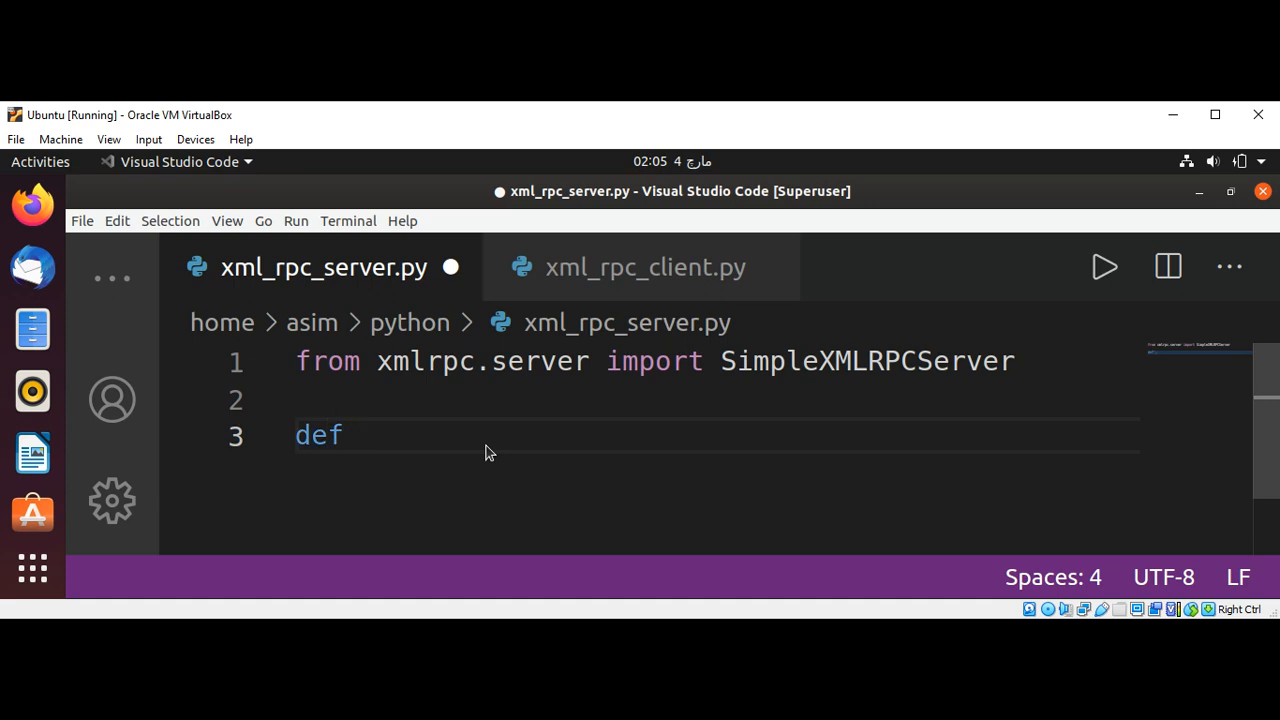
type("ad")
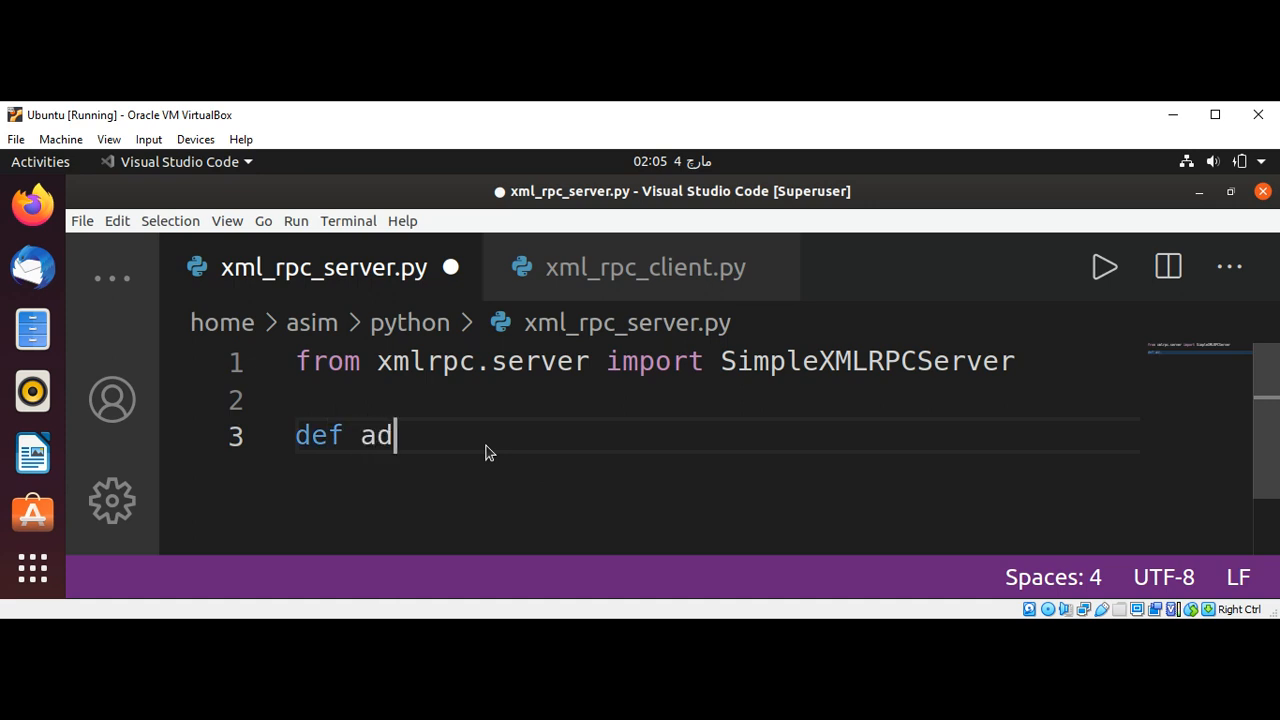
type("d()")
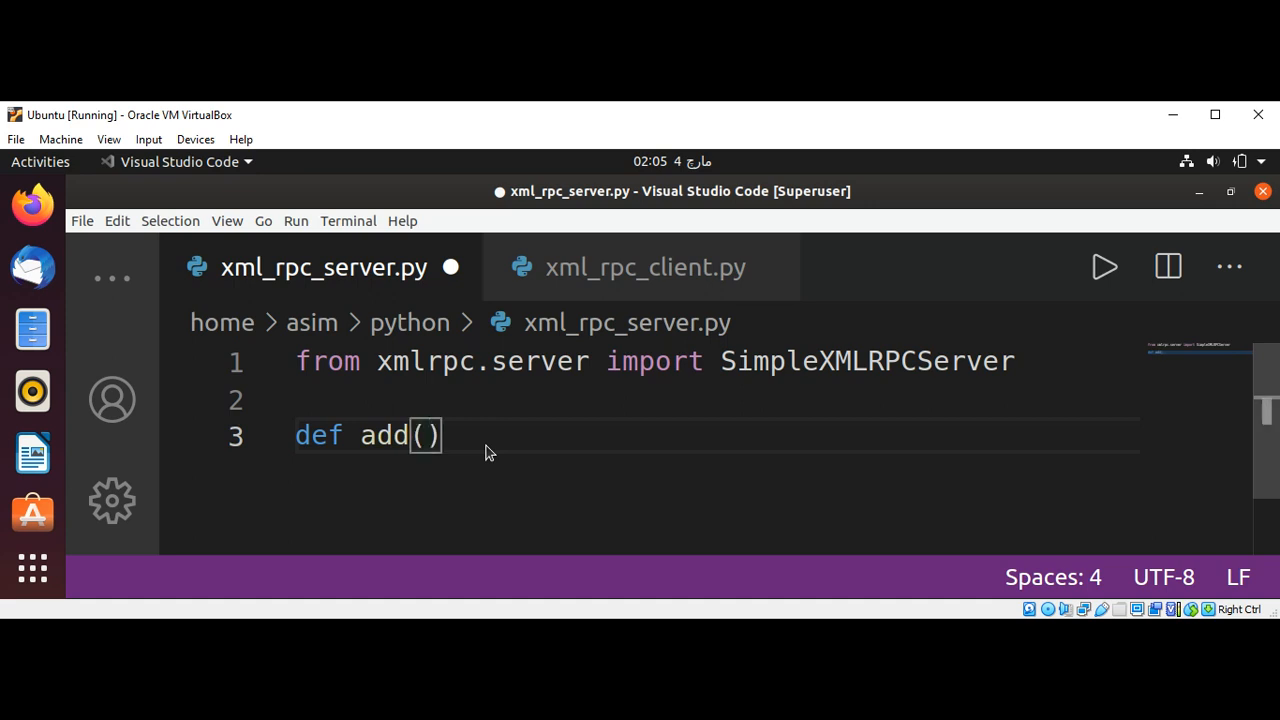
type("num")
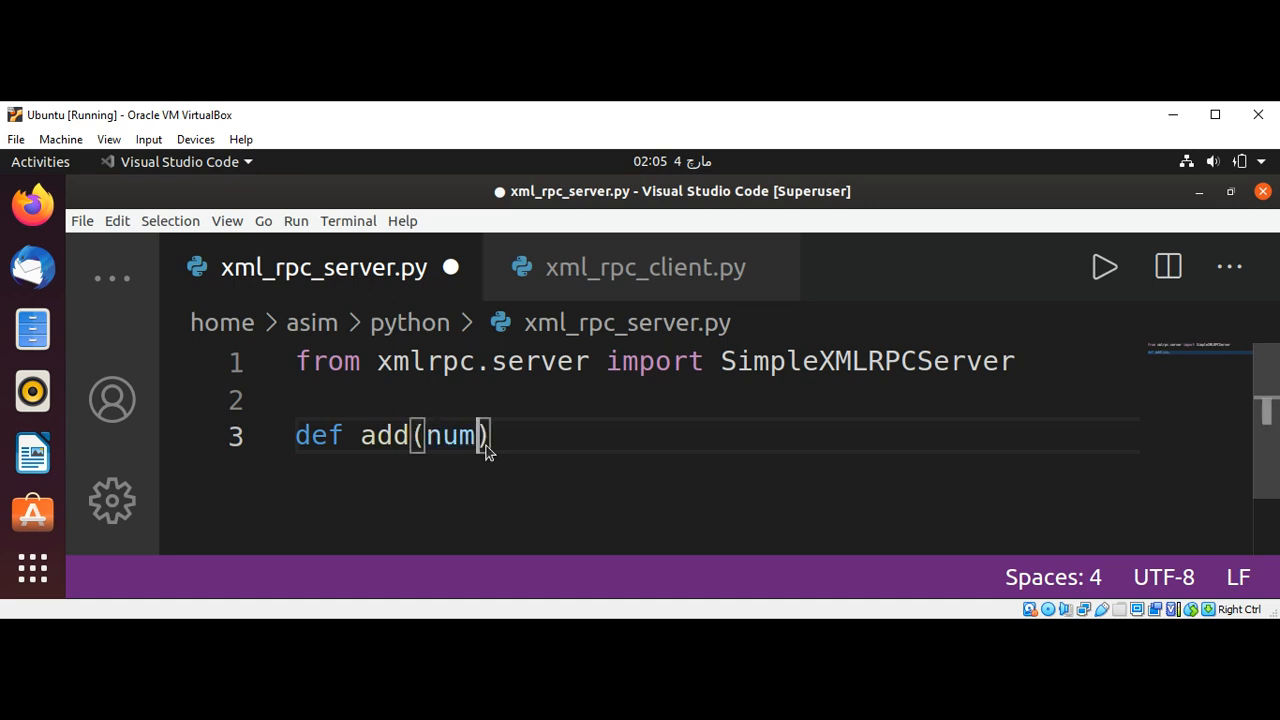
type("1")
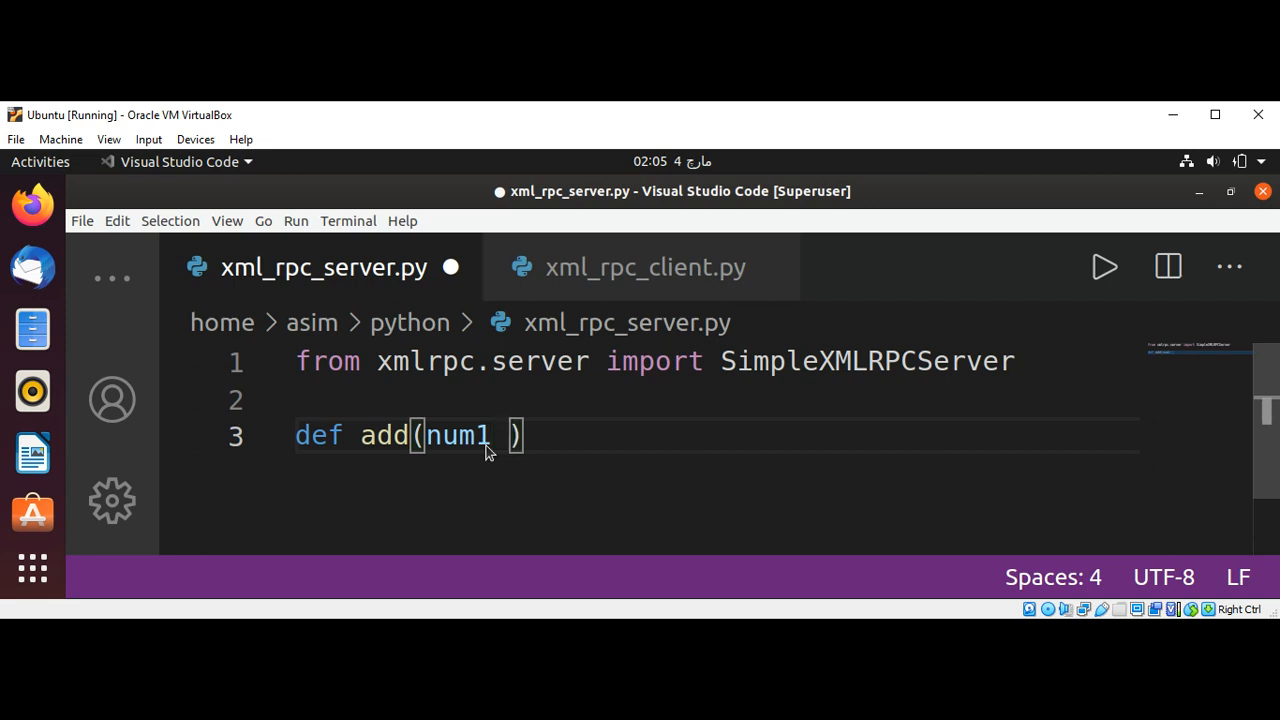
type(", num")
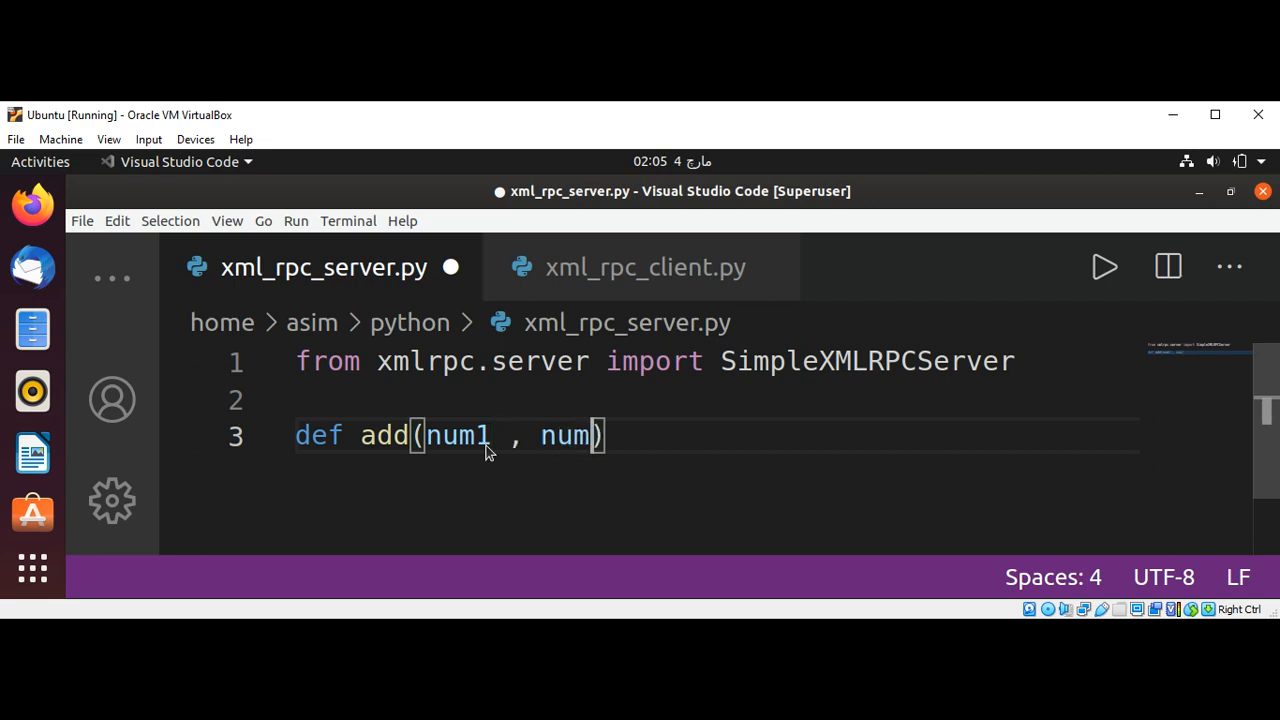
type("2")
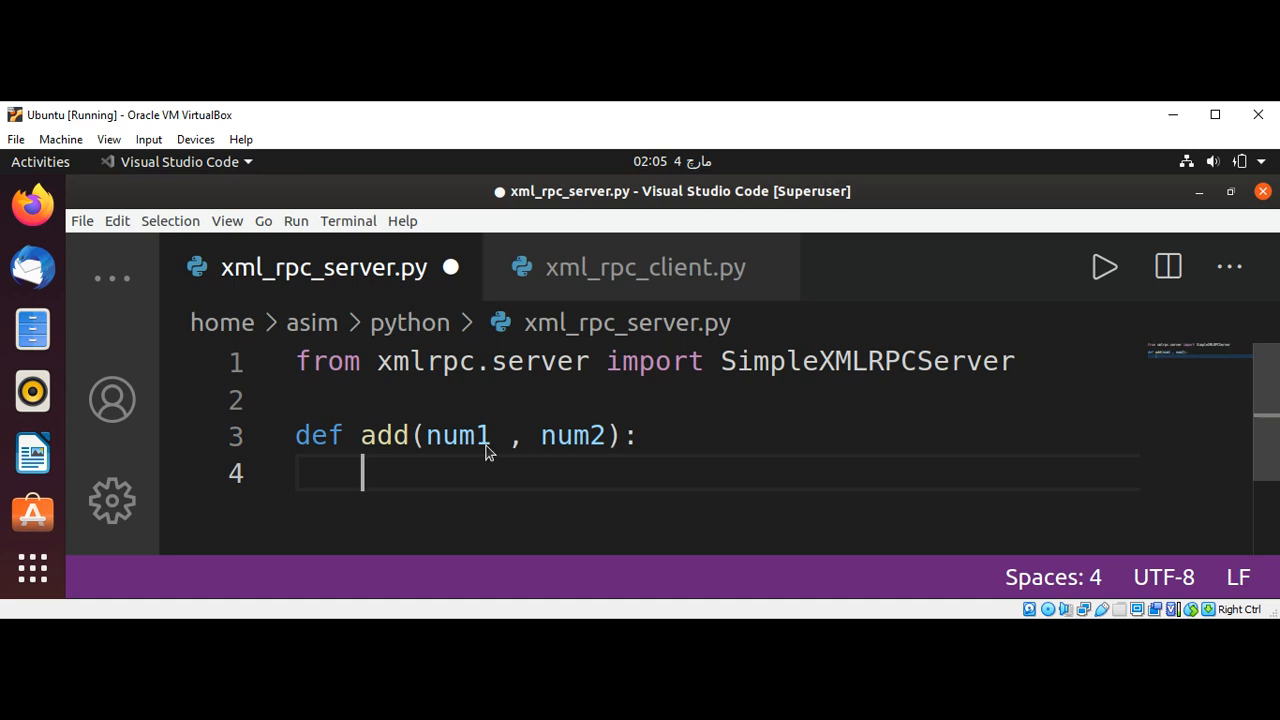
Step: Add the body 'return num1 + num2' and leave a blank line after the function
type("return")
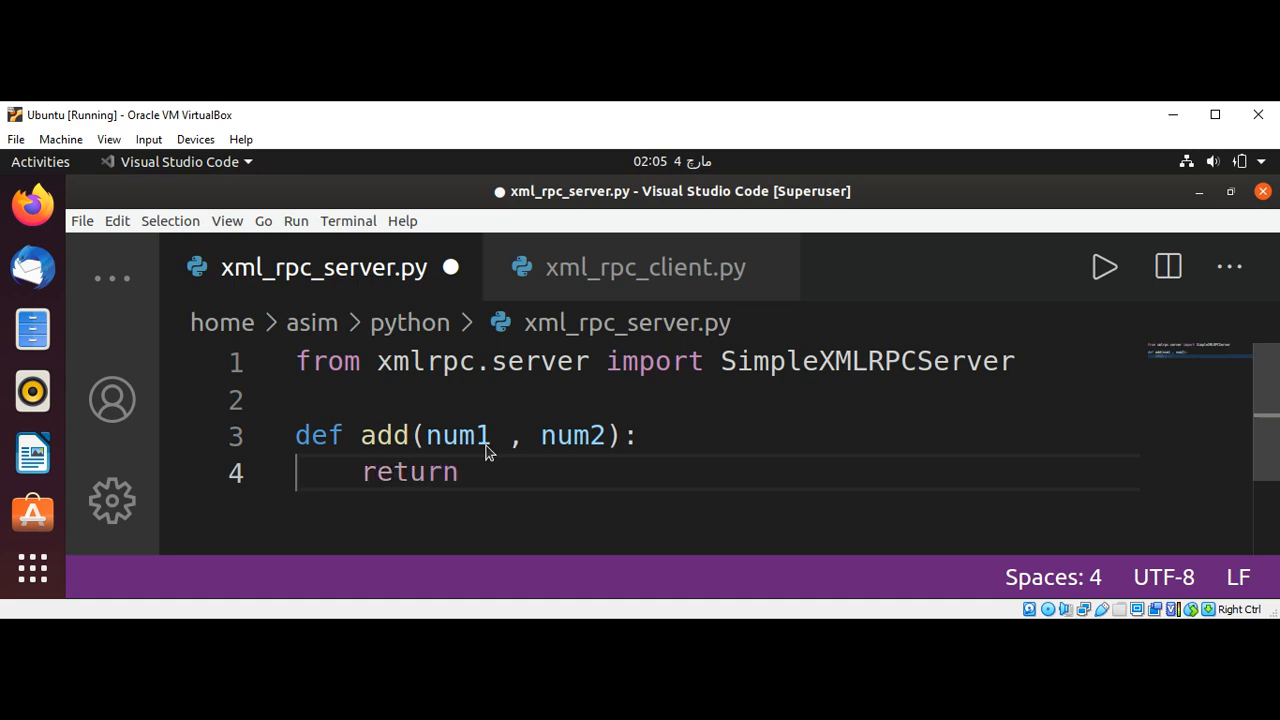
type("num1 +")
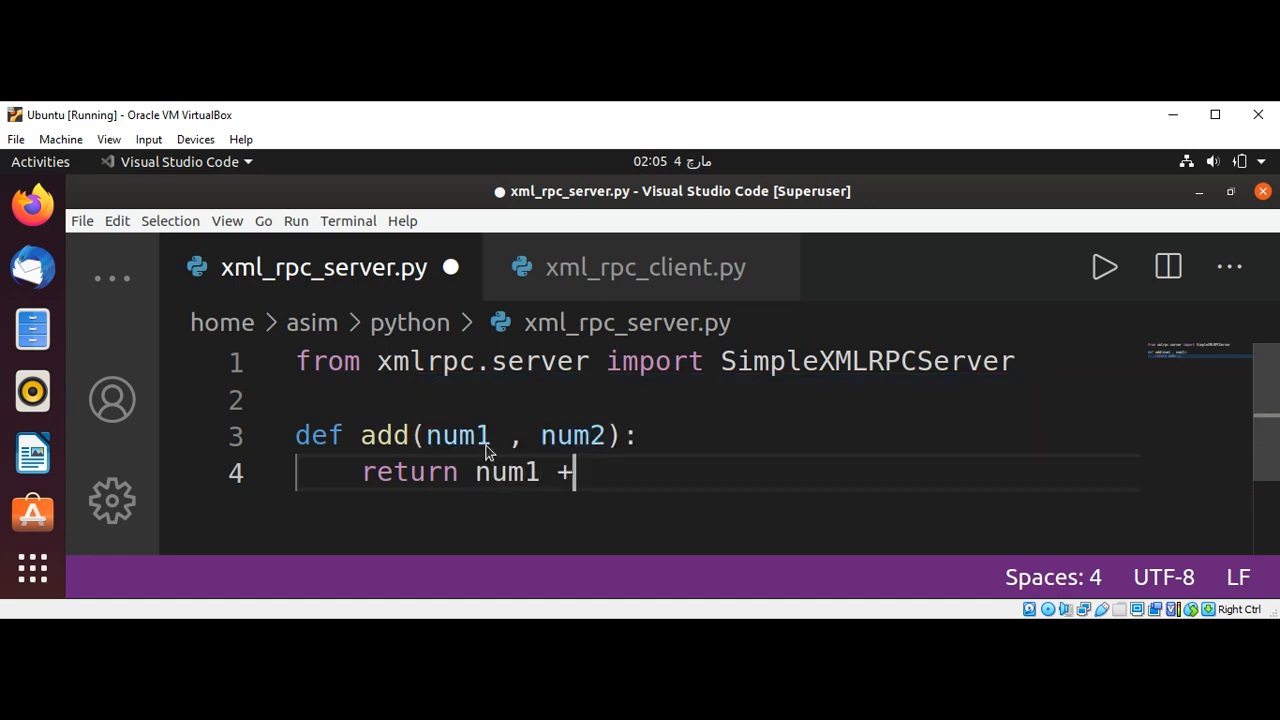
type("n")
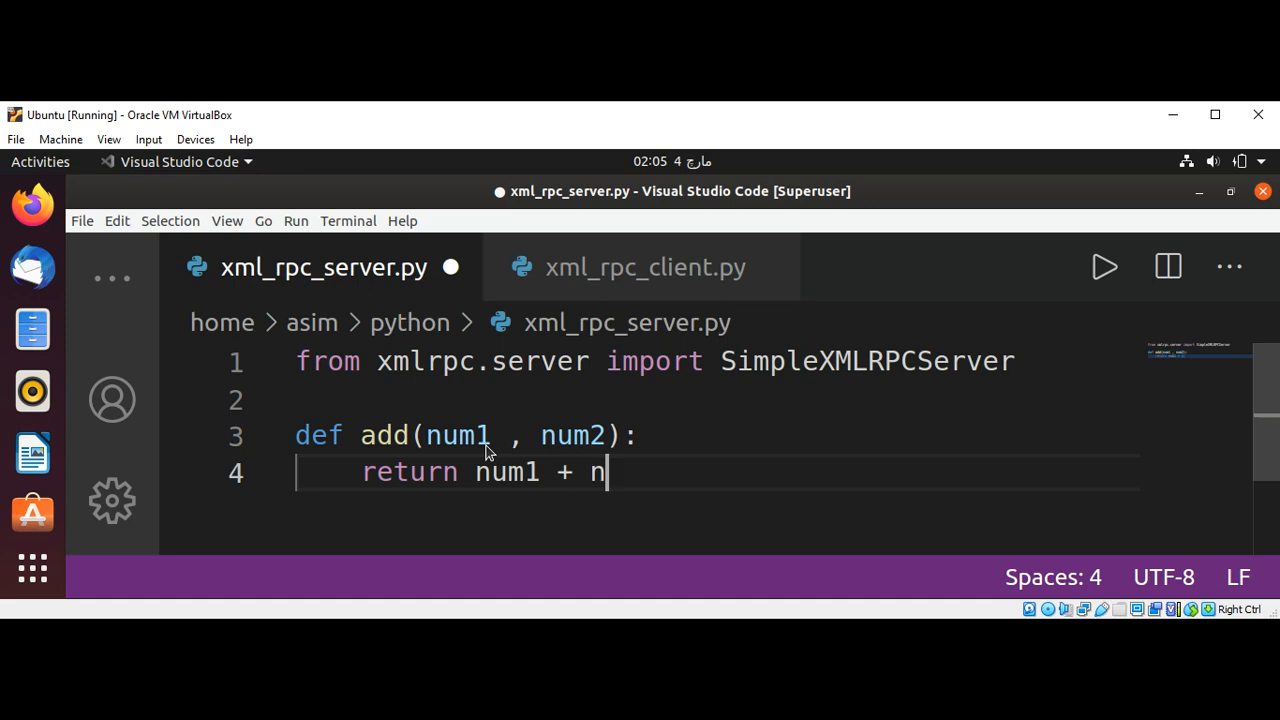
type("um2")
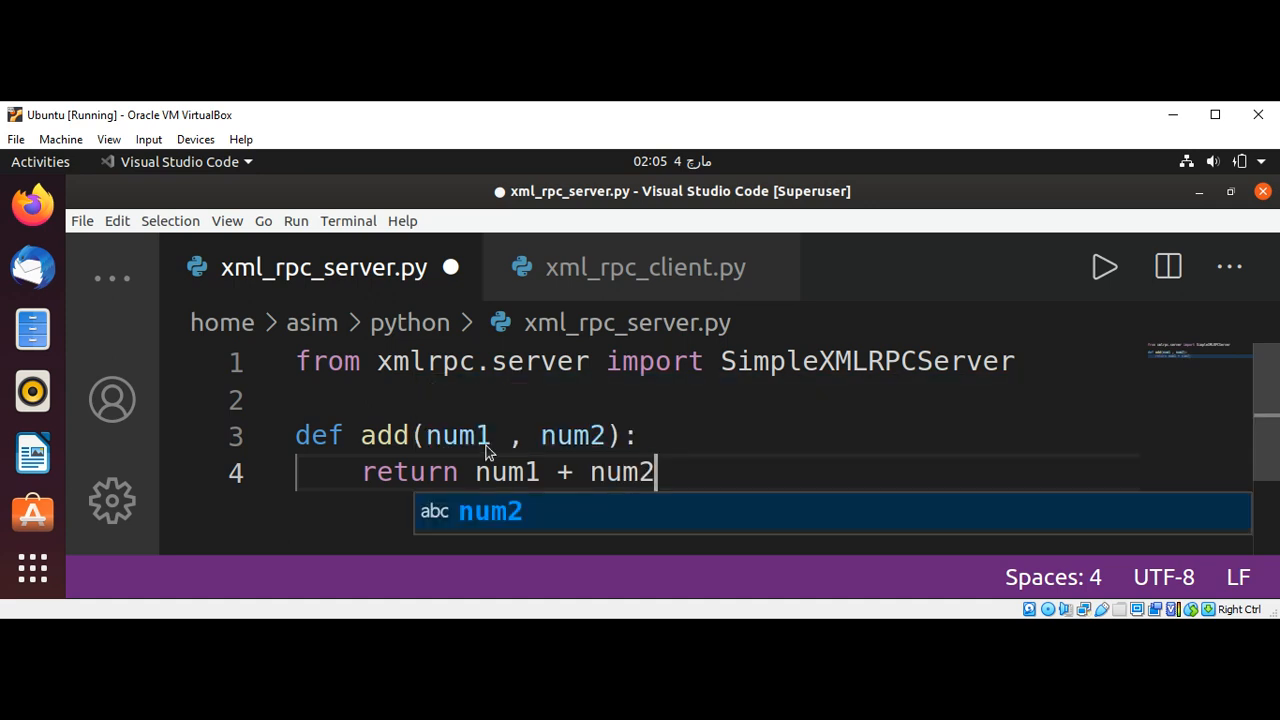
key("Escape")
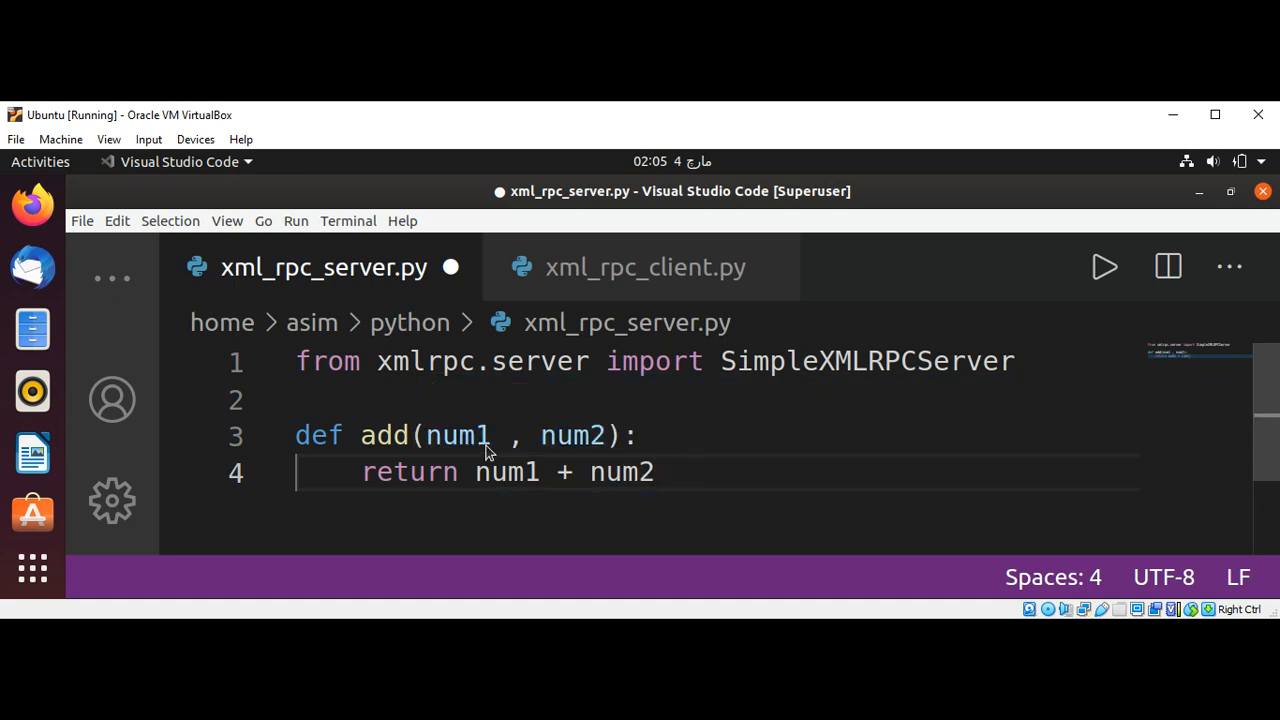
key("Return")
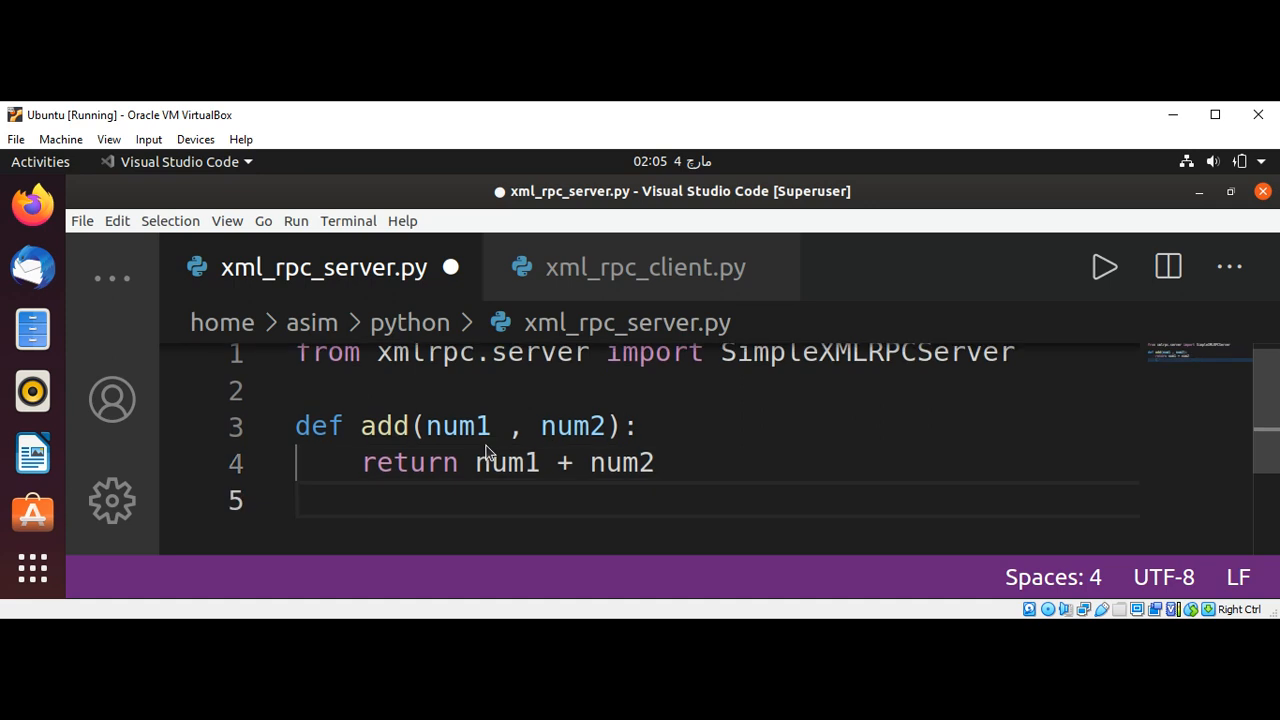
key("Enter")
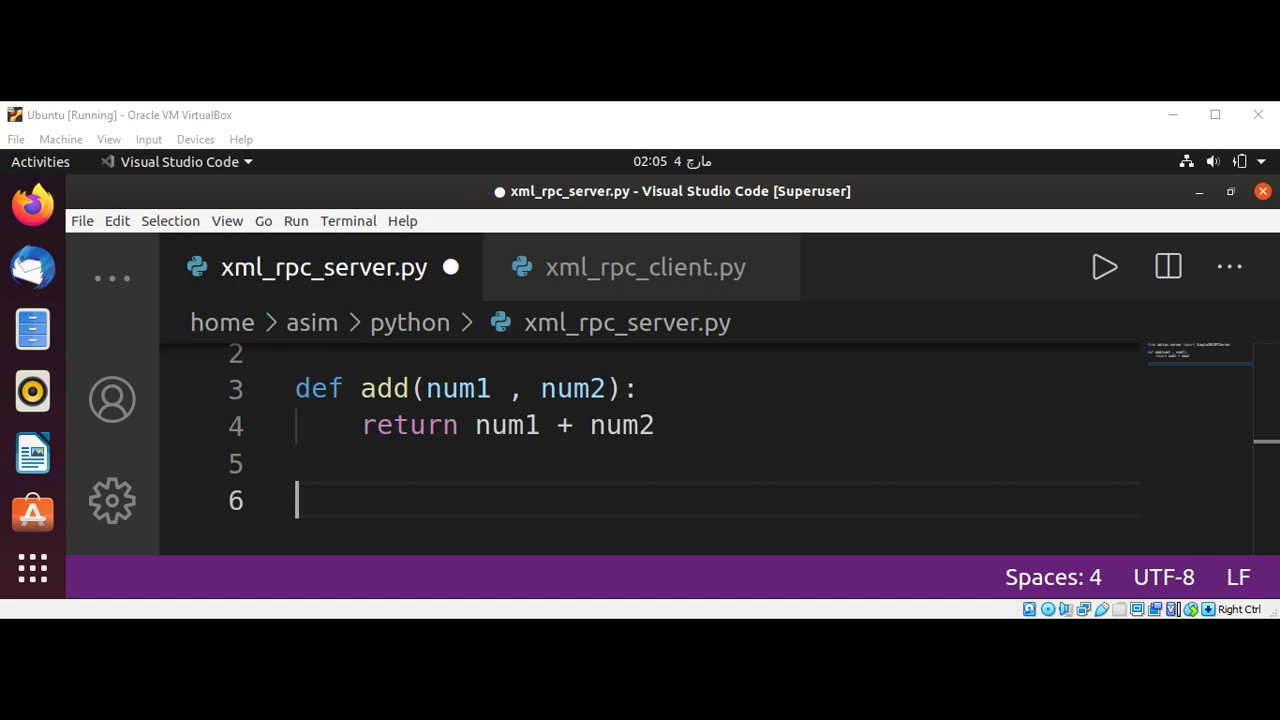
mouse_move(518, 468)
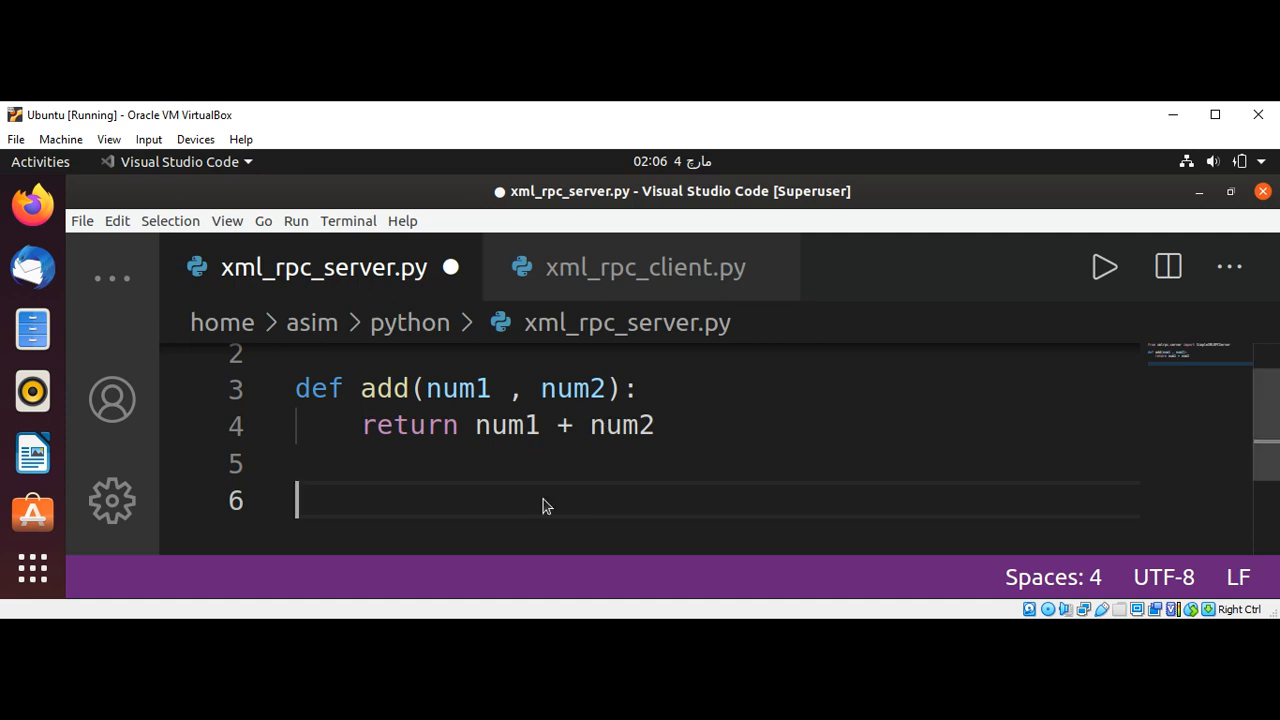
Step: Add the line server = SimpleXMLRPCServer(("localhost",6789)) below the add function
type("server")
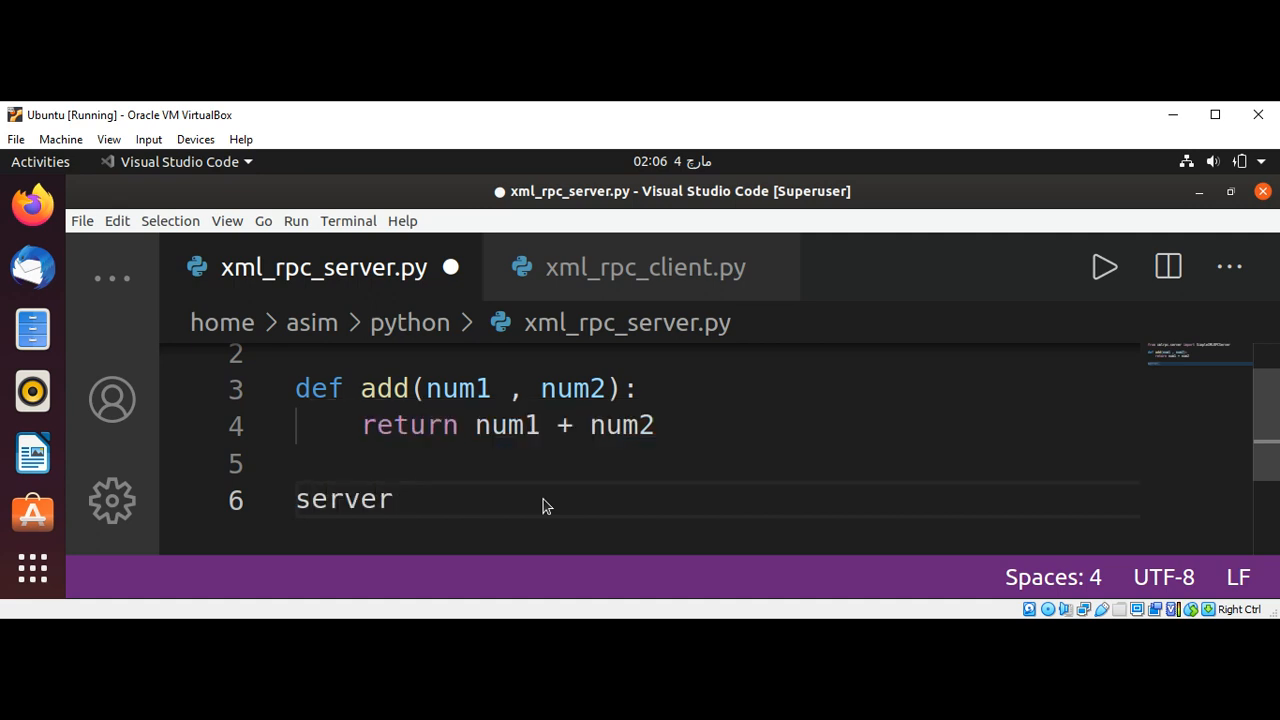
type("=")
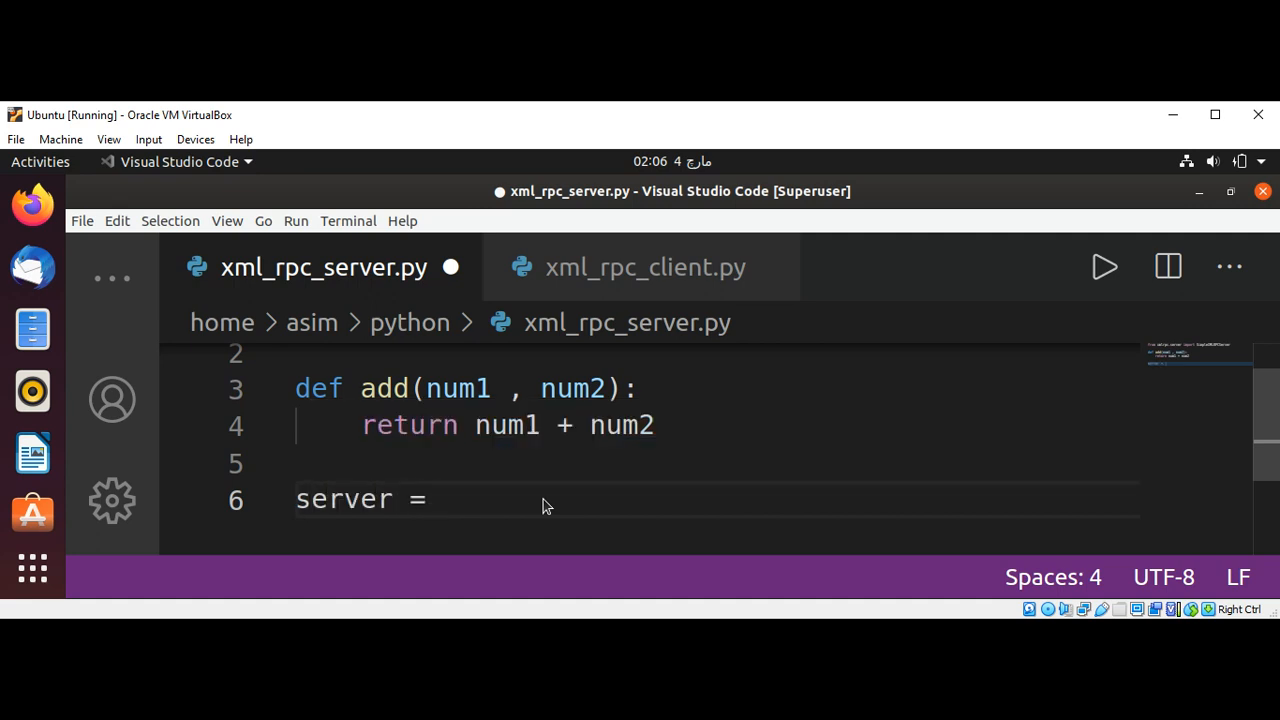
type("Simple")
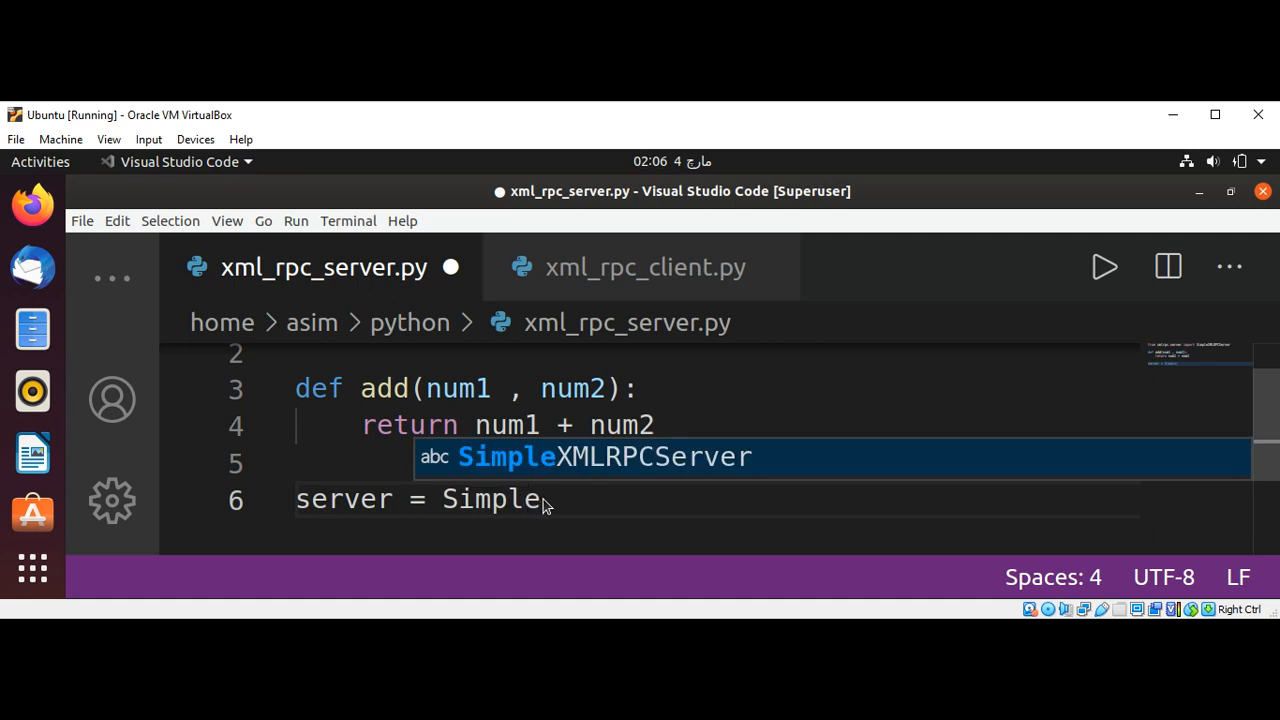
type("M")
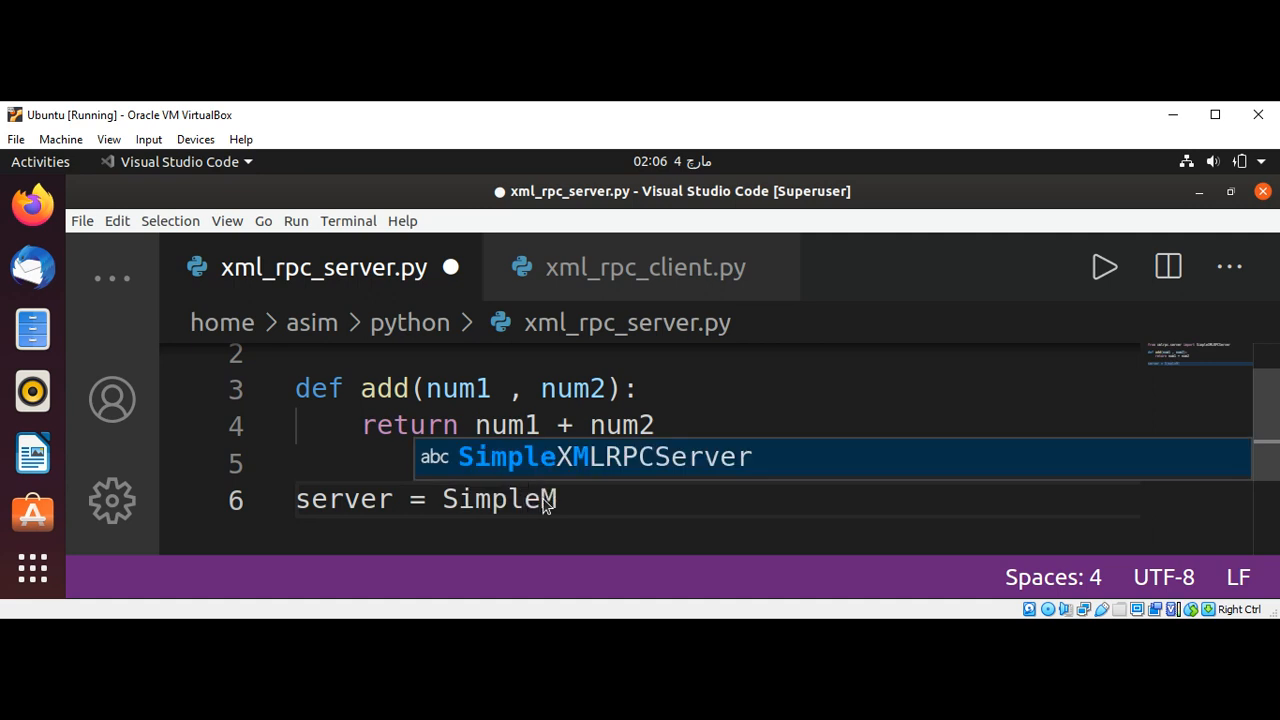
mouse_move(637, 470)
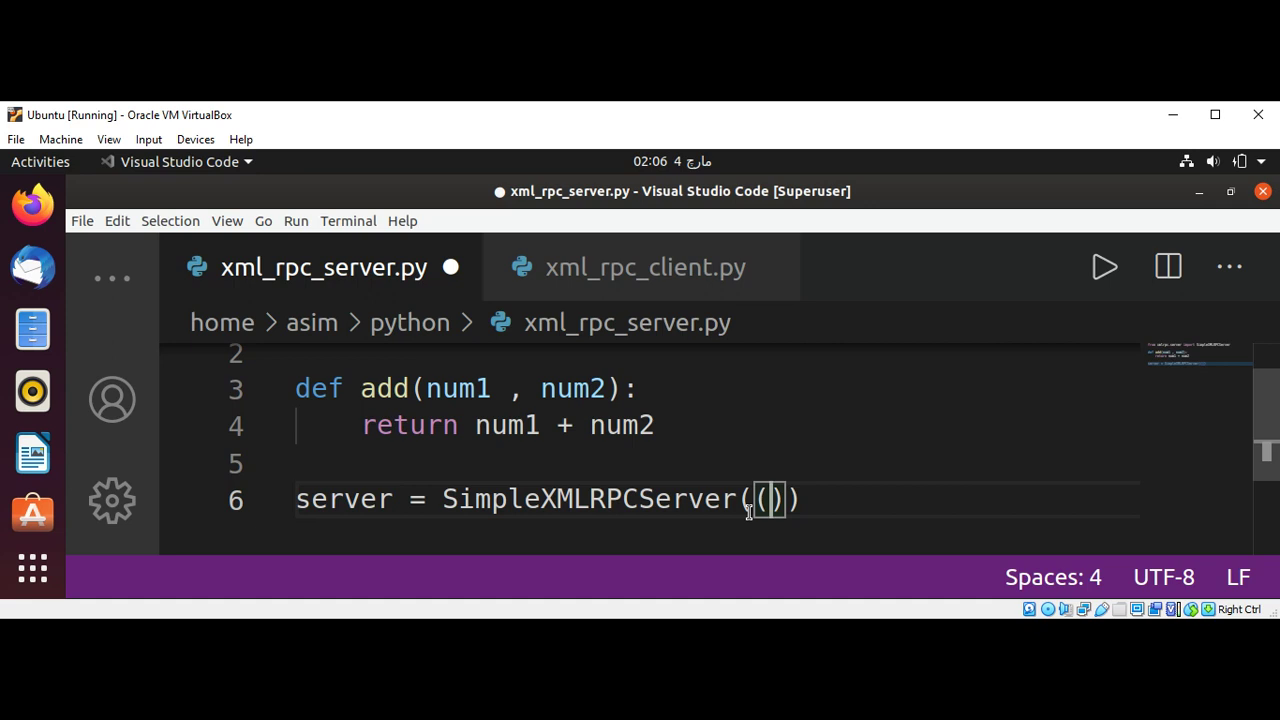
type("\"loc\"")
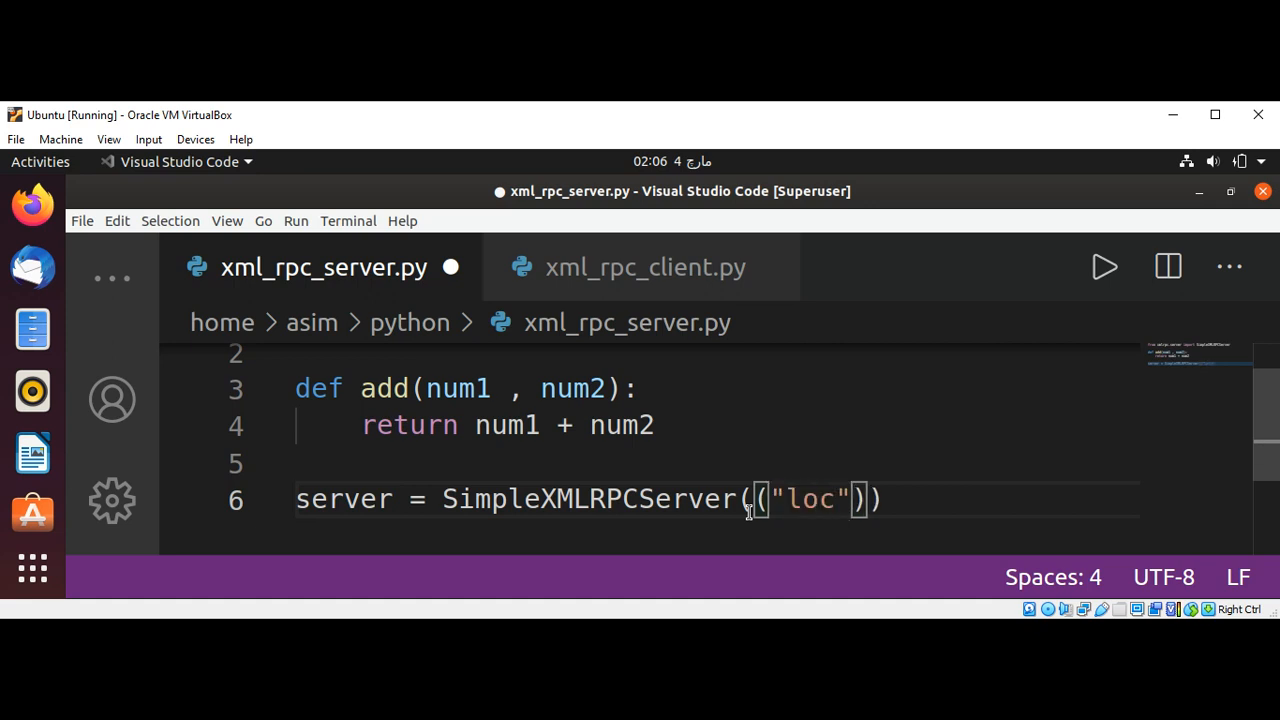
type("alh")
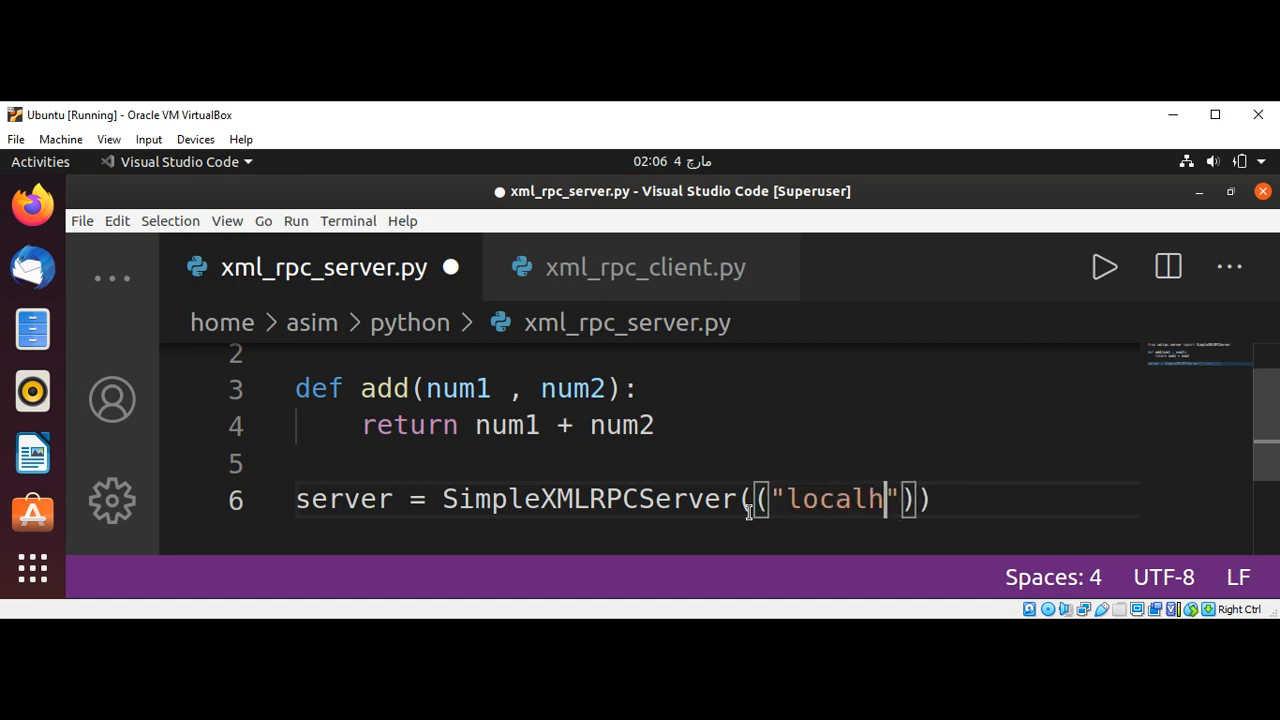
type("ost")
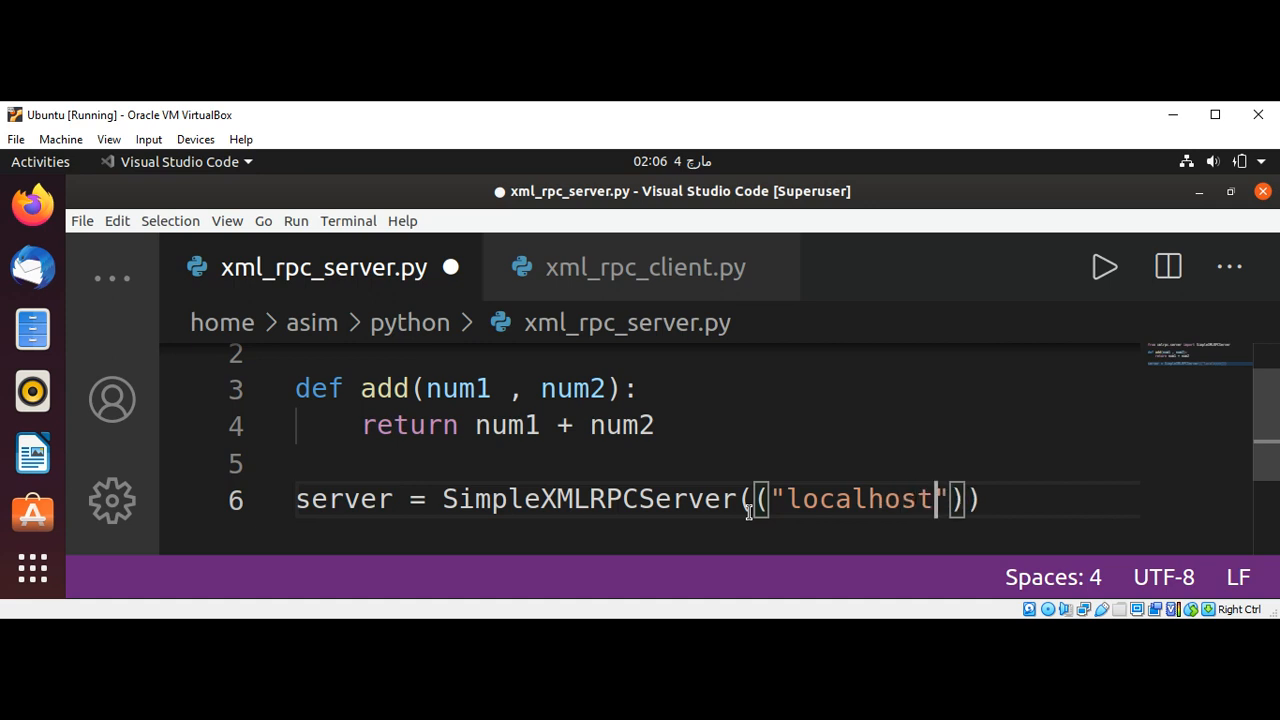
type(",")
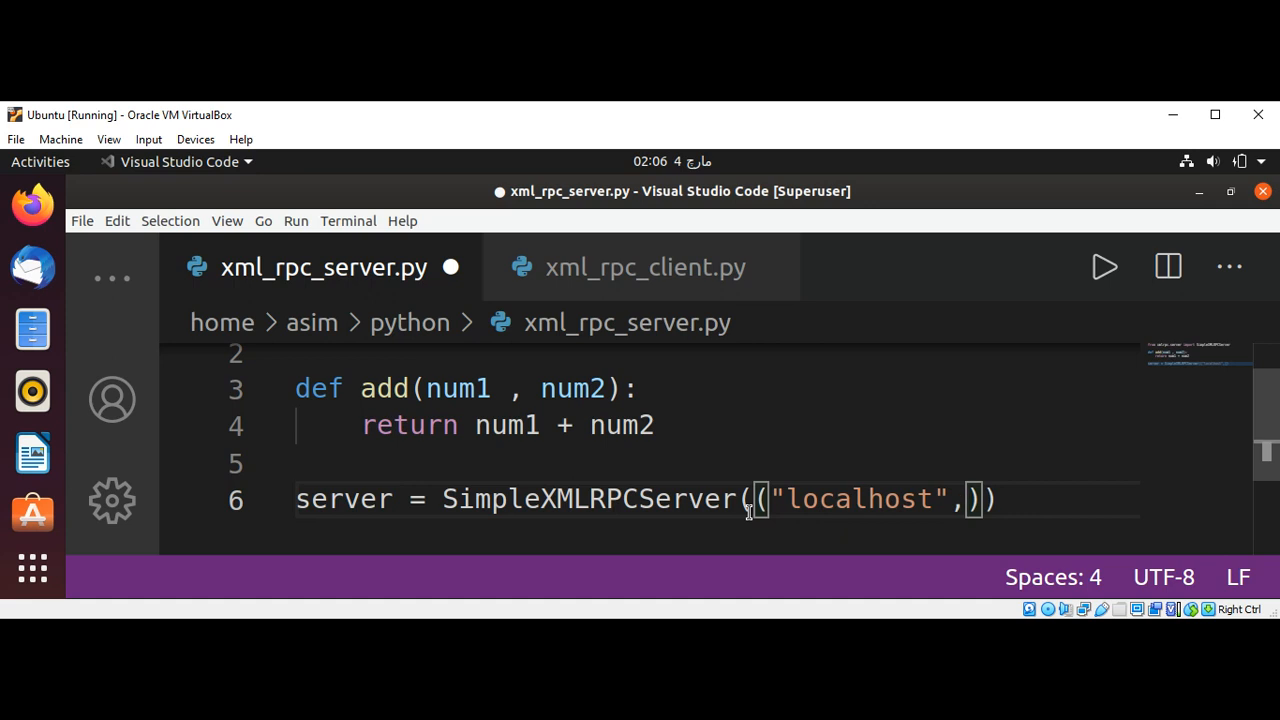
type("6789")
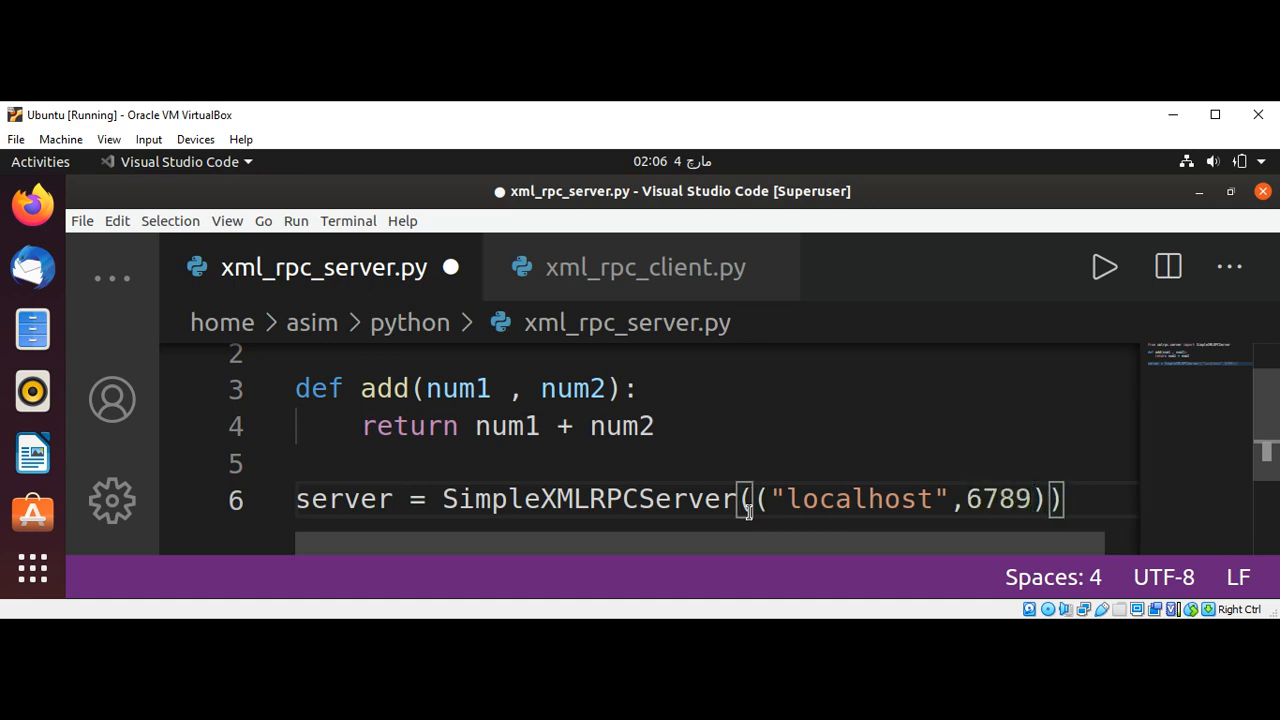
key("Return")
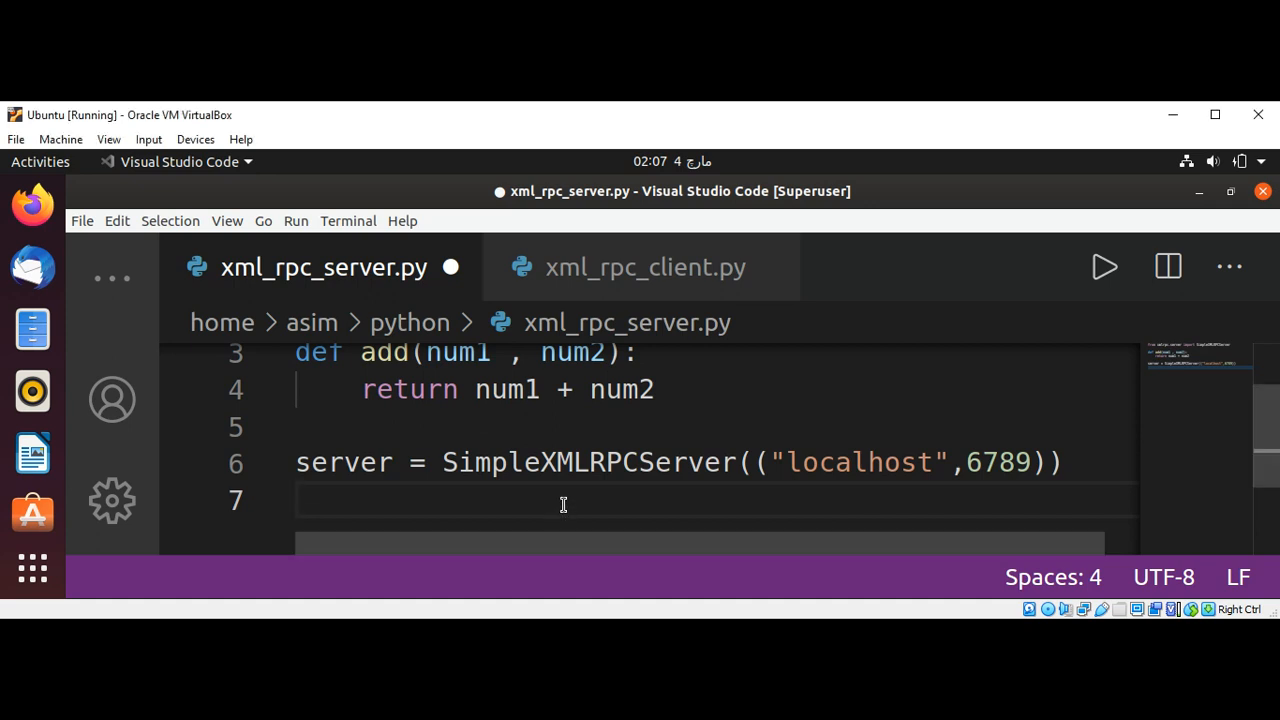
Step: On line 7, add server.register_function(add,"add")
left_click(296, 500)
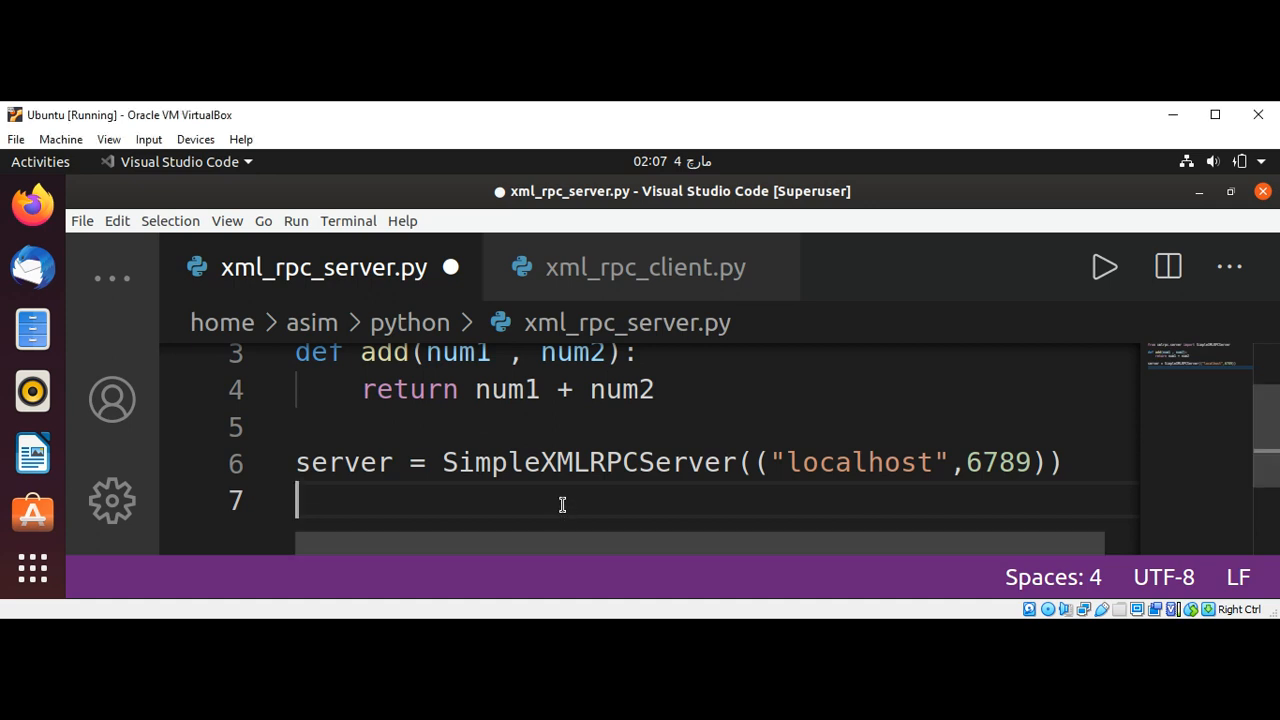
type("server.")
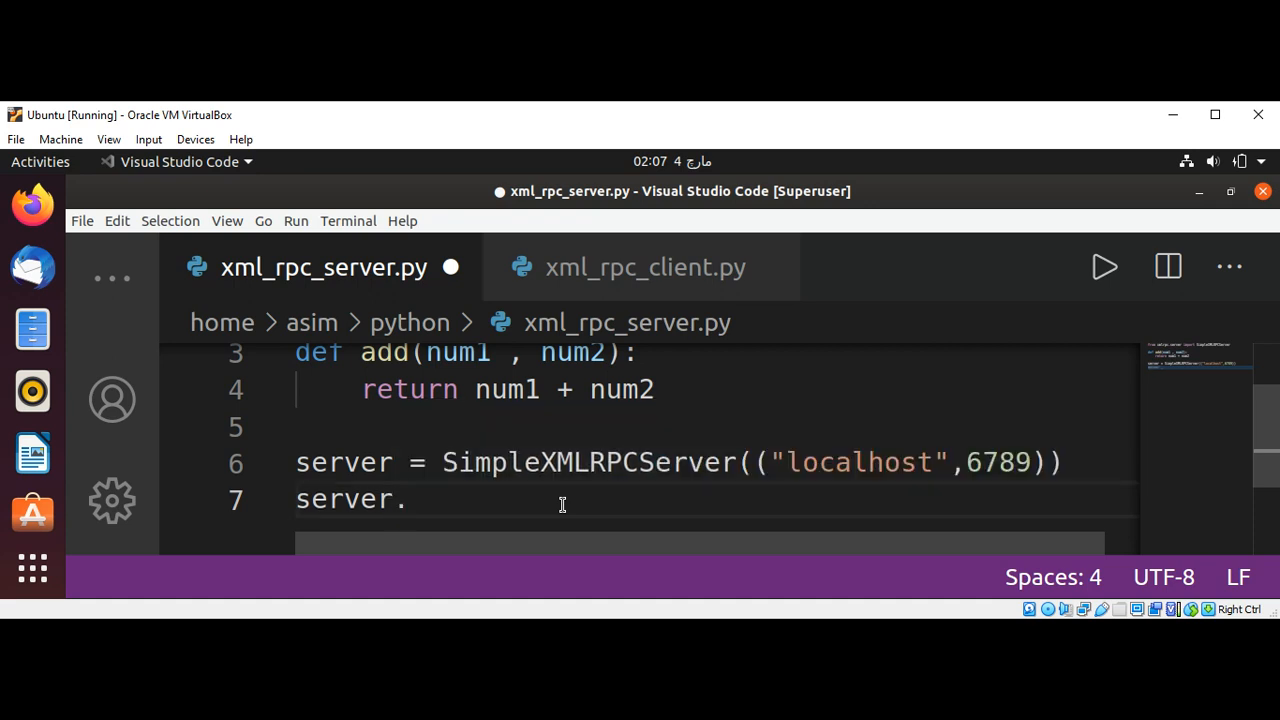
type("regist")
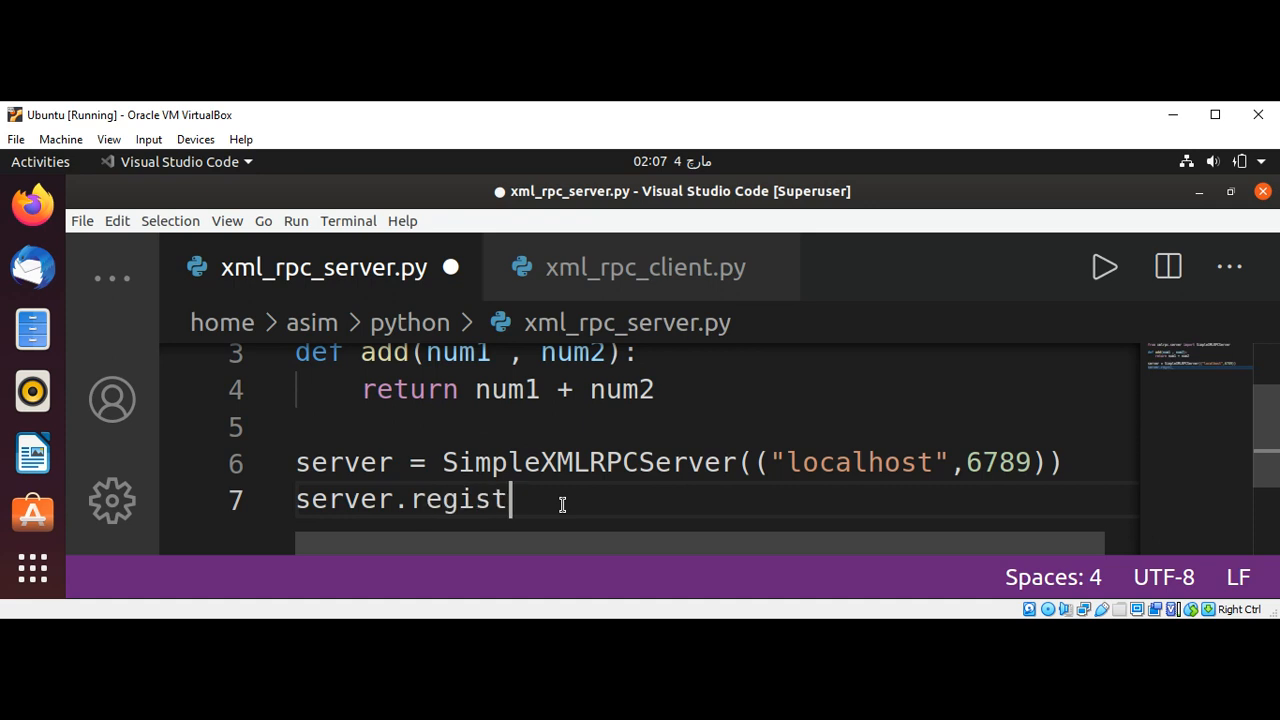
type("er_")
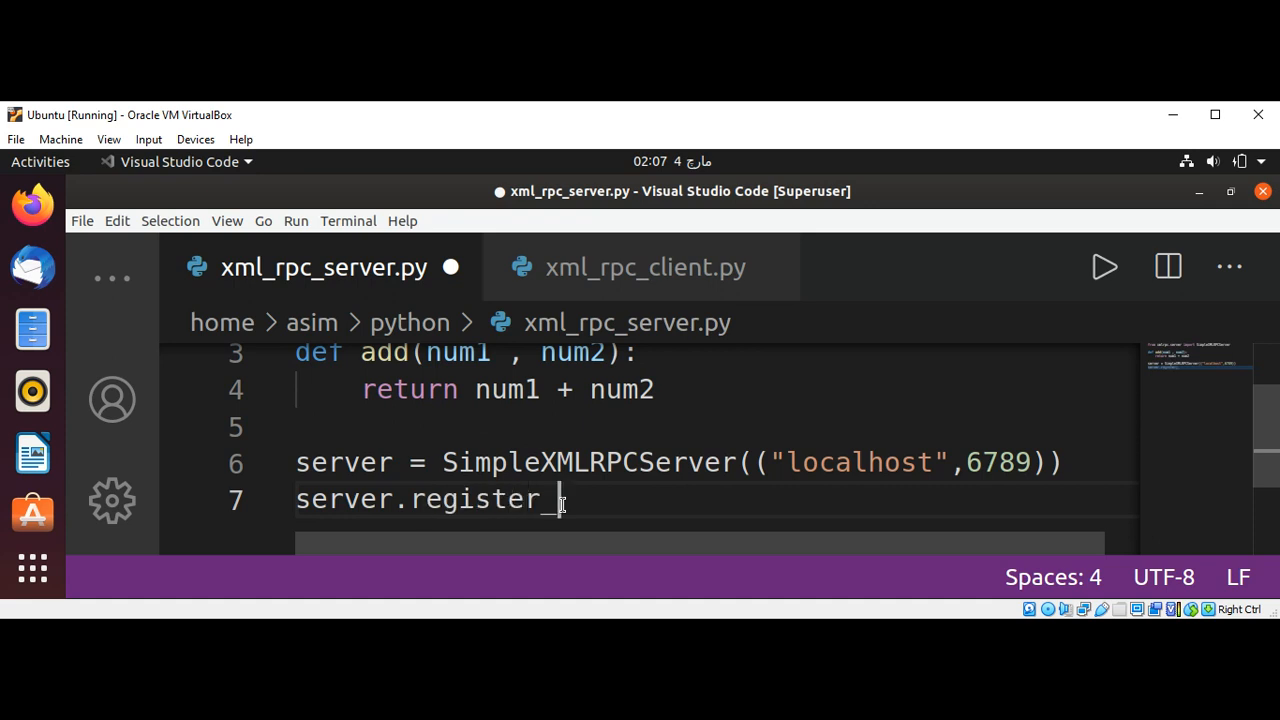
type("funci")
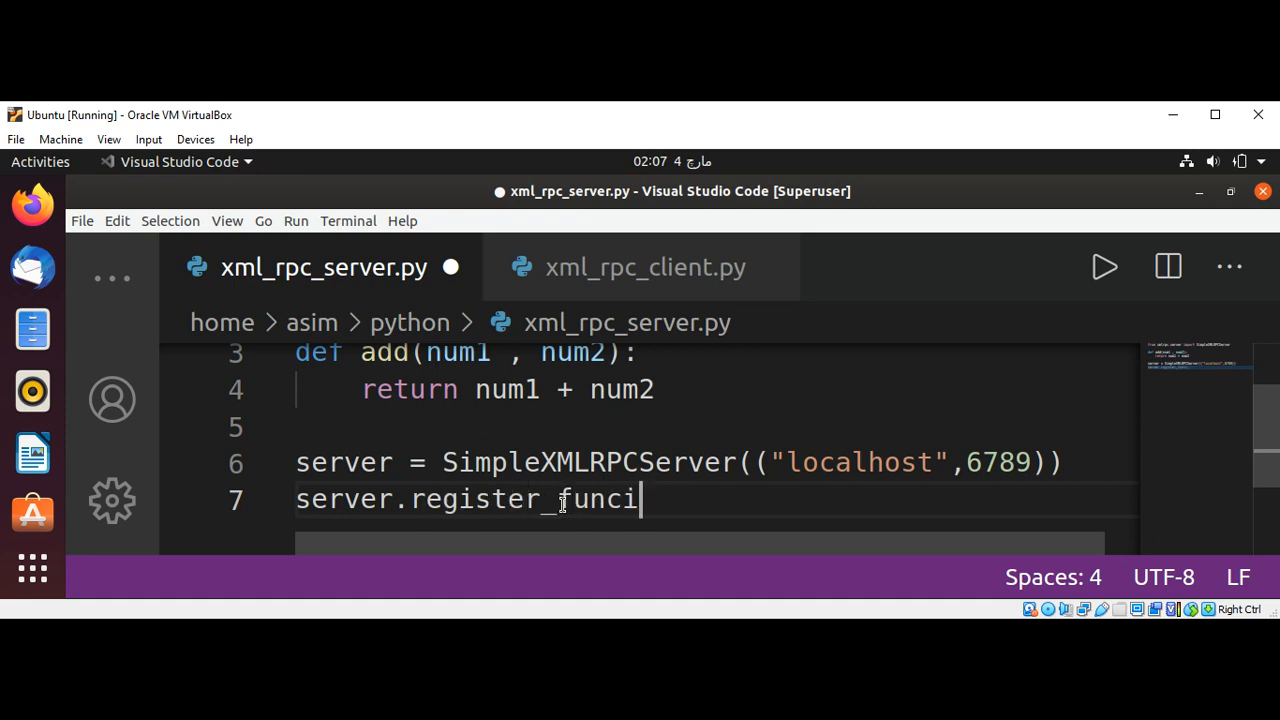
type("t")
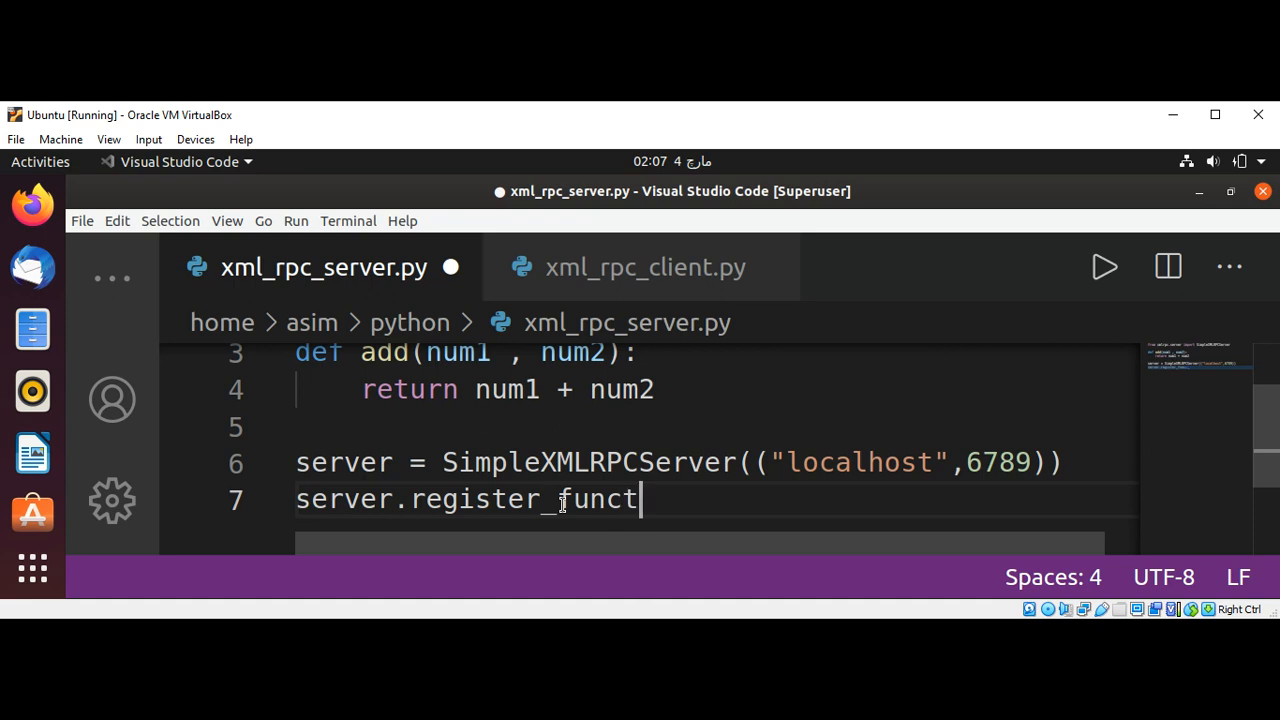
type("ion(")
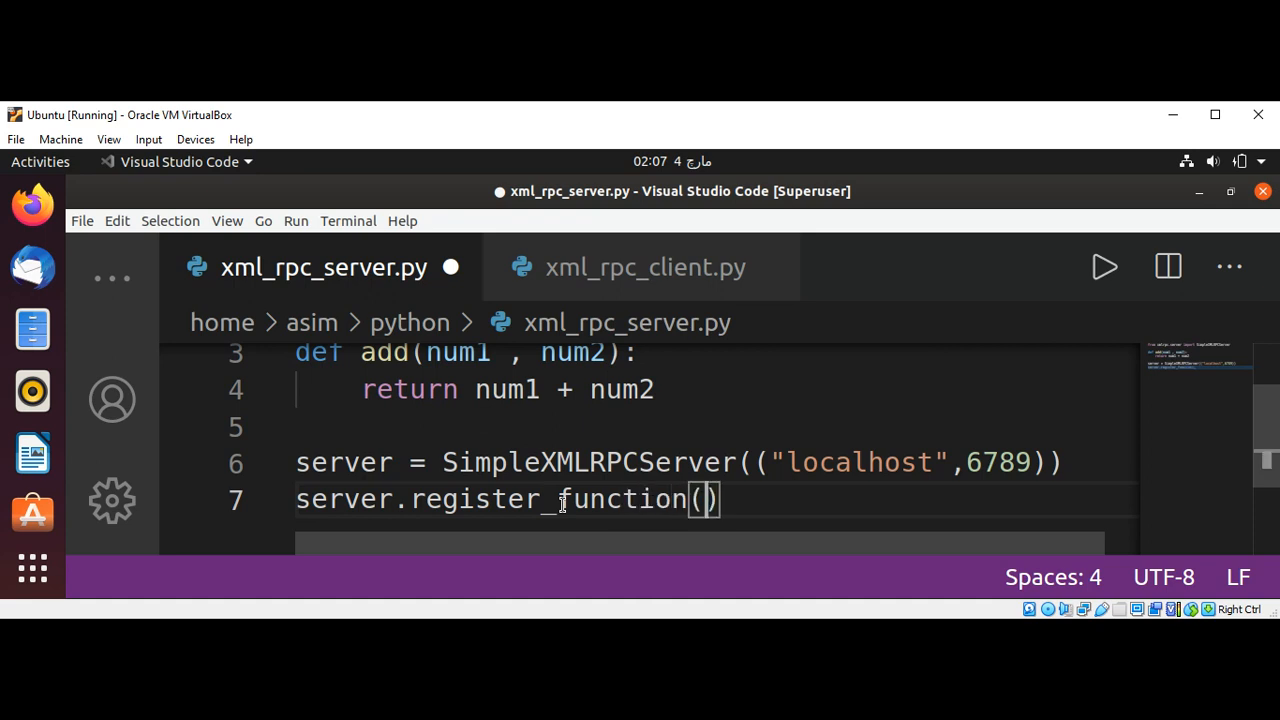
type("add")
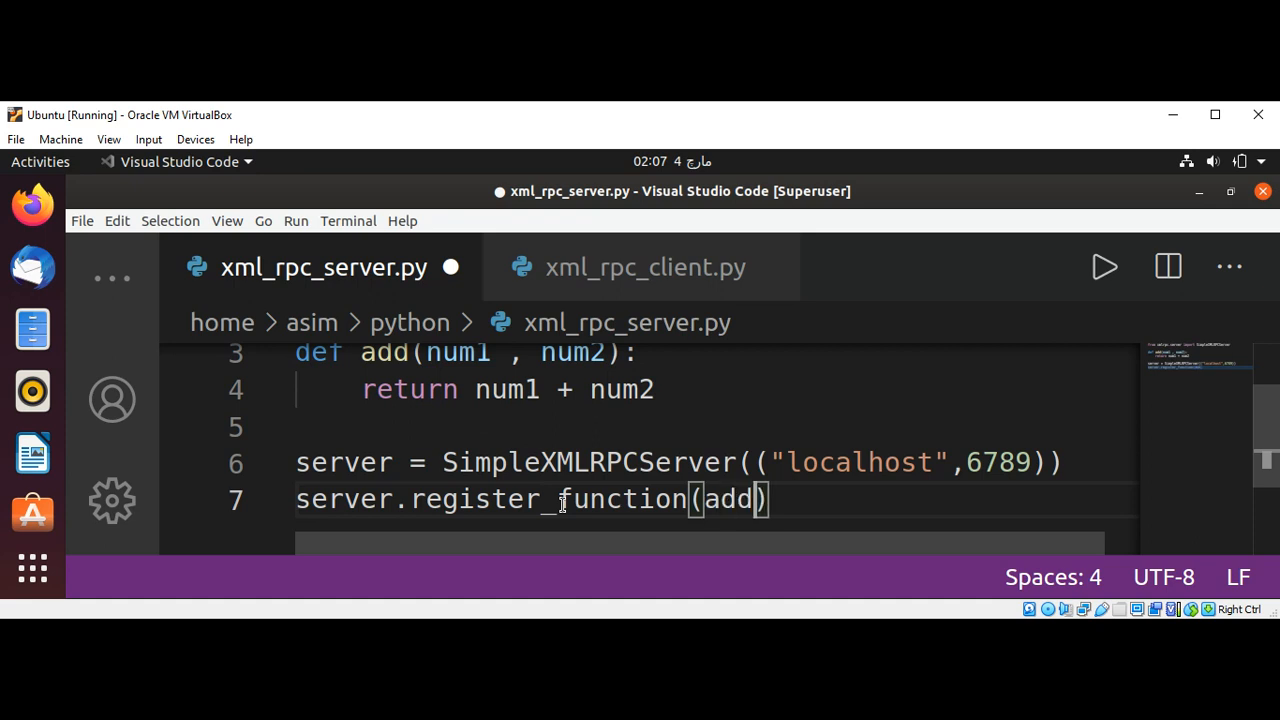
type(",")
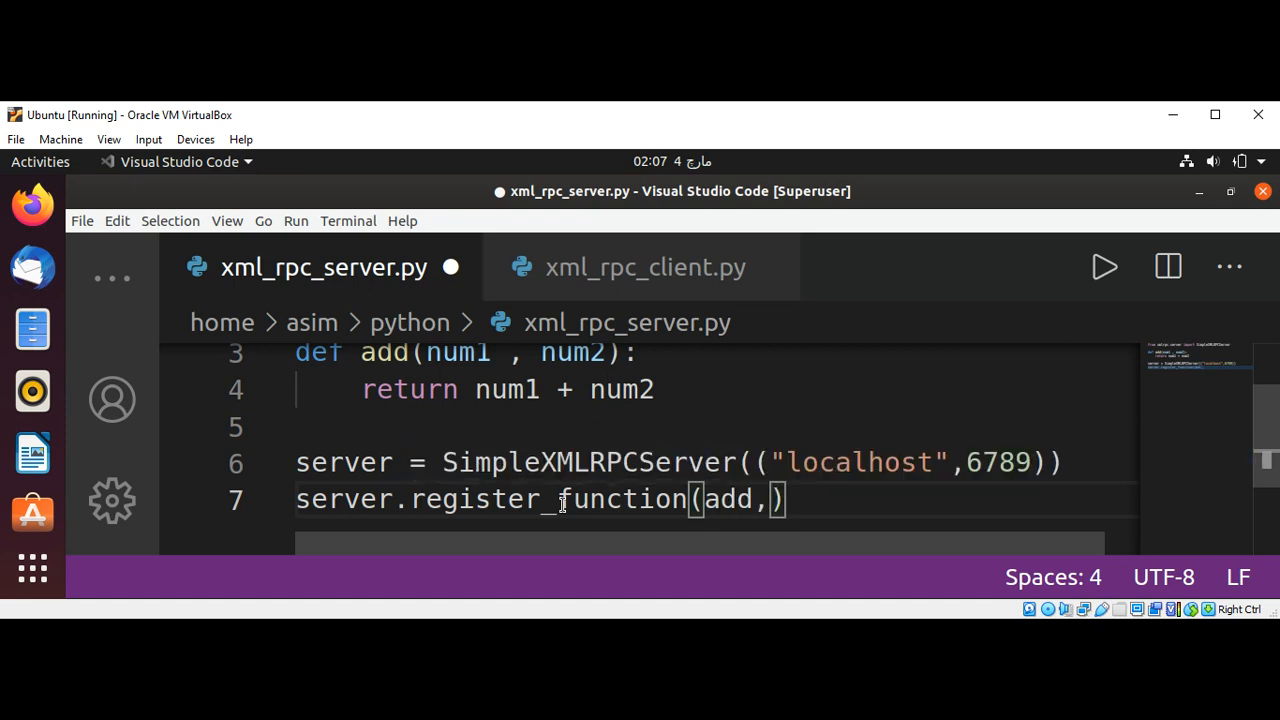
type("\"add\"")
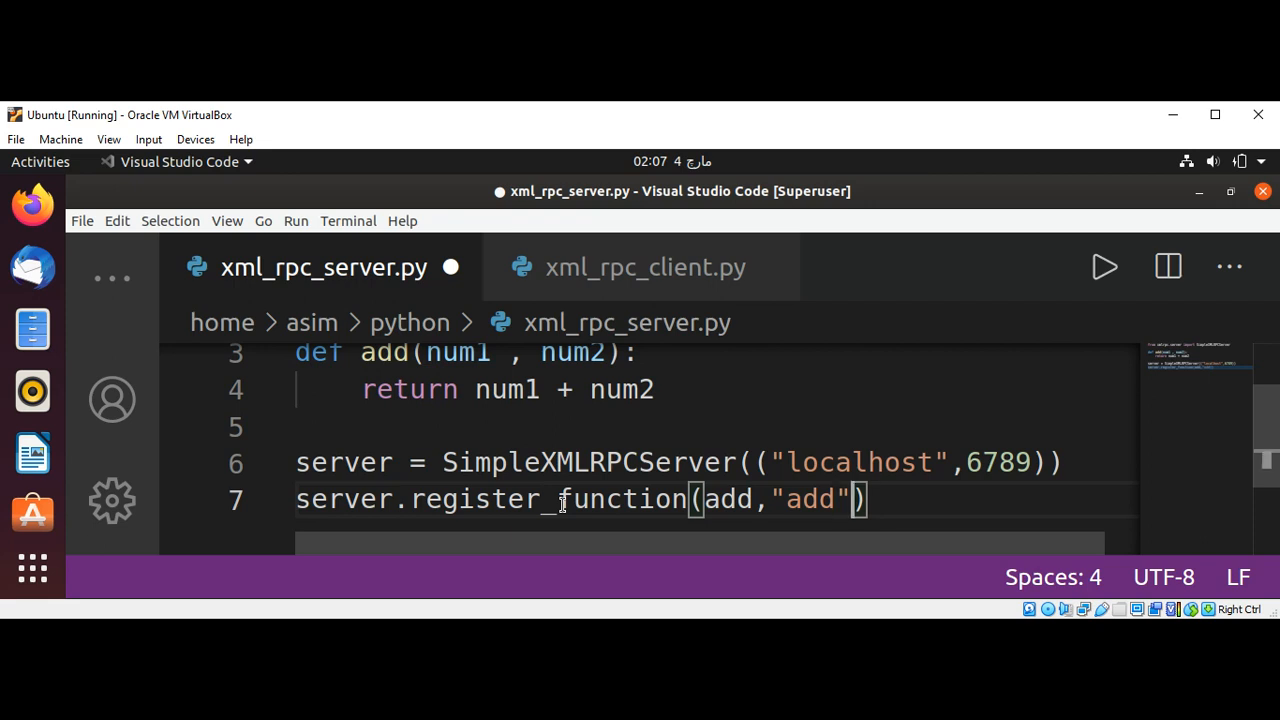
key("Return")
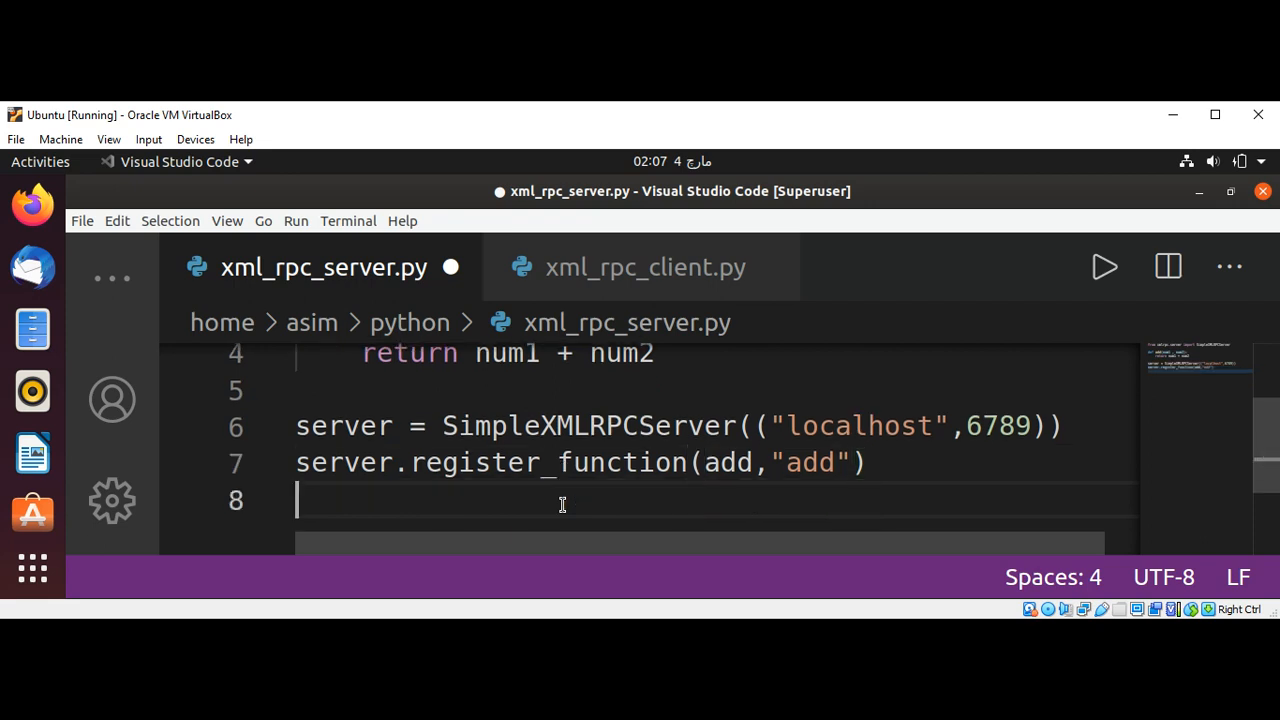
Step: Add server.serve_forever() as the last line and save xml_rpc_server.py
type("server.")
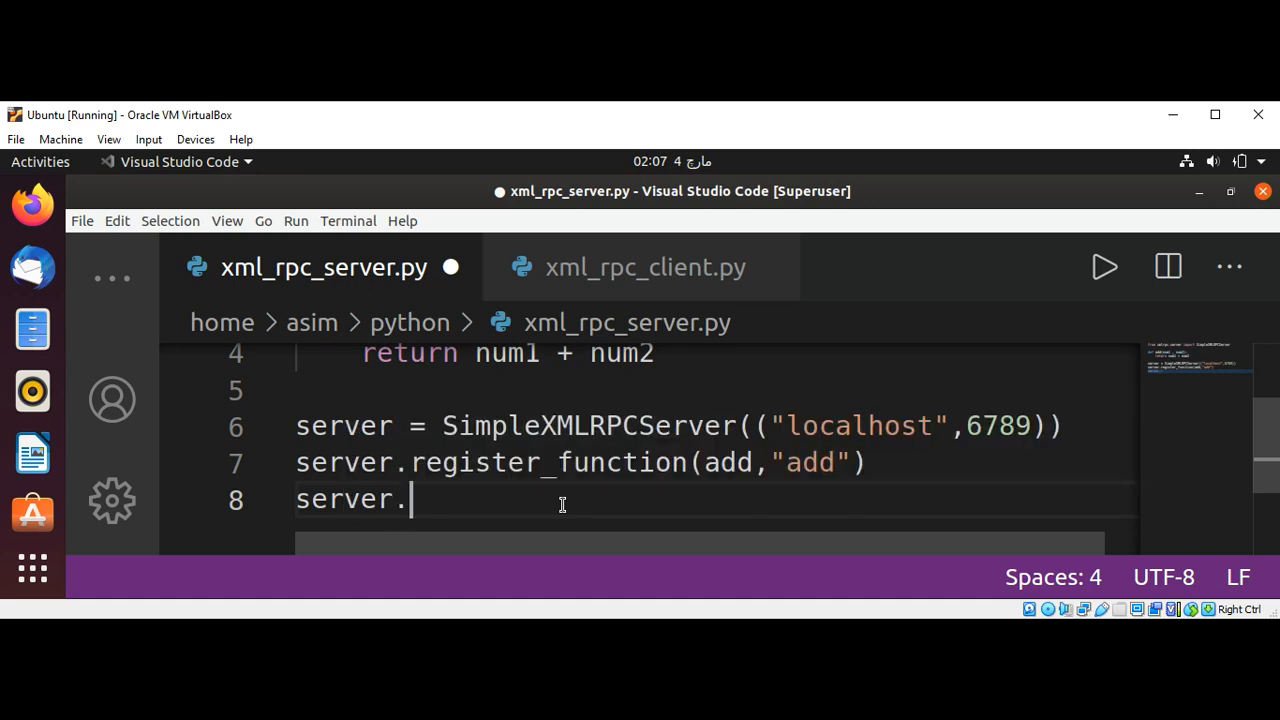
type("se")
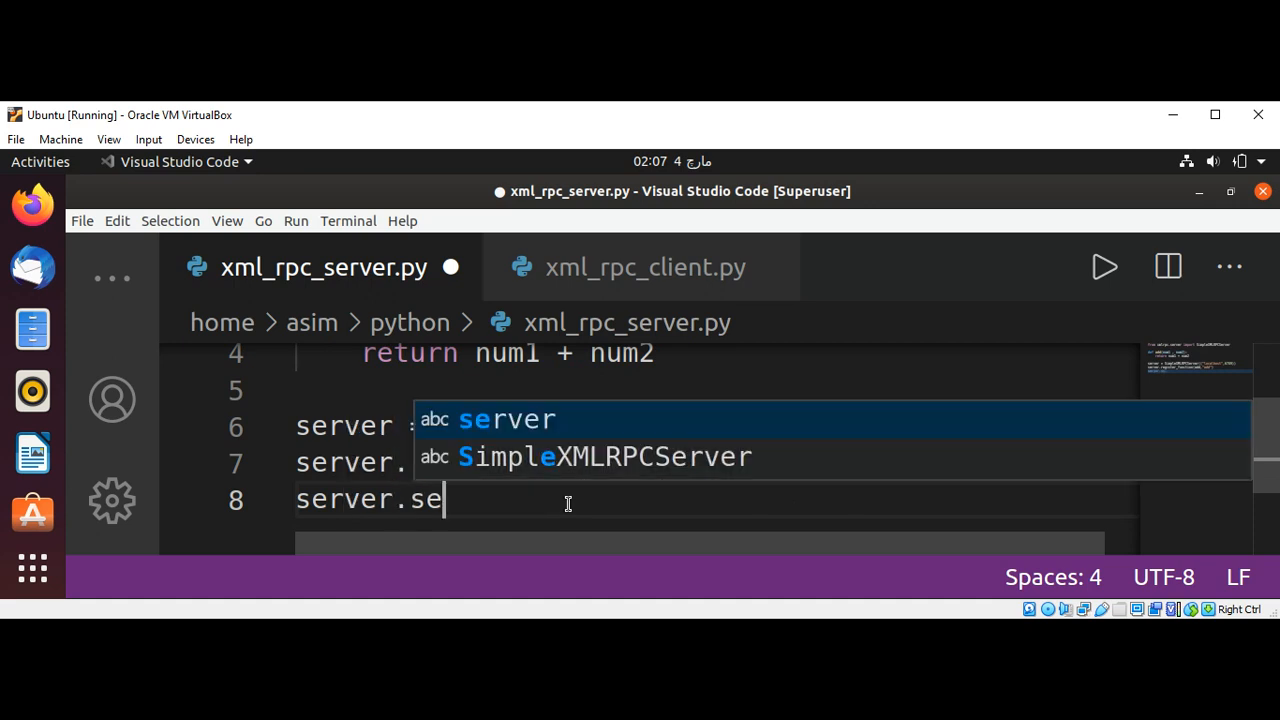
type("rve")
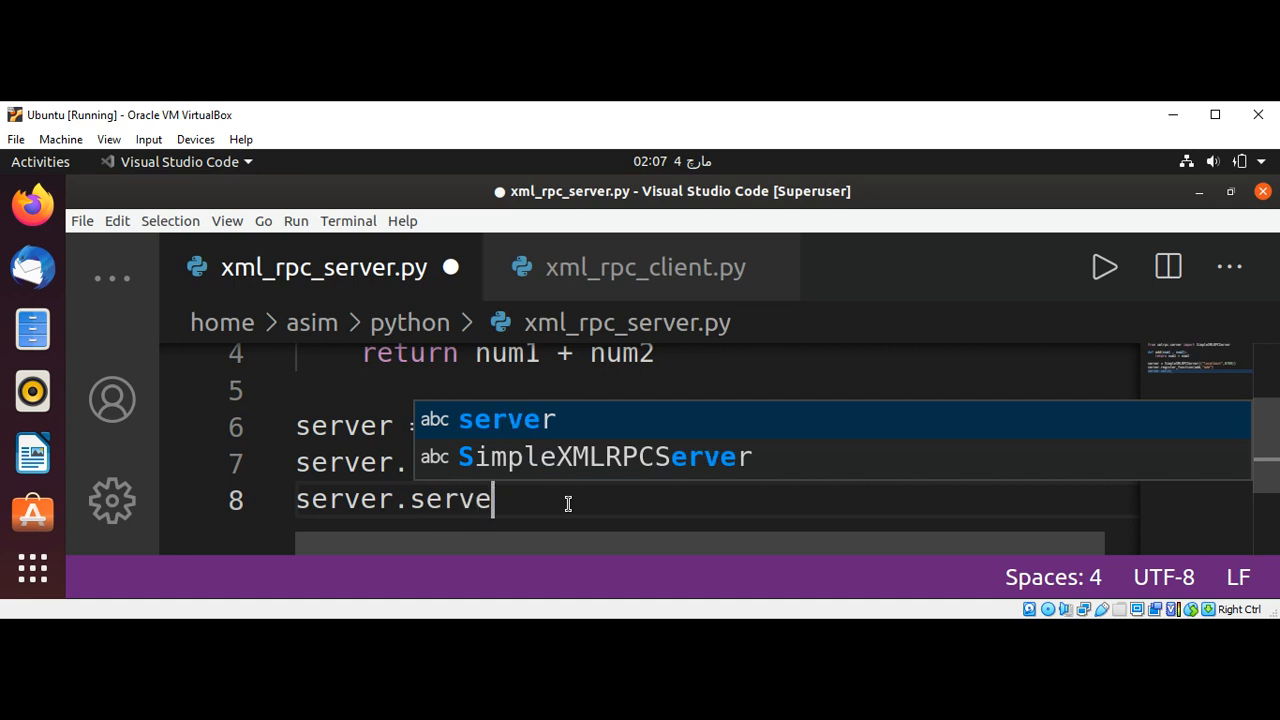
type("_for")
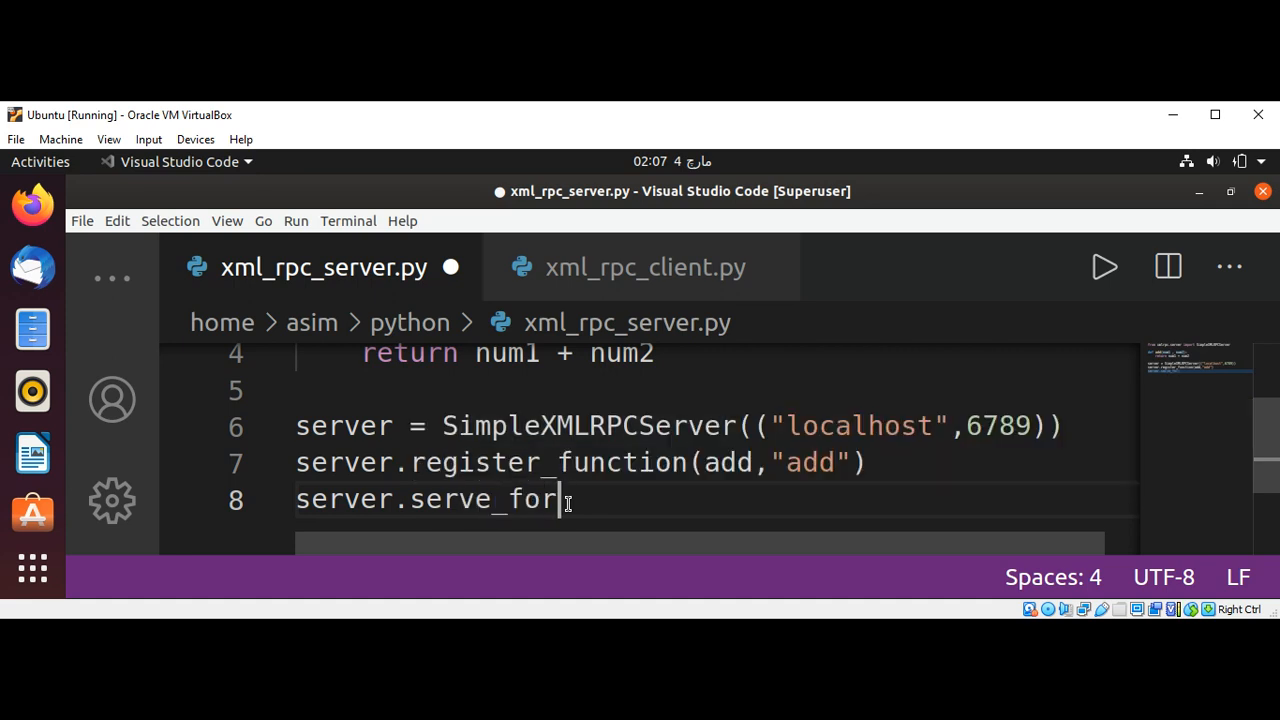
type("ever(")
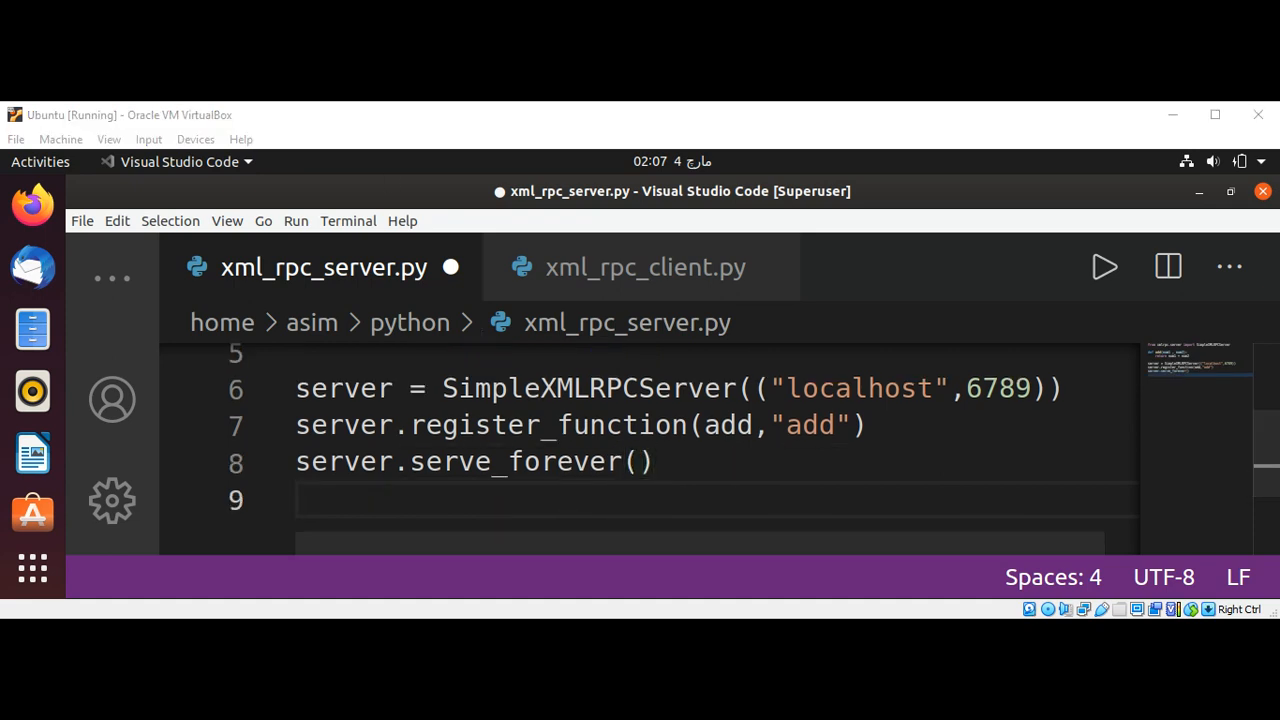
key("ctrl+s")
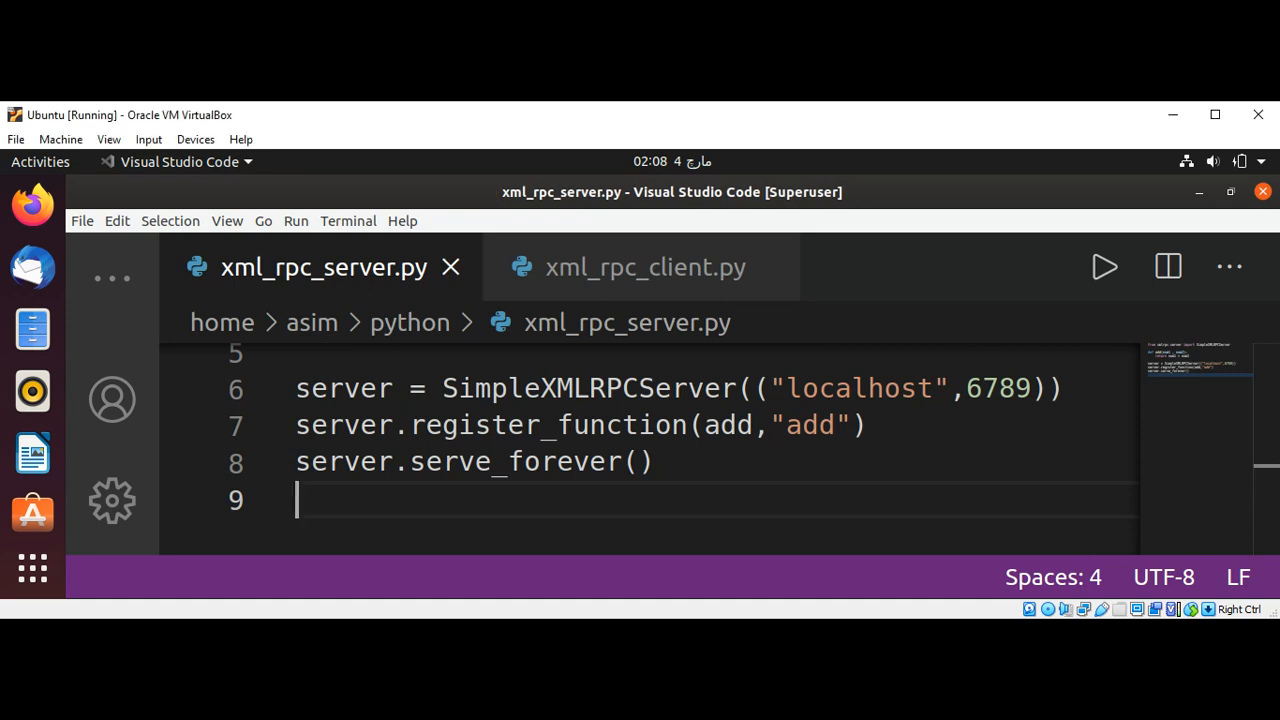
mouse_move(635, 267)
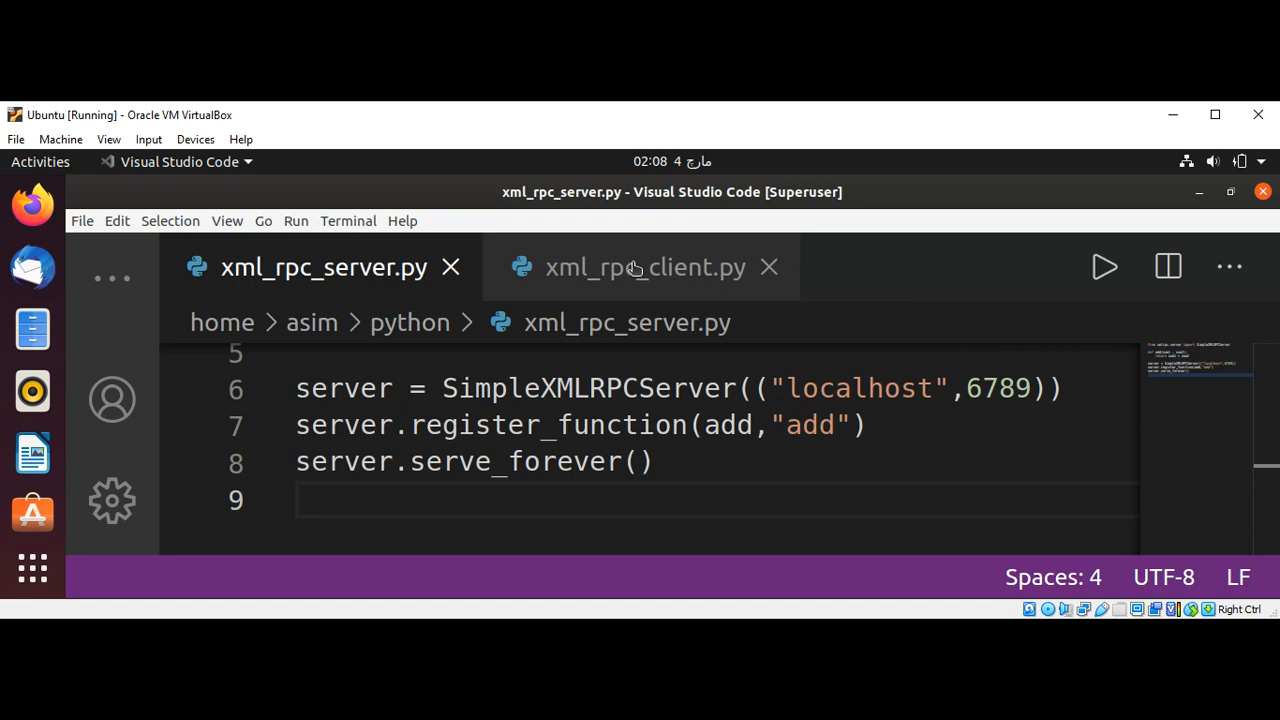
Step: In xml_rpc_client.py, write 'import xmlrpc.client' on line 1, followed by blank lines
left_click(646, 267)
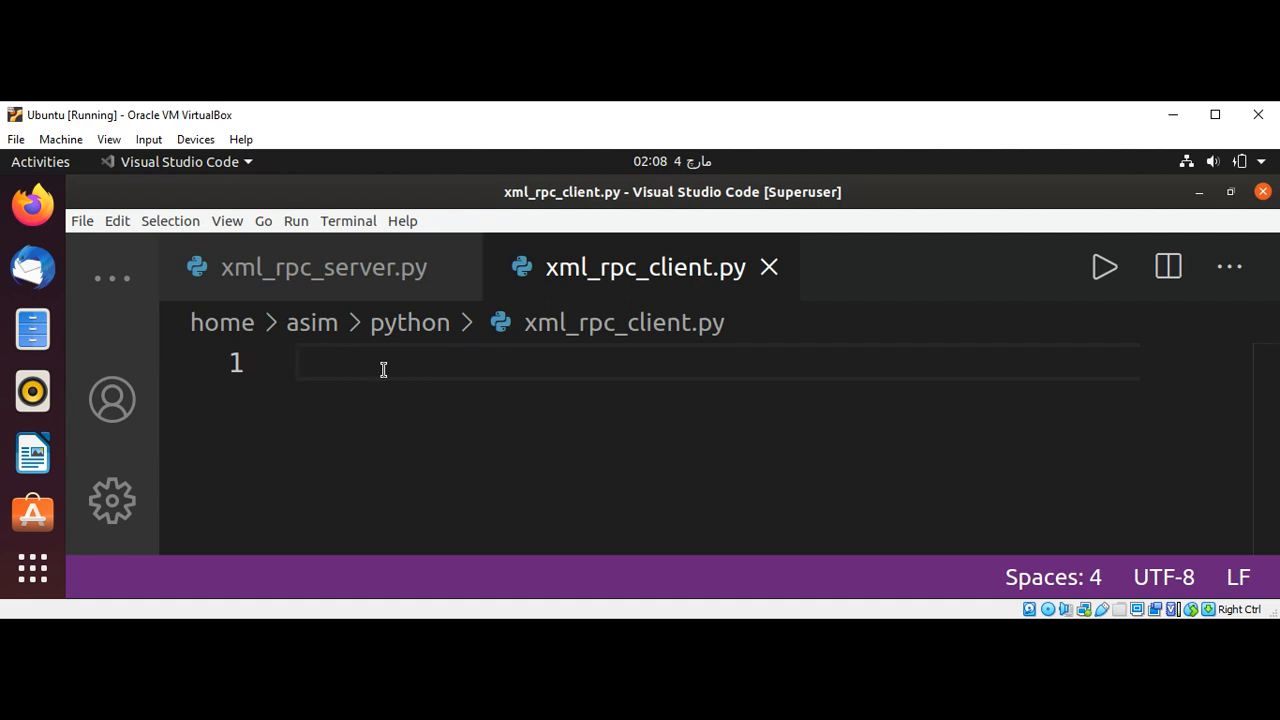
type("import")
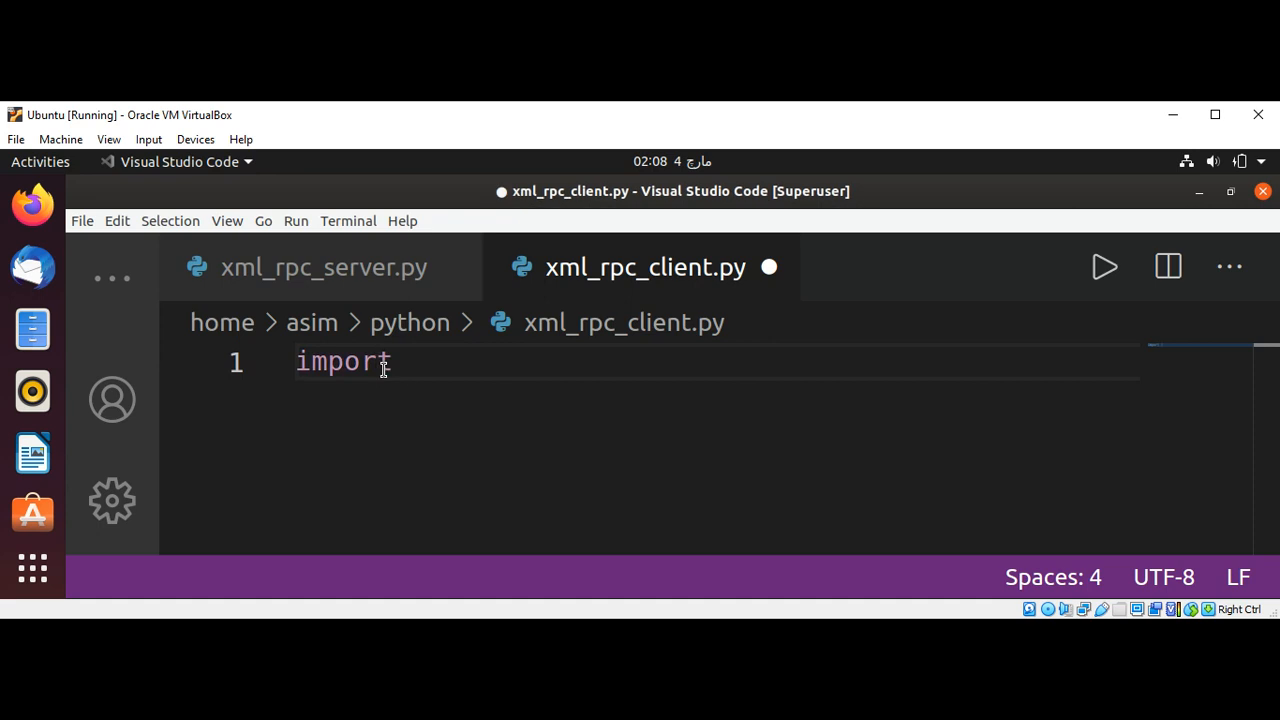
type("xmlrpc")
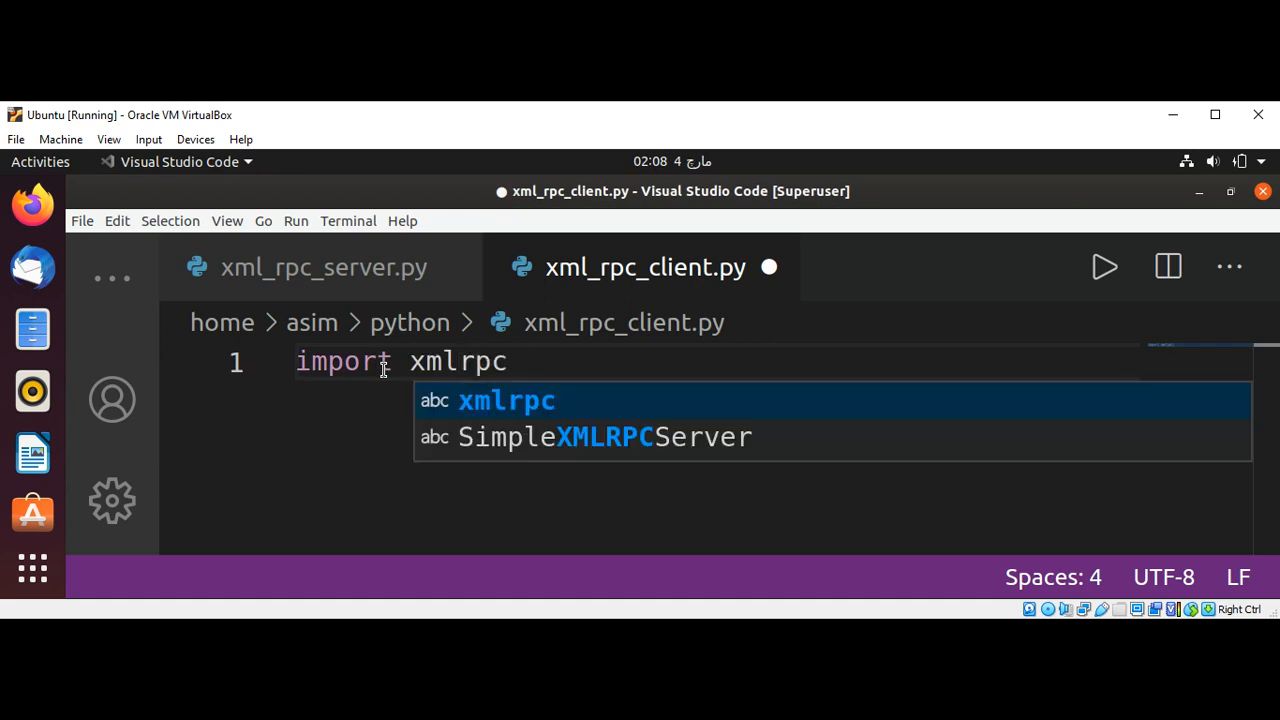
type(".client")
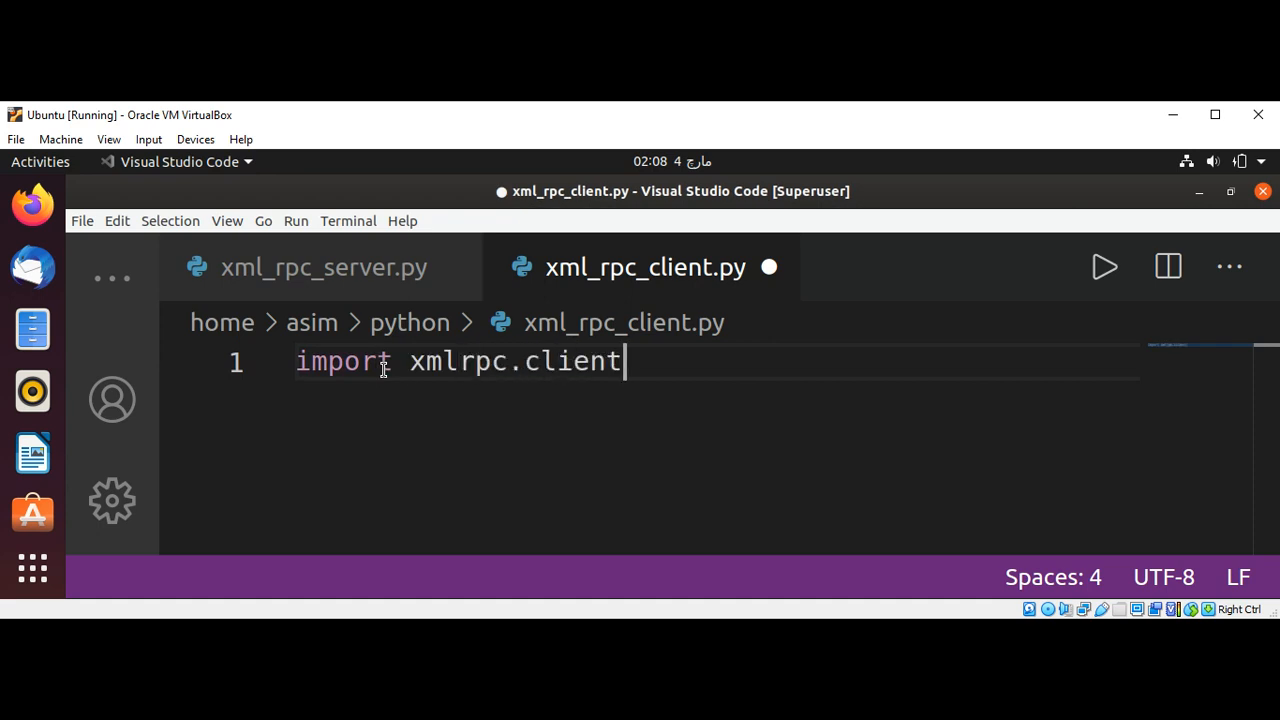
key("Enter")
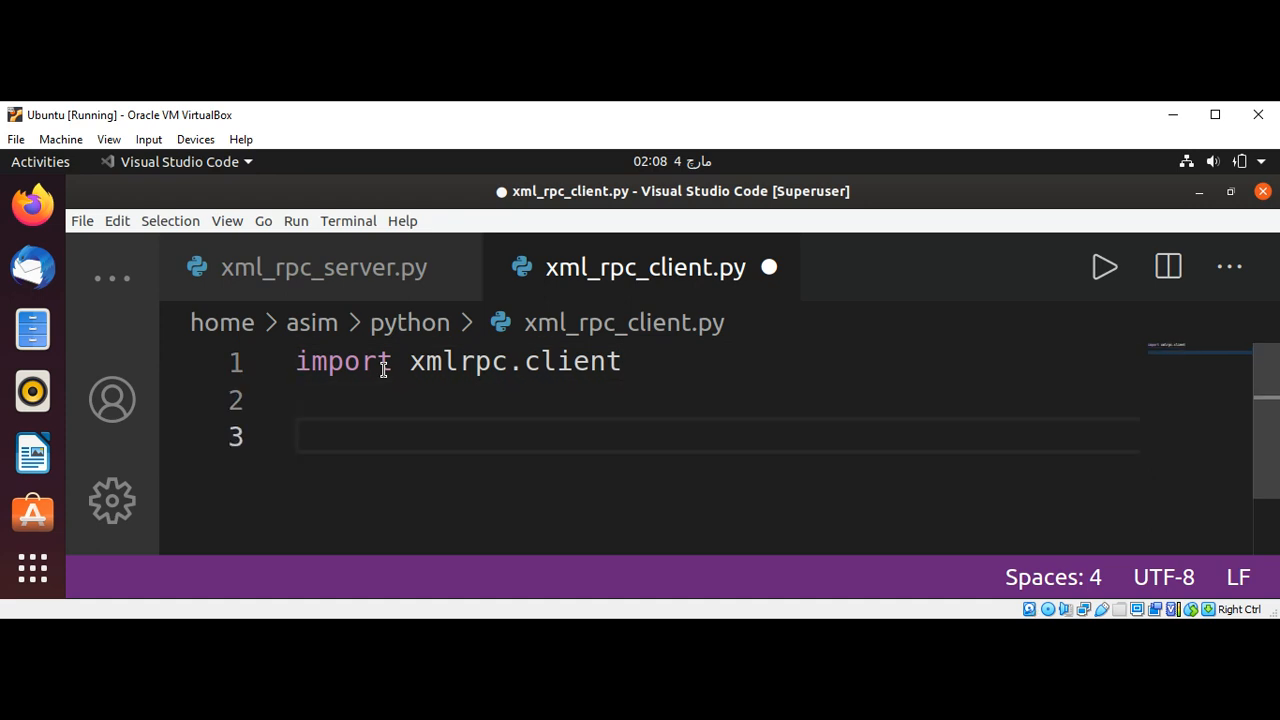
left_click(296, 435)
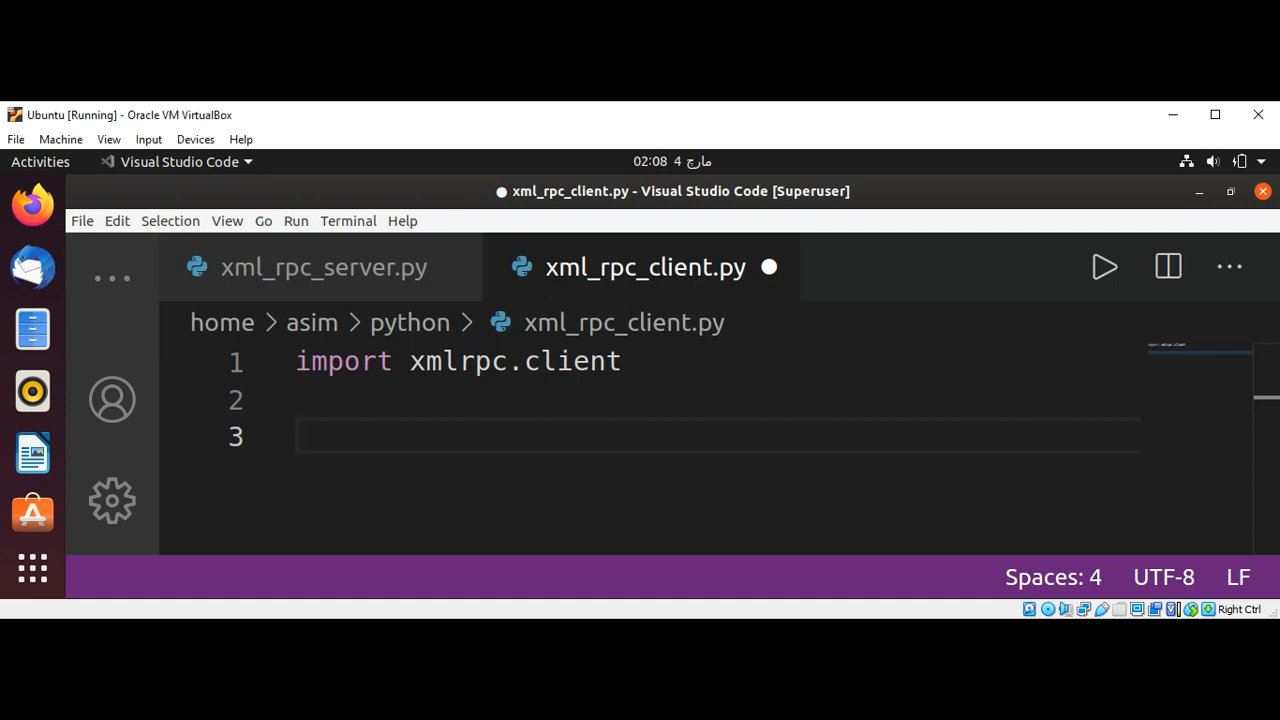
type("p")
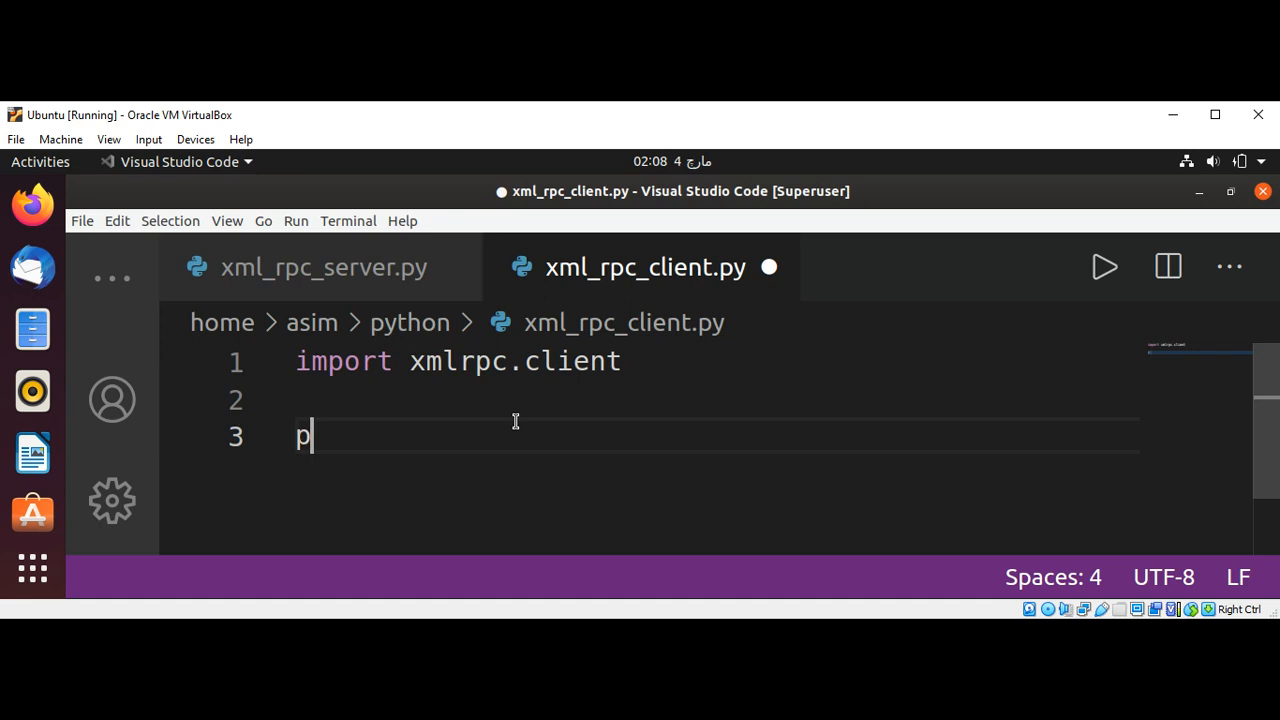
type("roxy =")
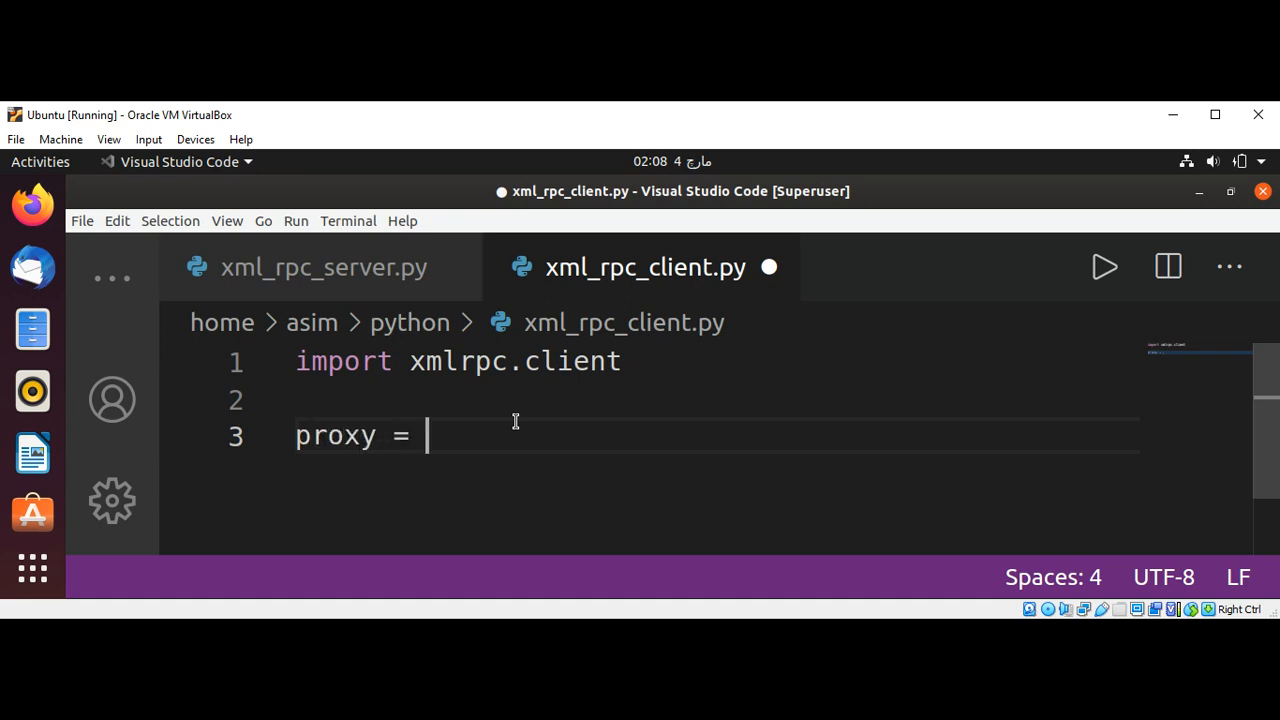
type("xmlrpc.")
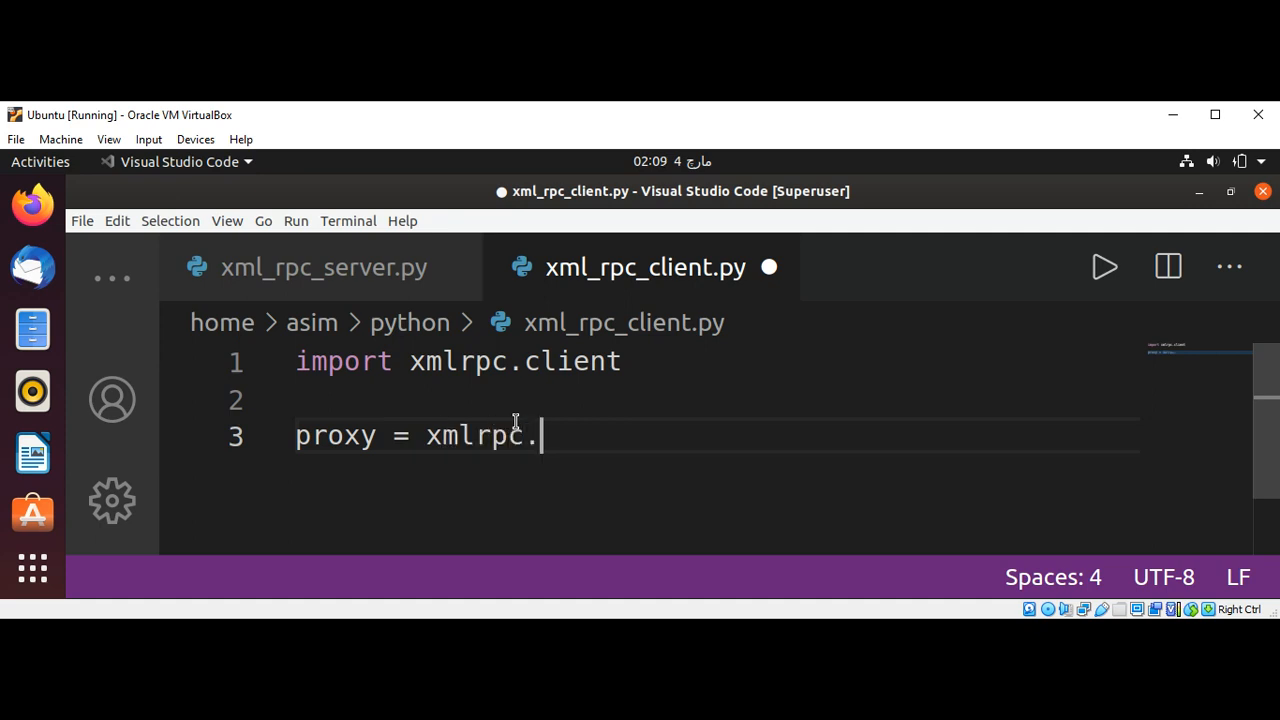
type("client.")
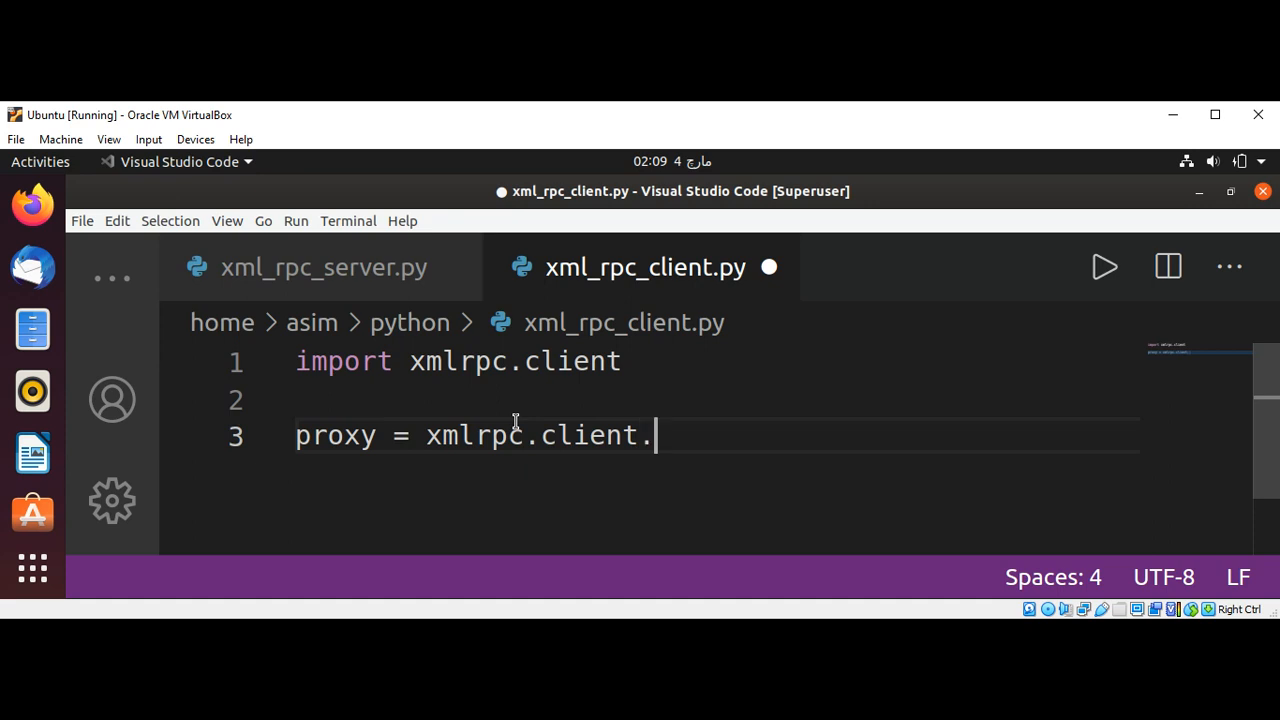
type("ServerProxy(\"")
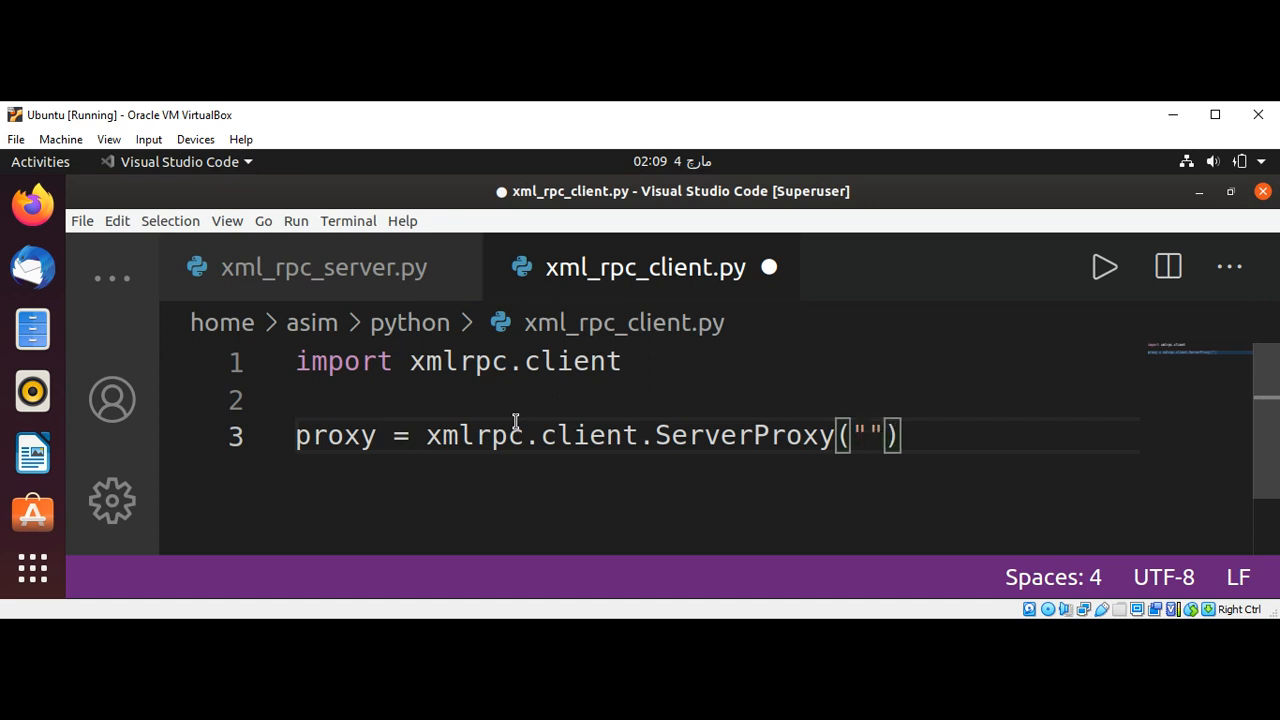
type("ht")
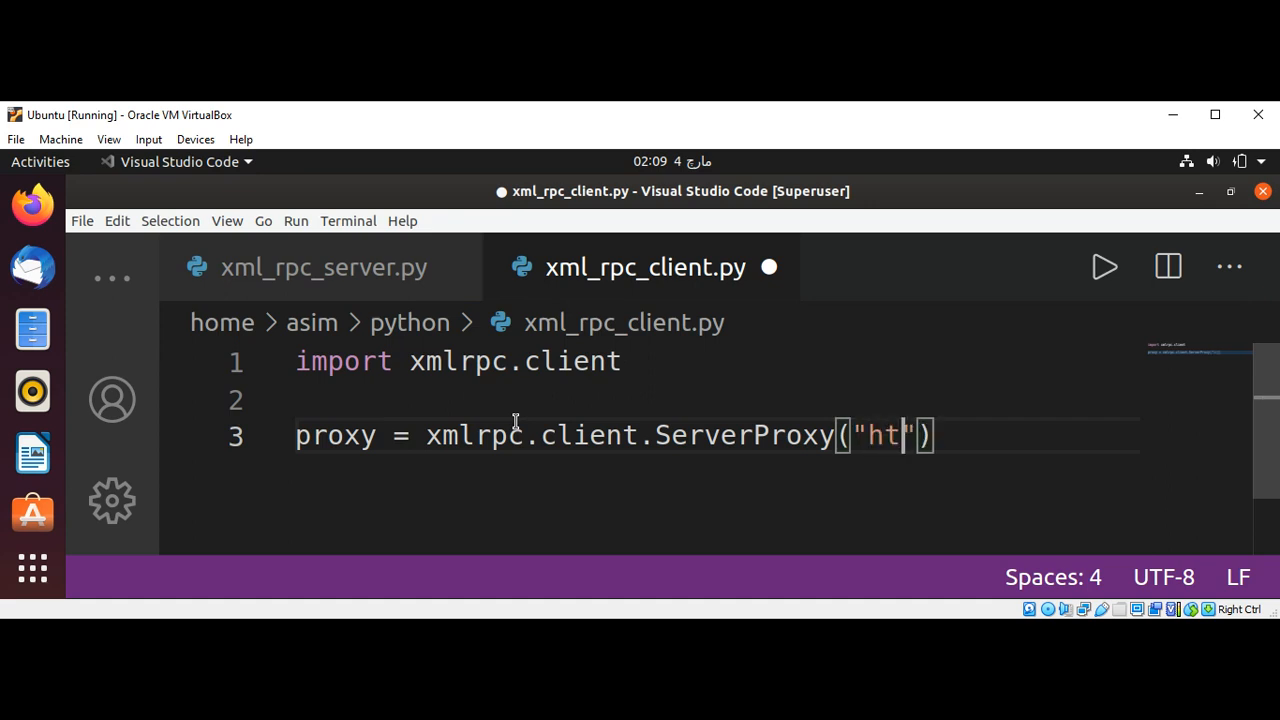
type("t")
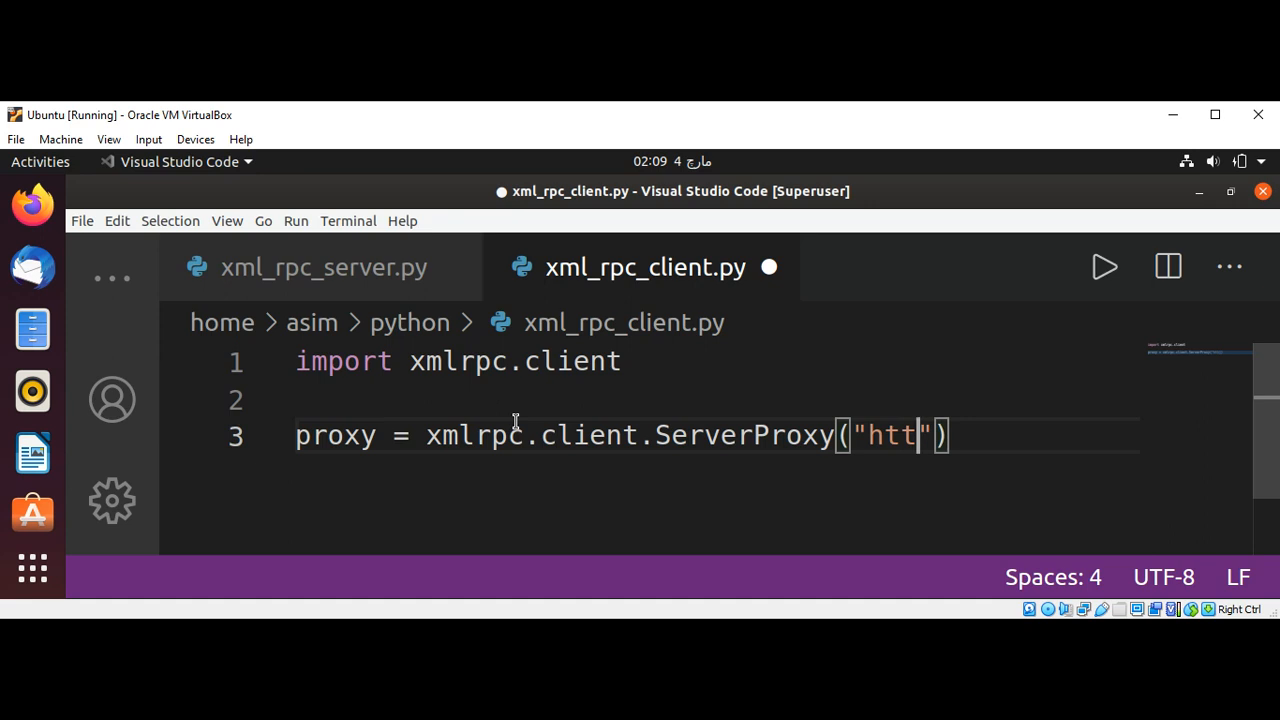
type("p")
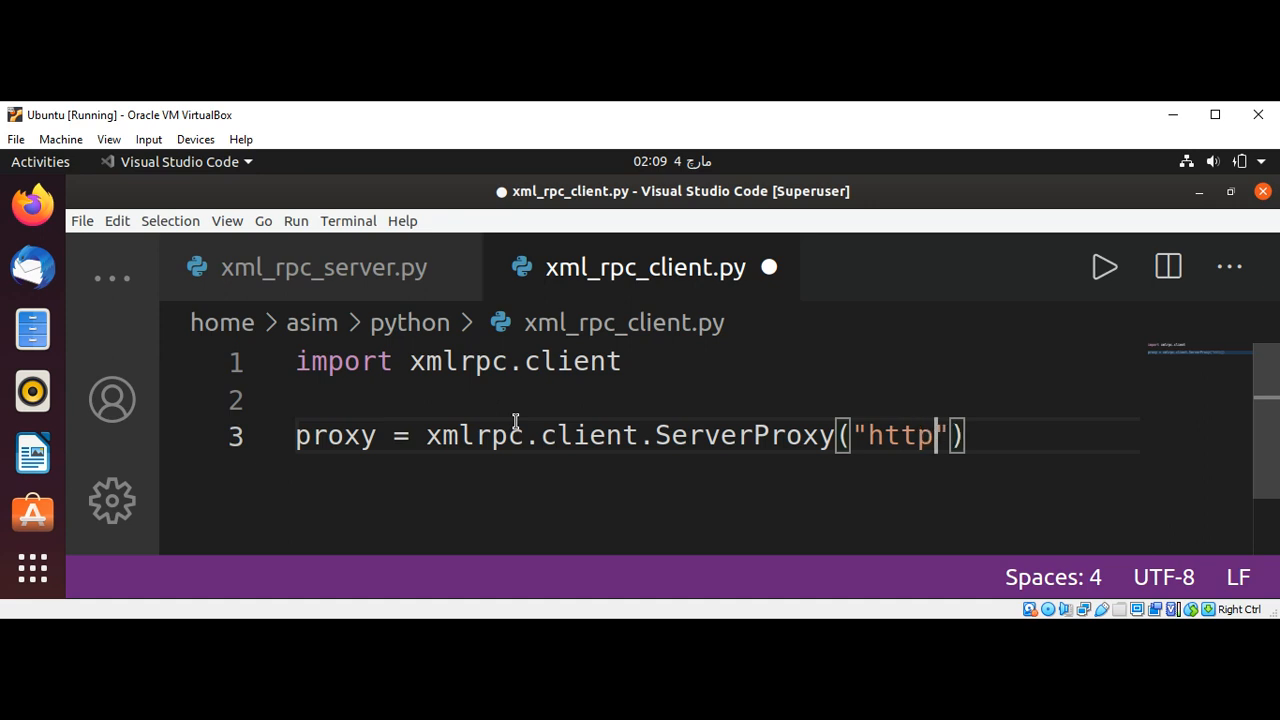
type("://")
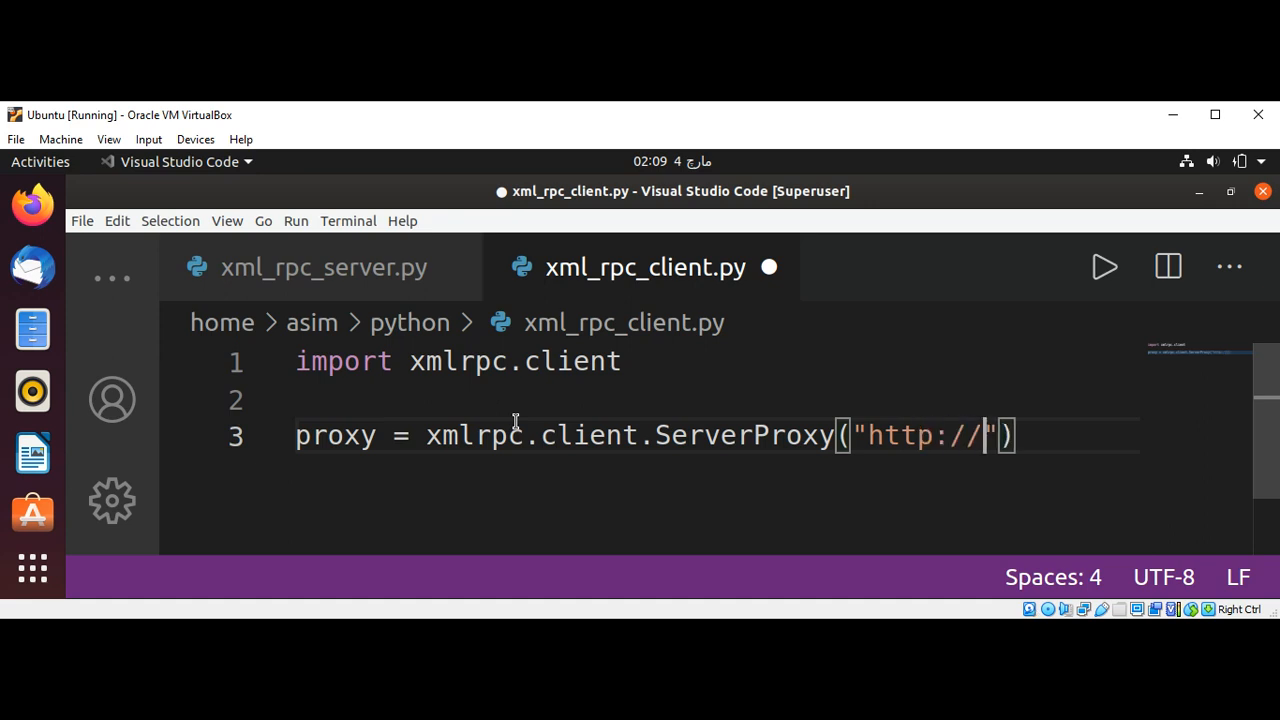
type("lo")
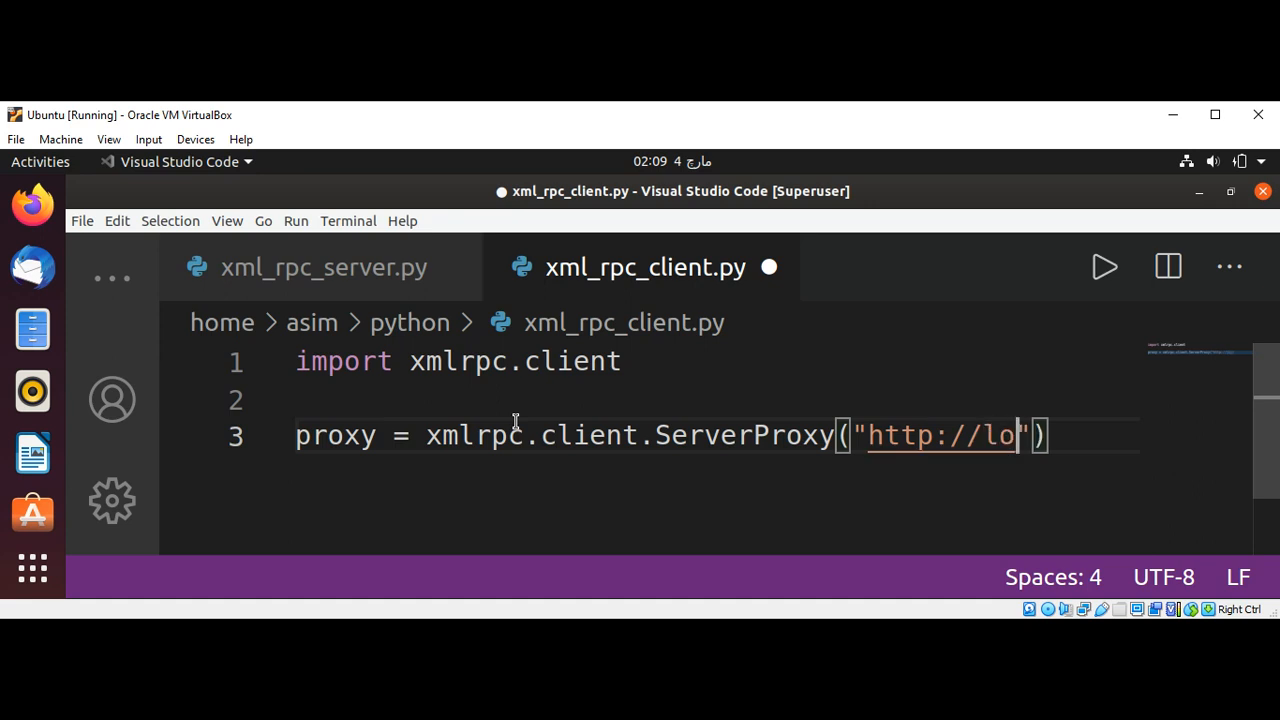
type("calhost:")
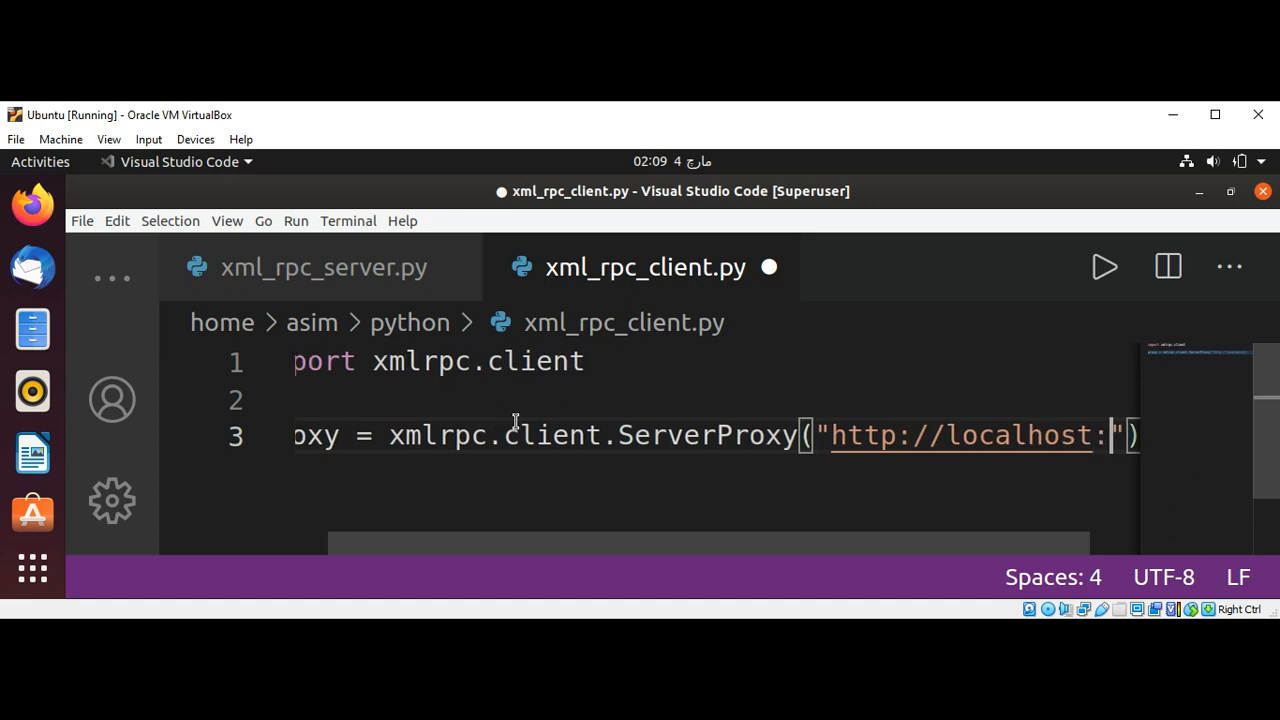
type("6789")
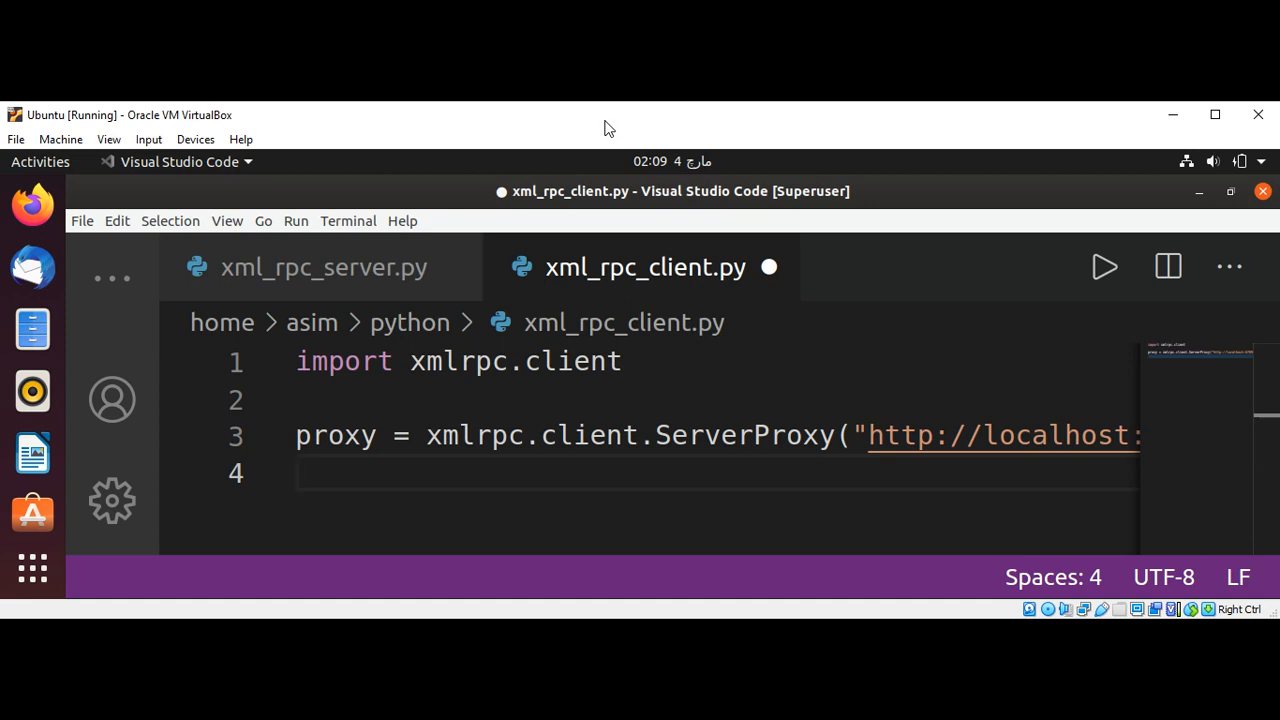
Step: Write 'num1 = 30' and 'num2 = 20' on consecutive lines below the proxy
type("n")
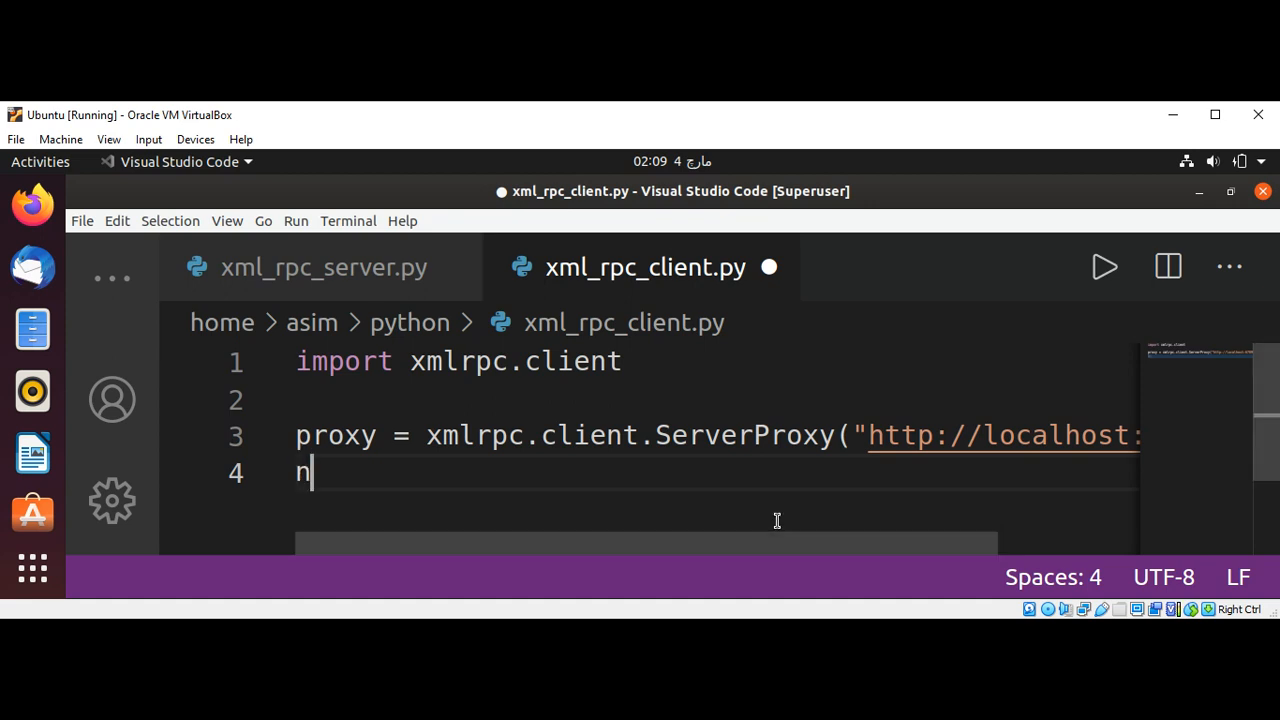
type("um1 =")
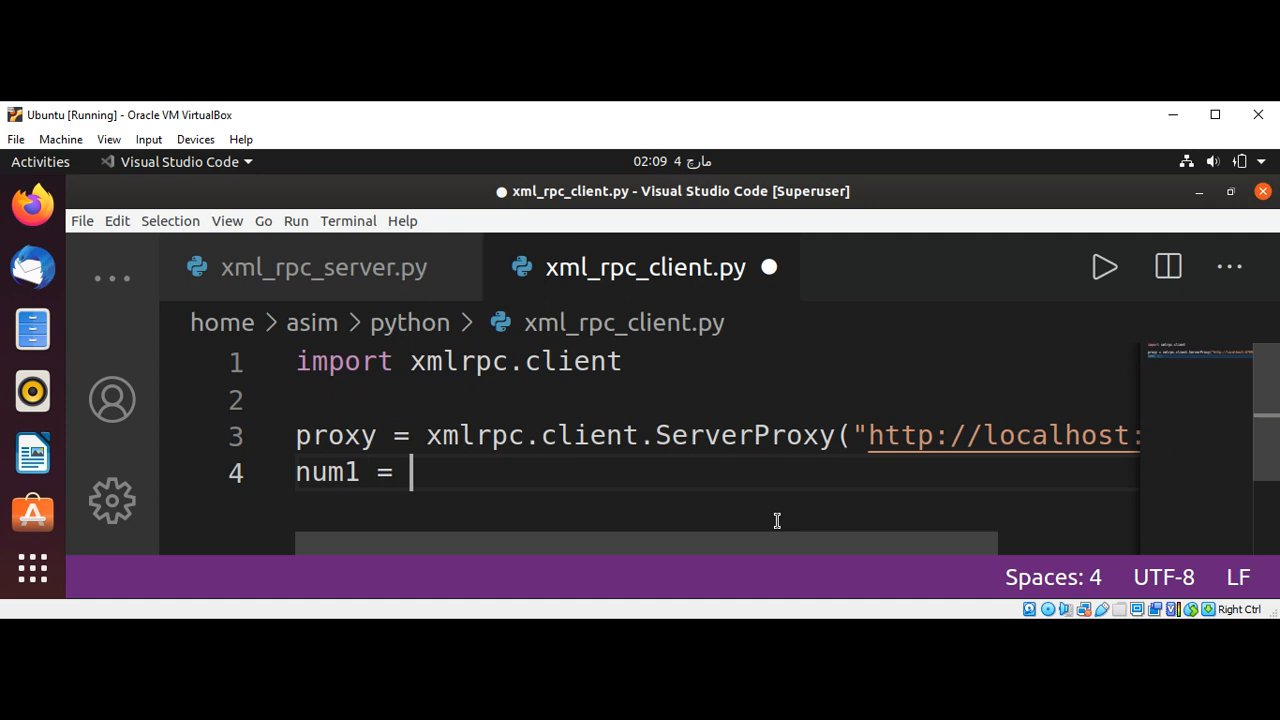
type("3")
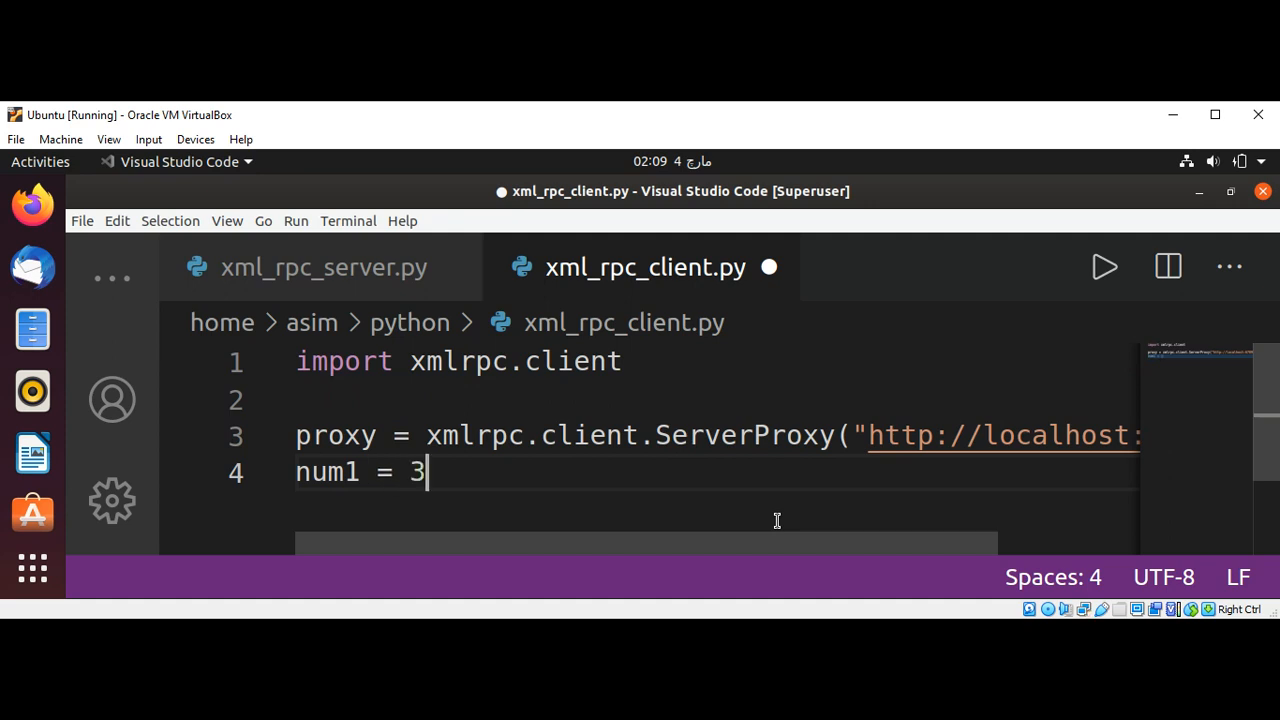
type("0")
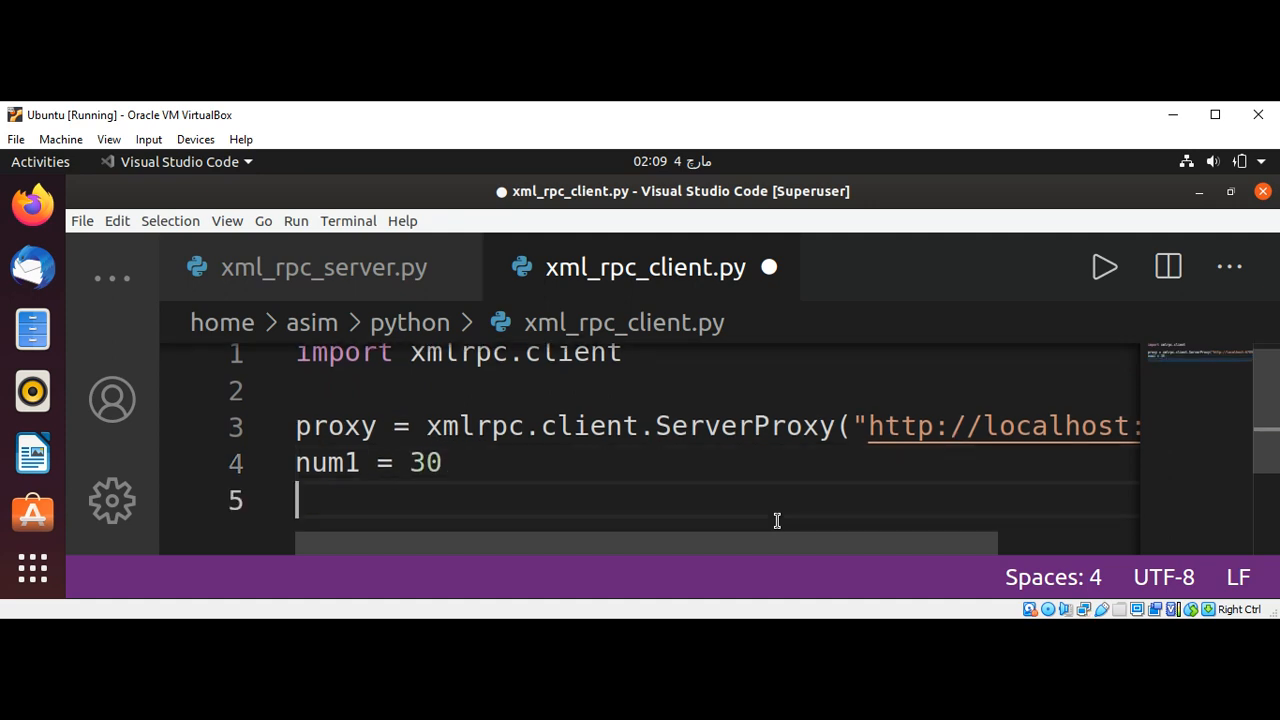
type("num2 =")
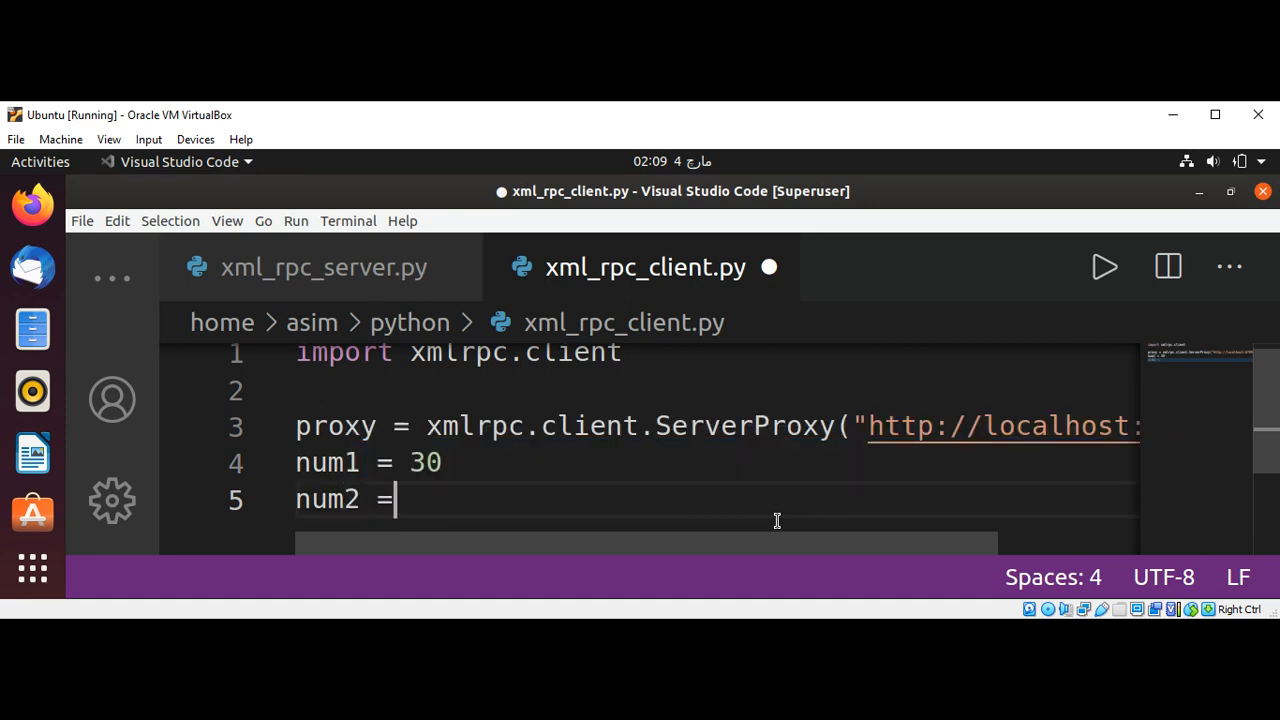
type("20")
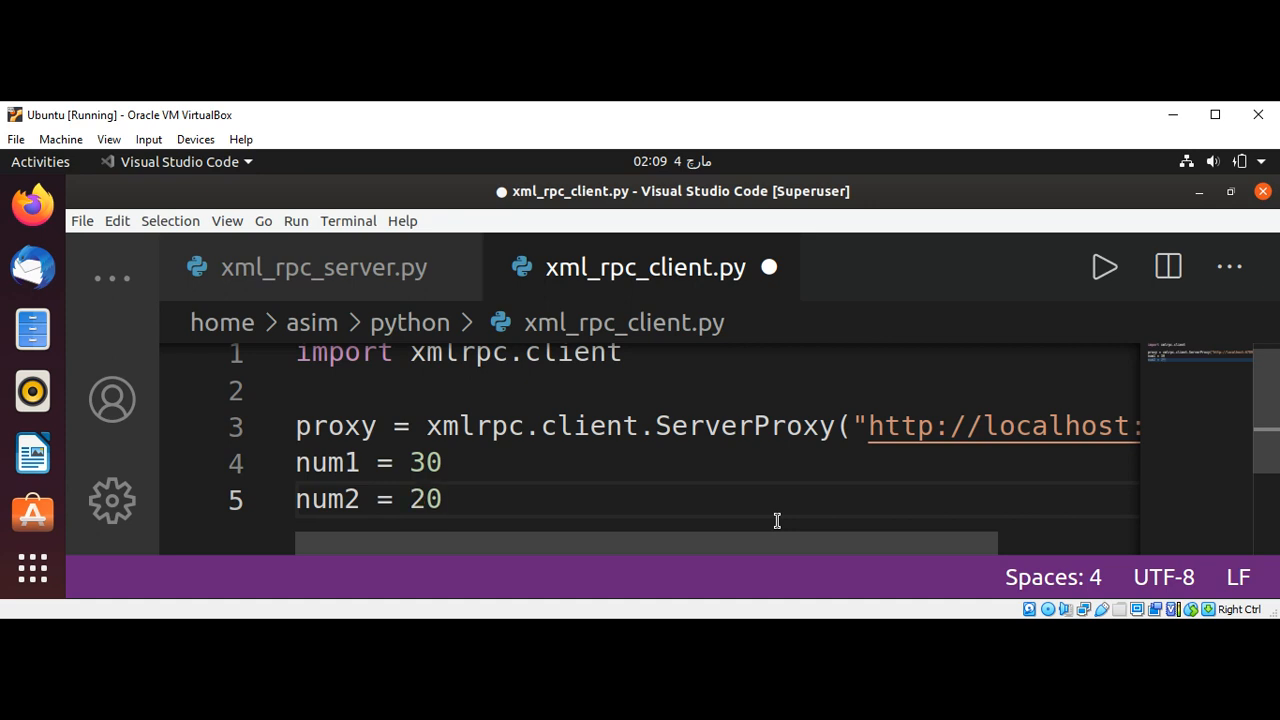
key("Return")
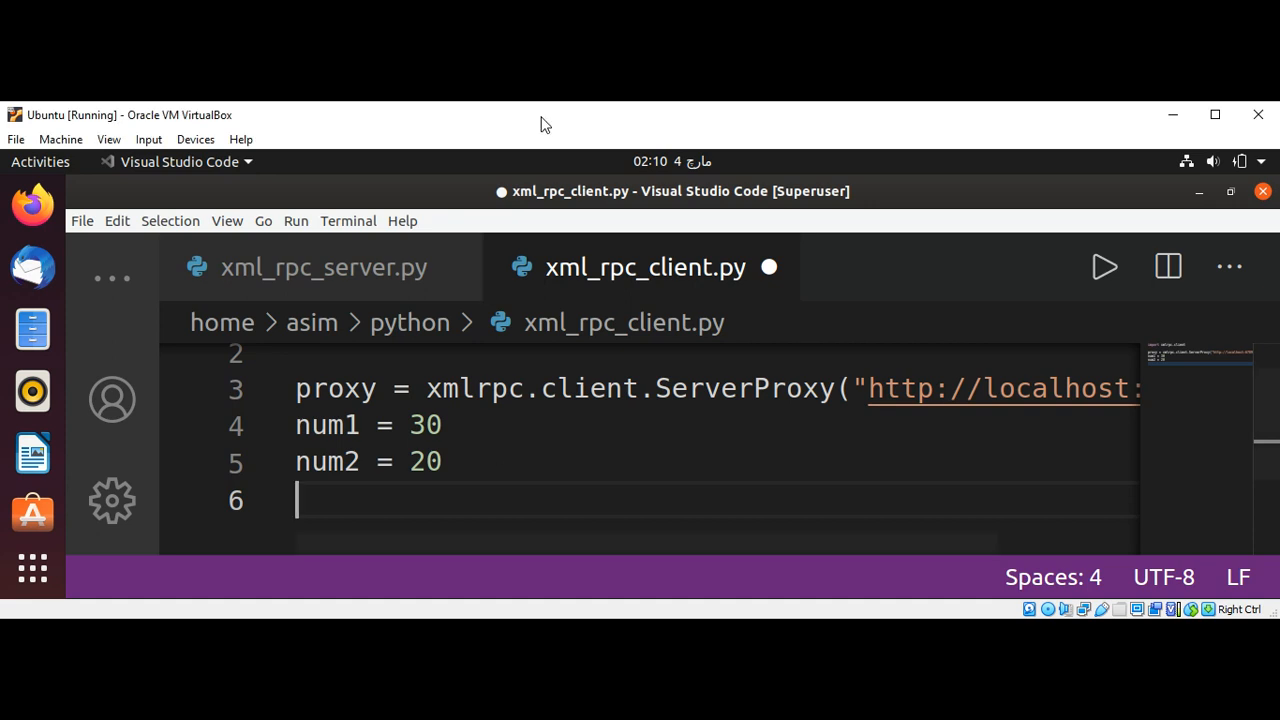
mouse_move(667, 464)
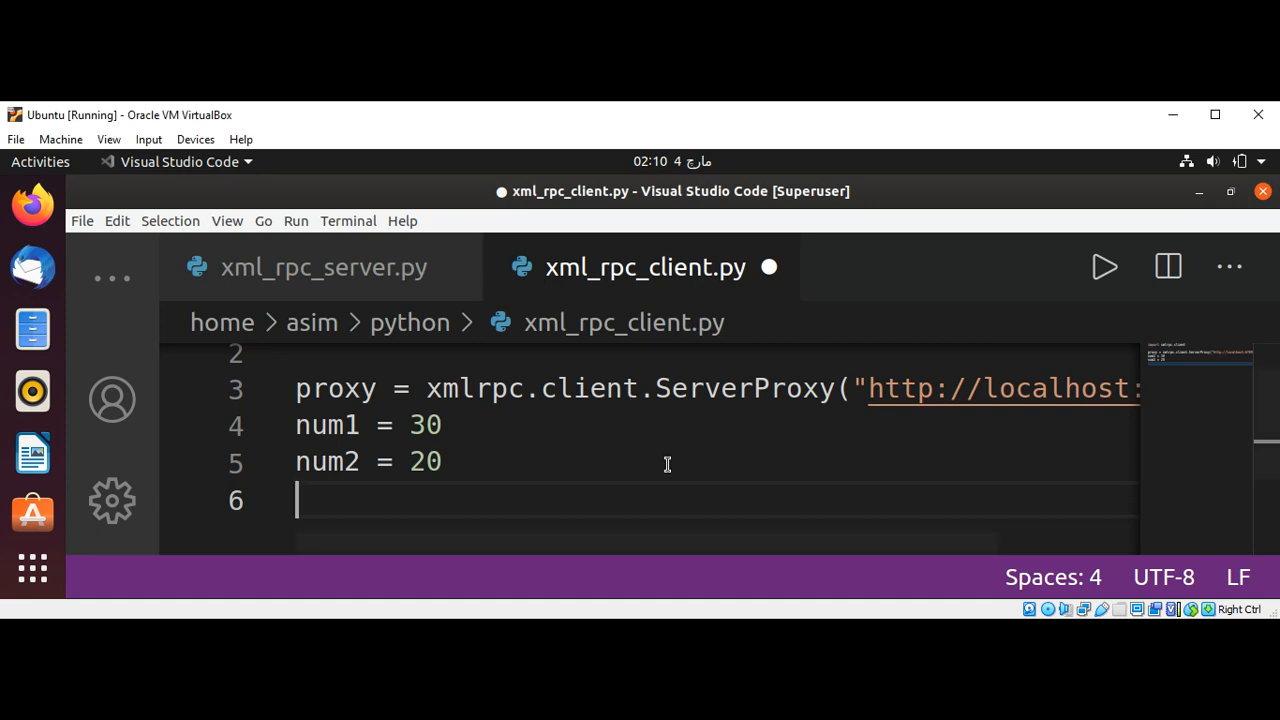
Step: On line 6, write 'result = proxy.add(num1 , num2)'
type("r")
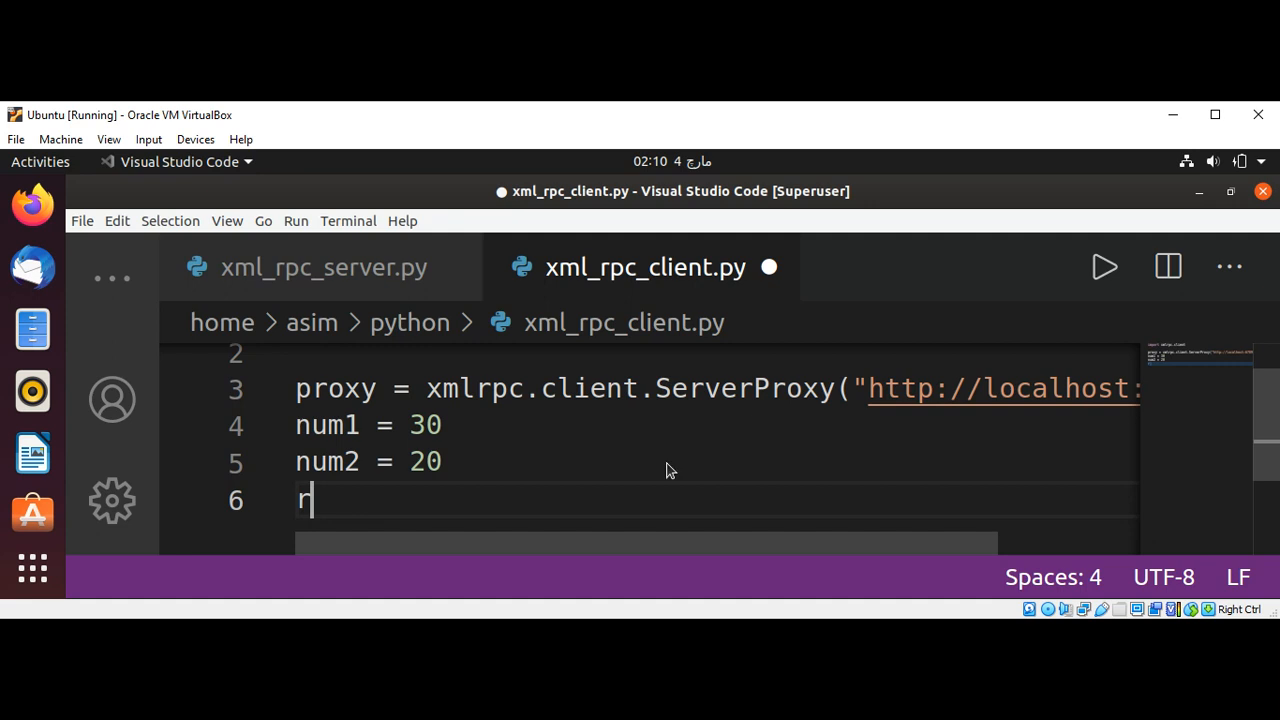
type("esult =")
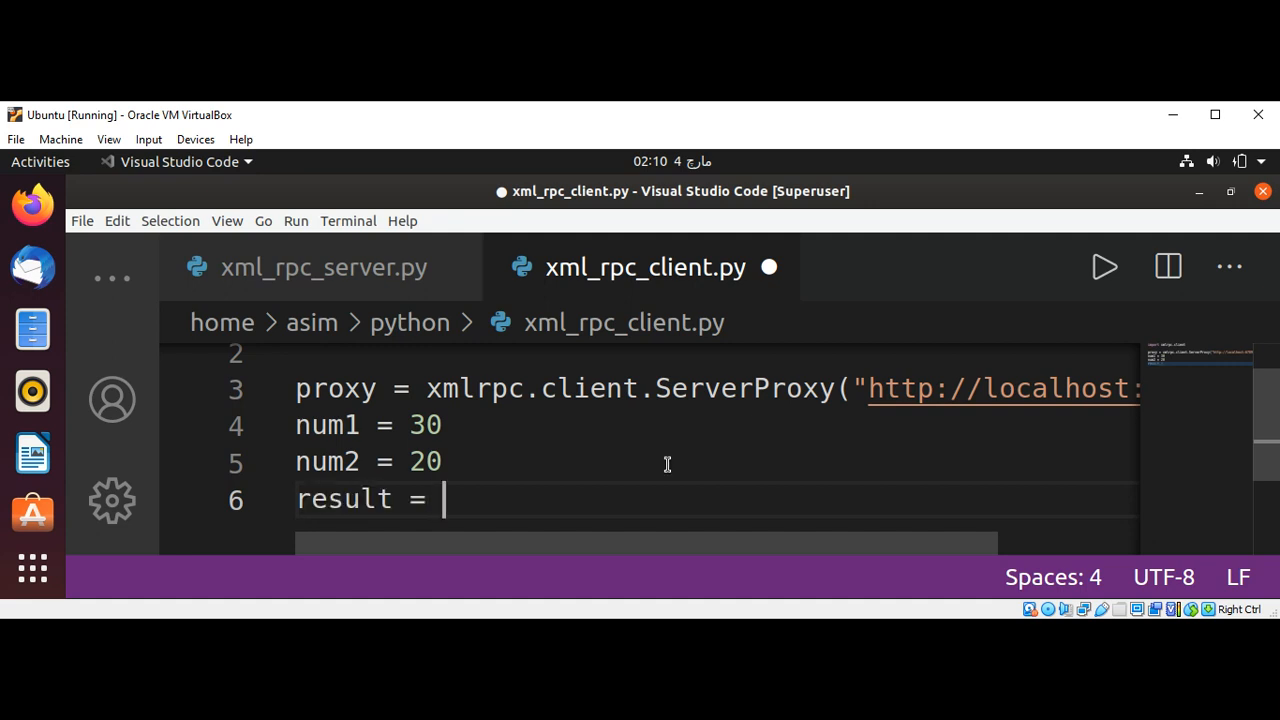
type("p")
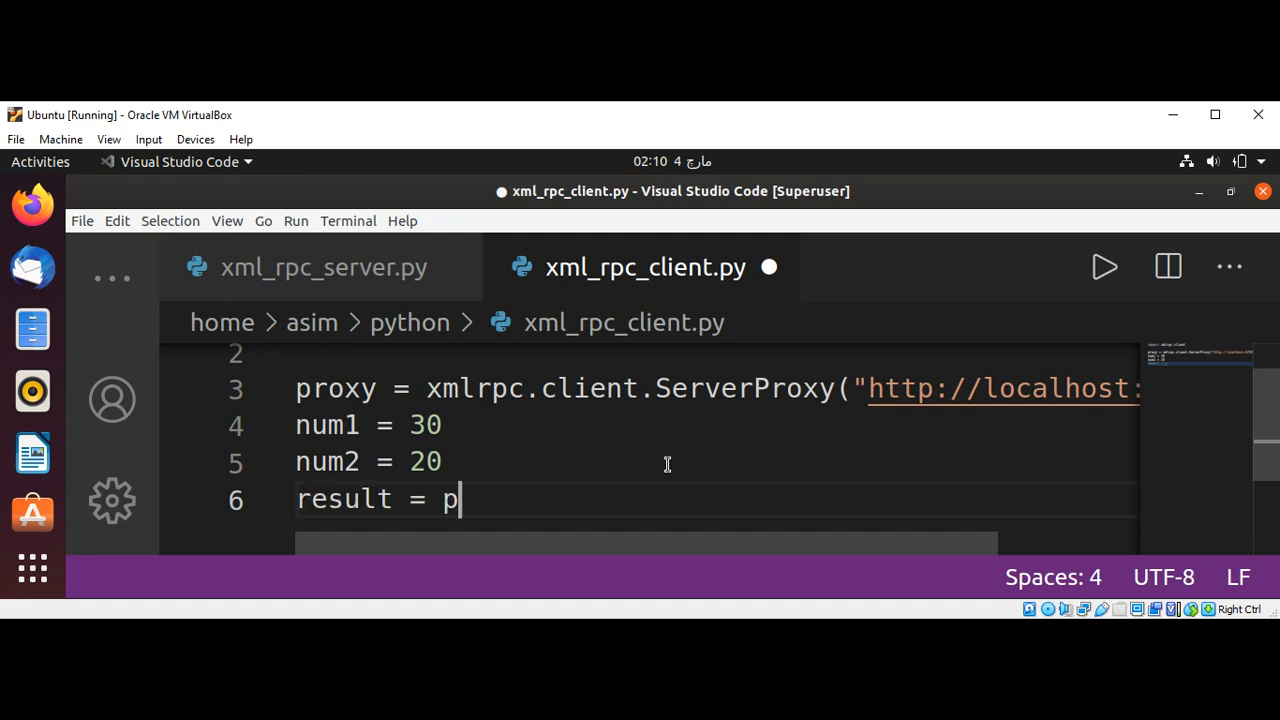
type("roxy.")
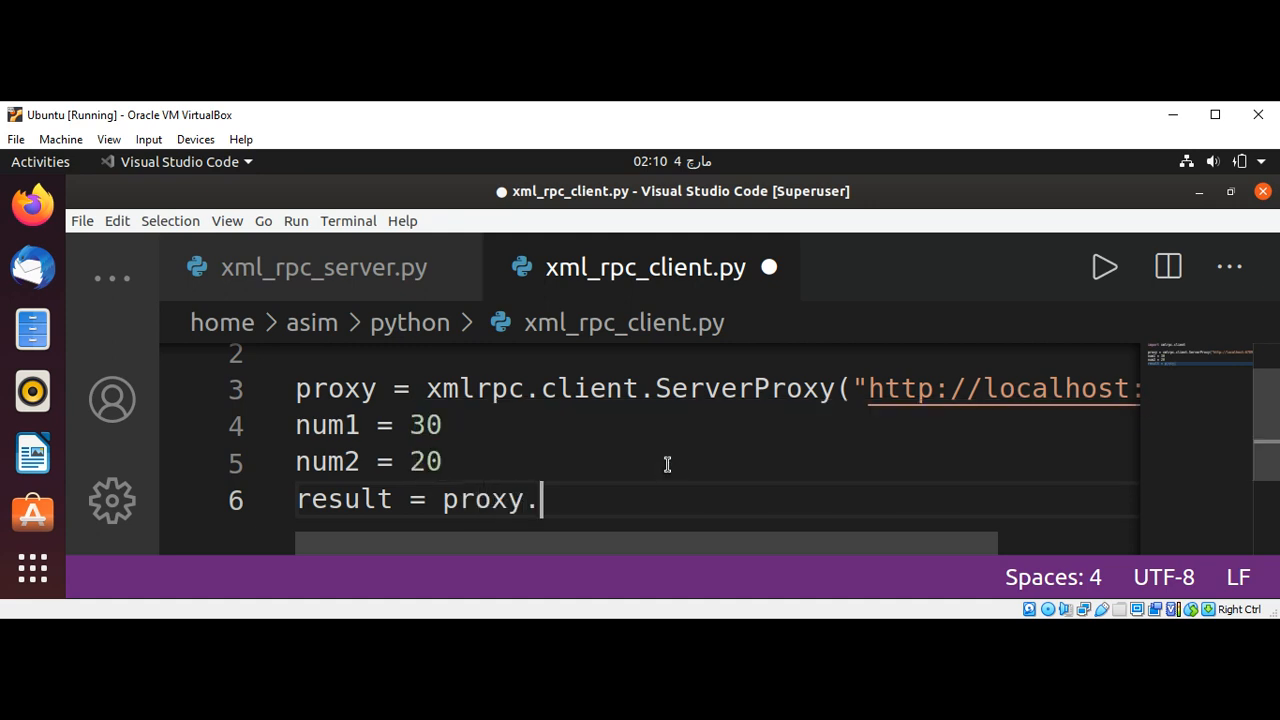
type("add(")
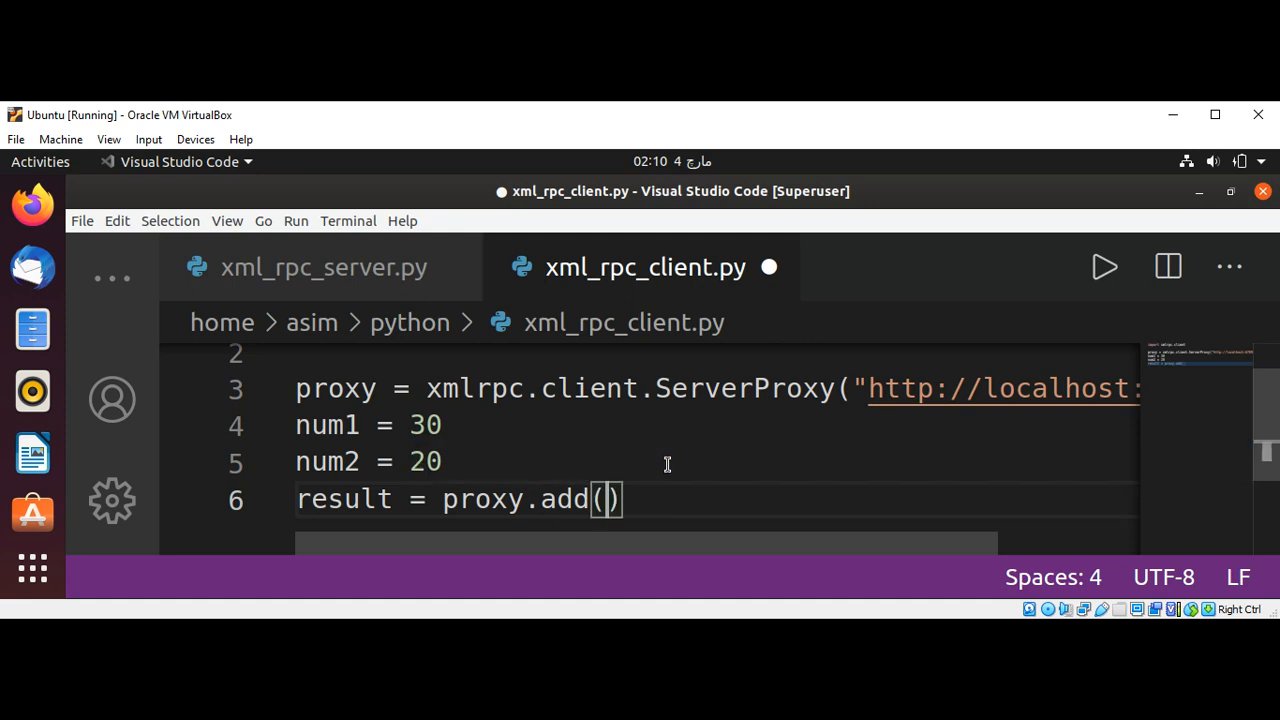
type("num1")
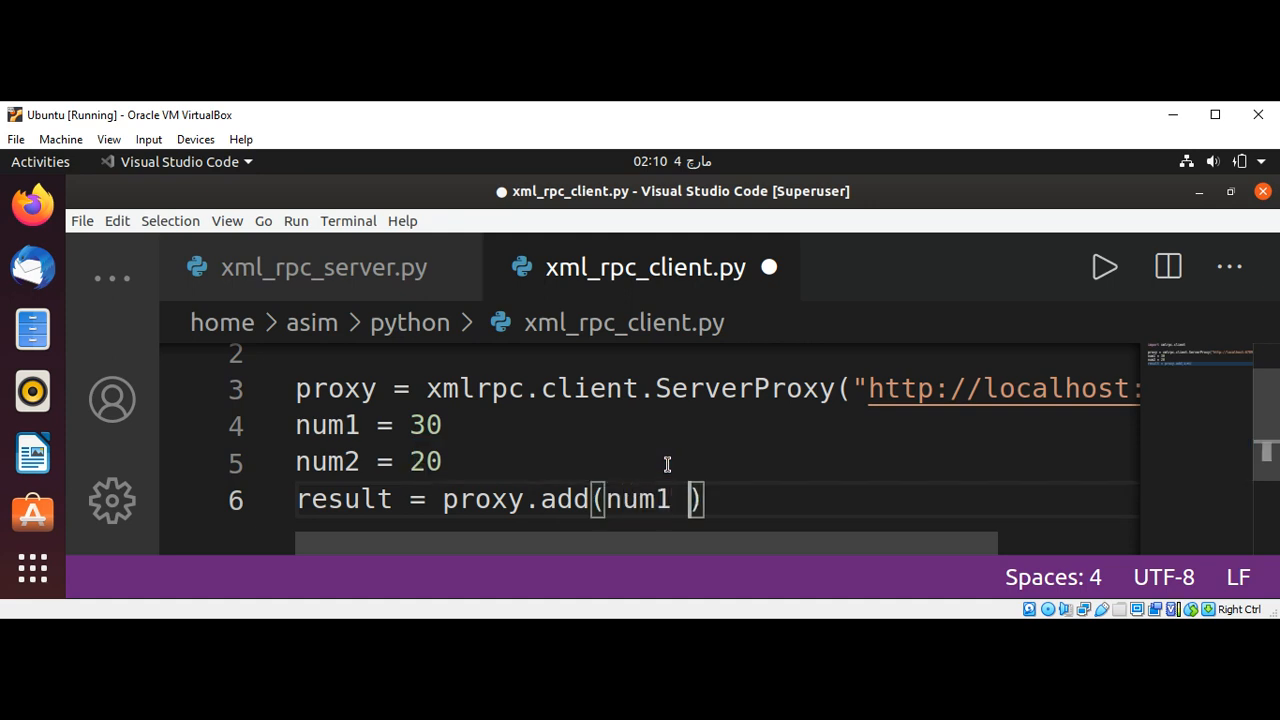
type(", num")
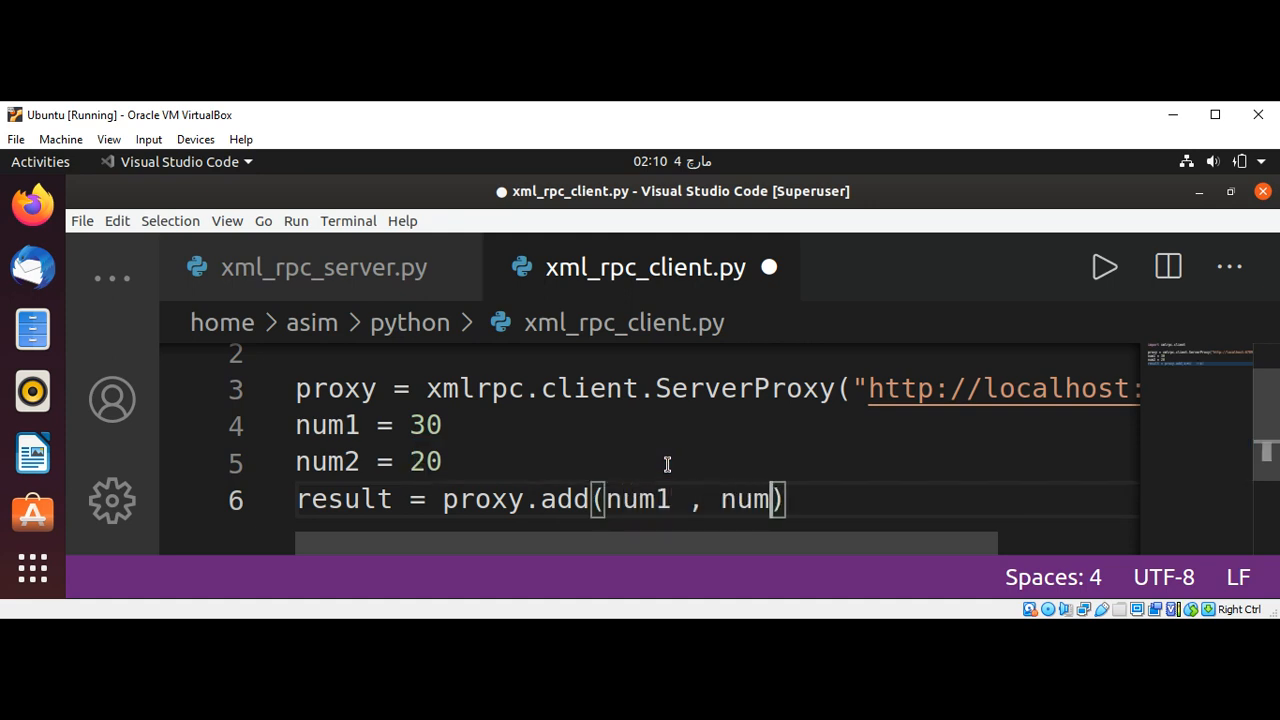
type("2")
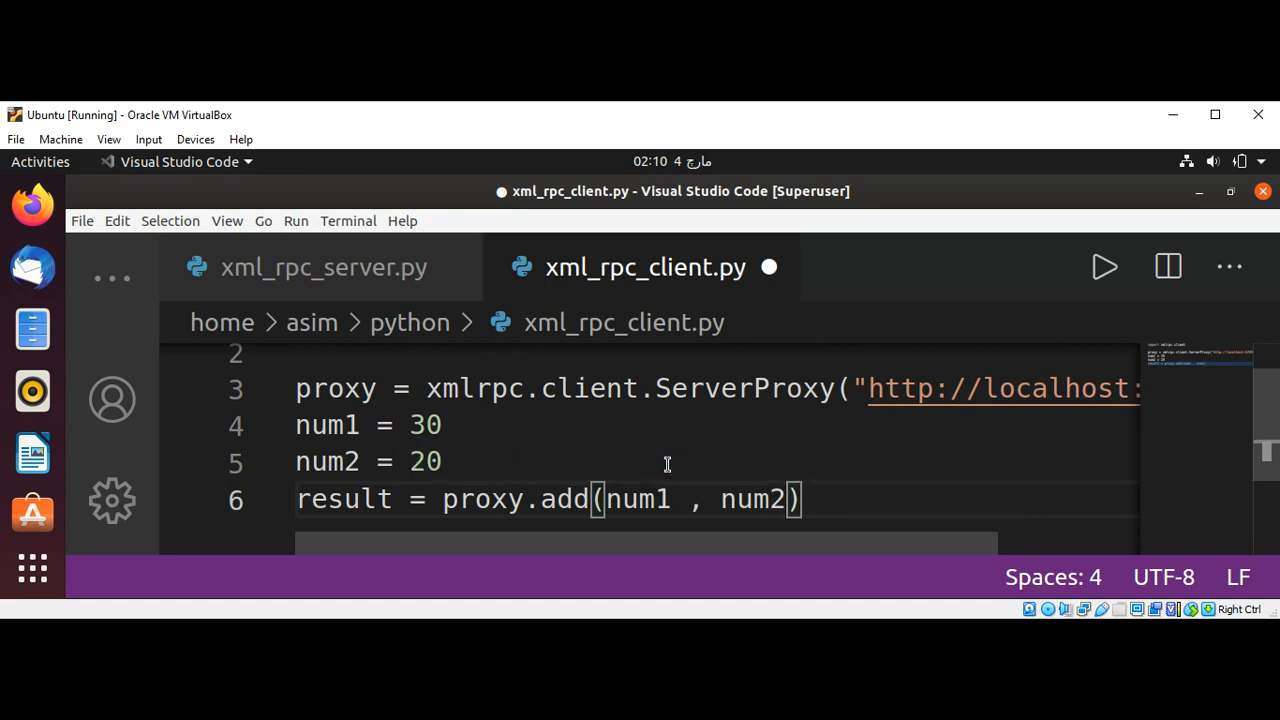
Step: On line 7, write print(f"Result is : {result}")
type("p")
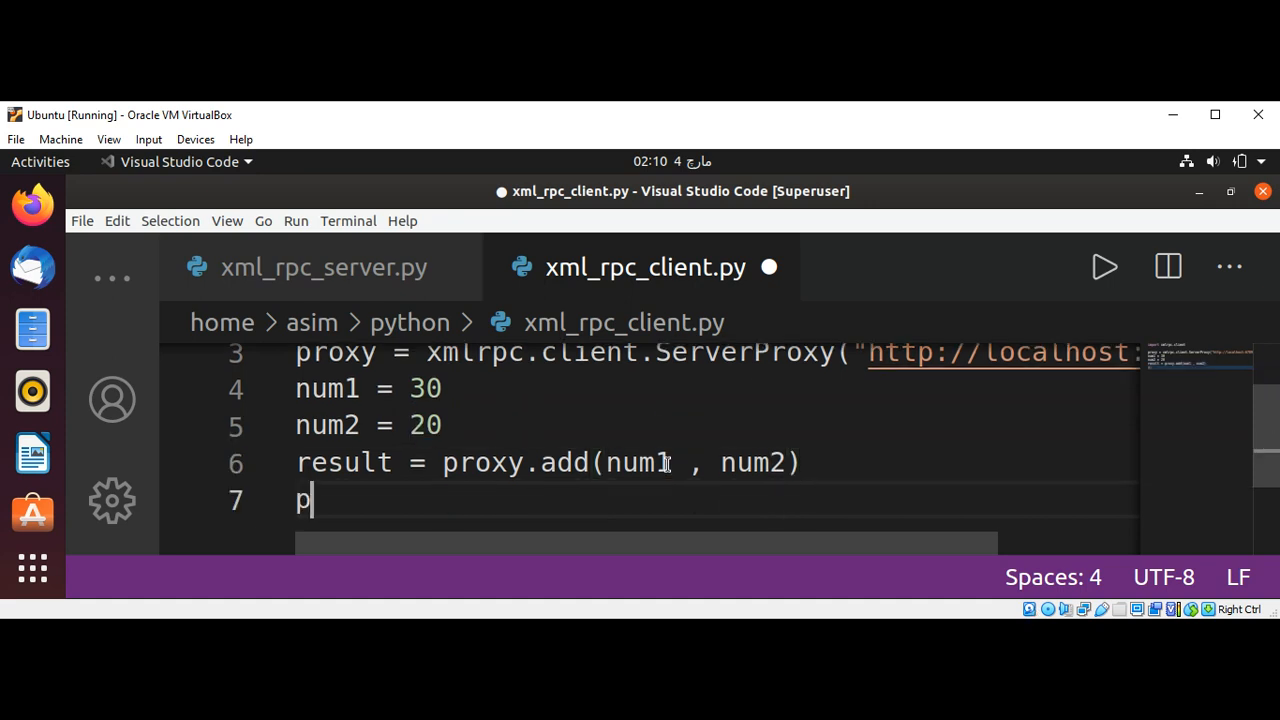
type("rint()")
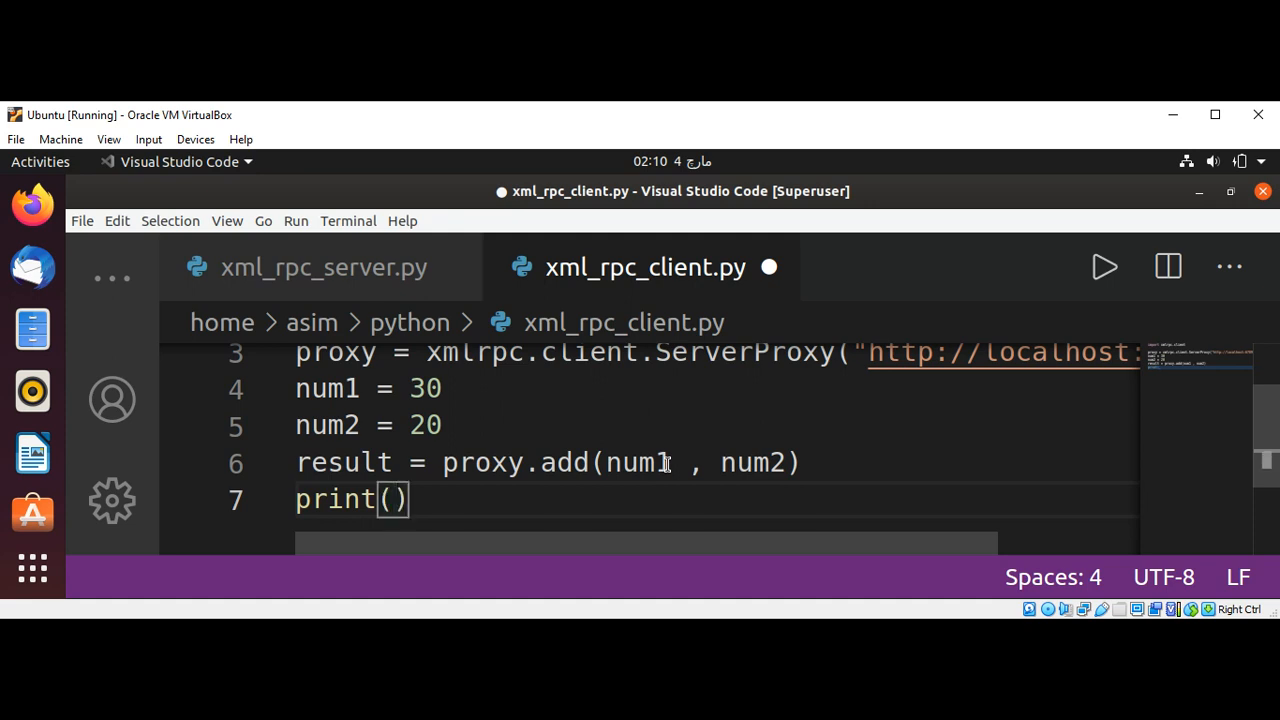
type("\"\"")
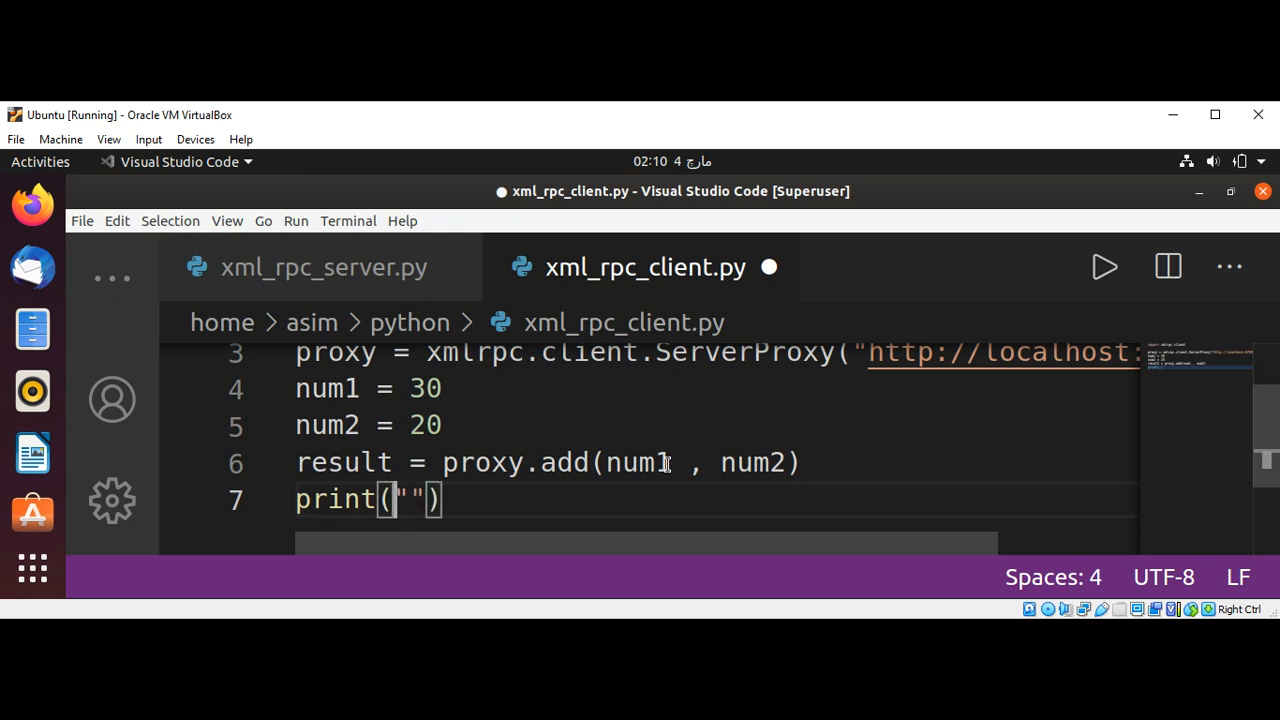
type("f")
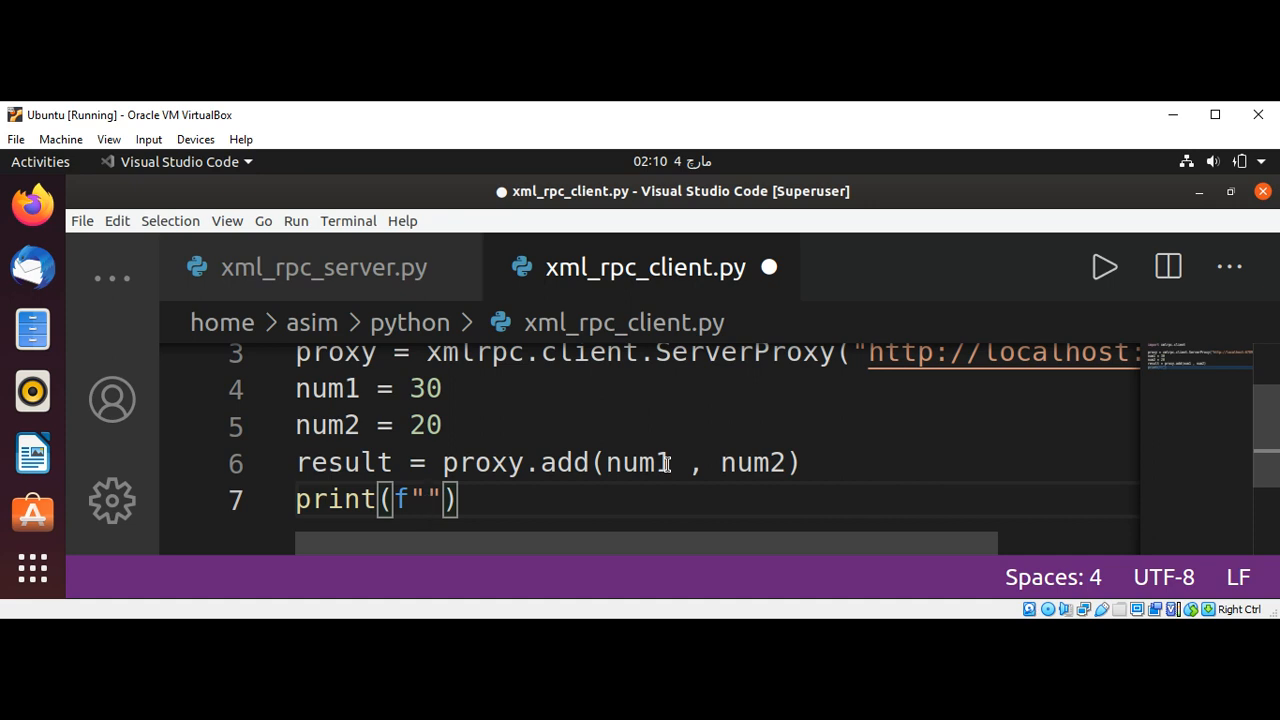
type("Resu")
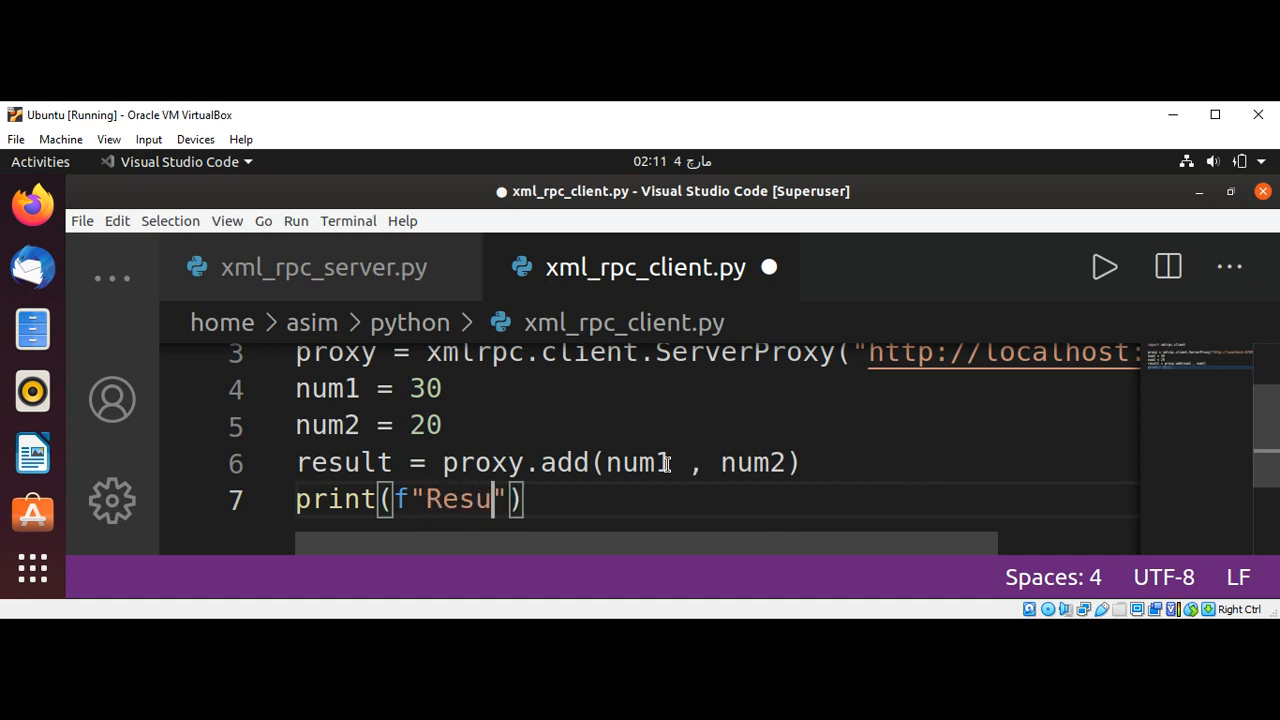
type("lt is :")
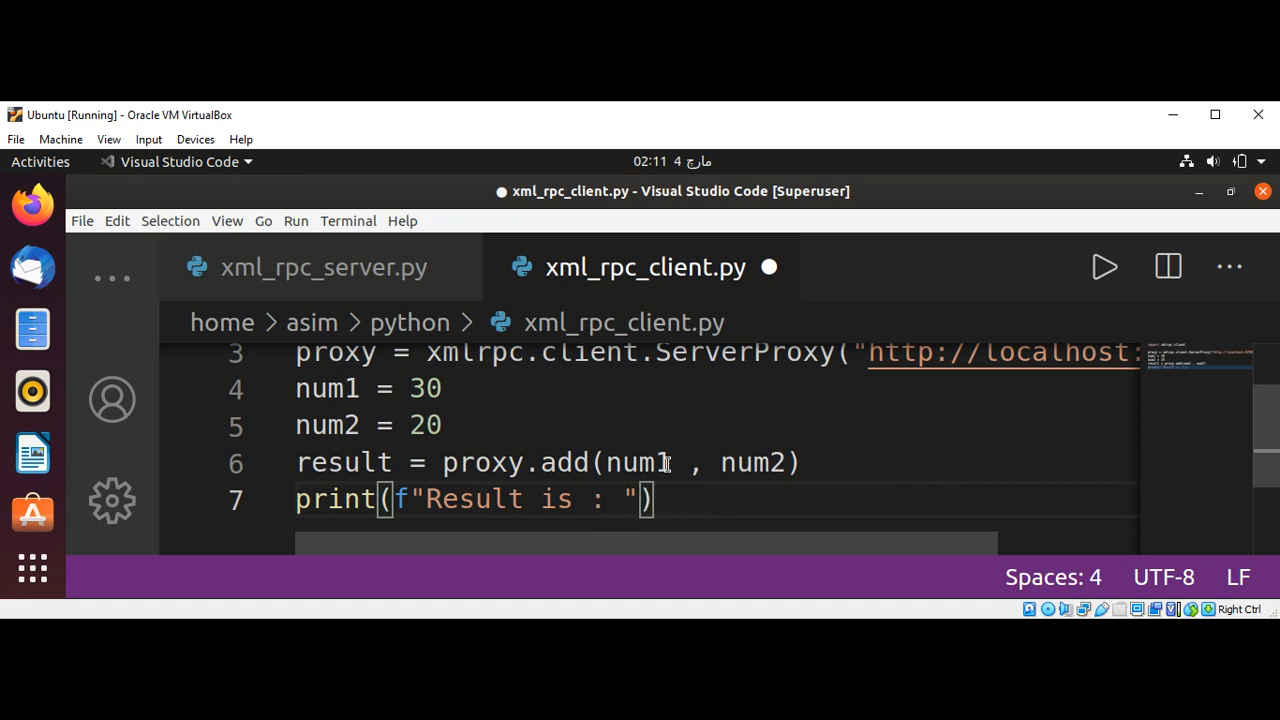
type("{}")
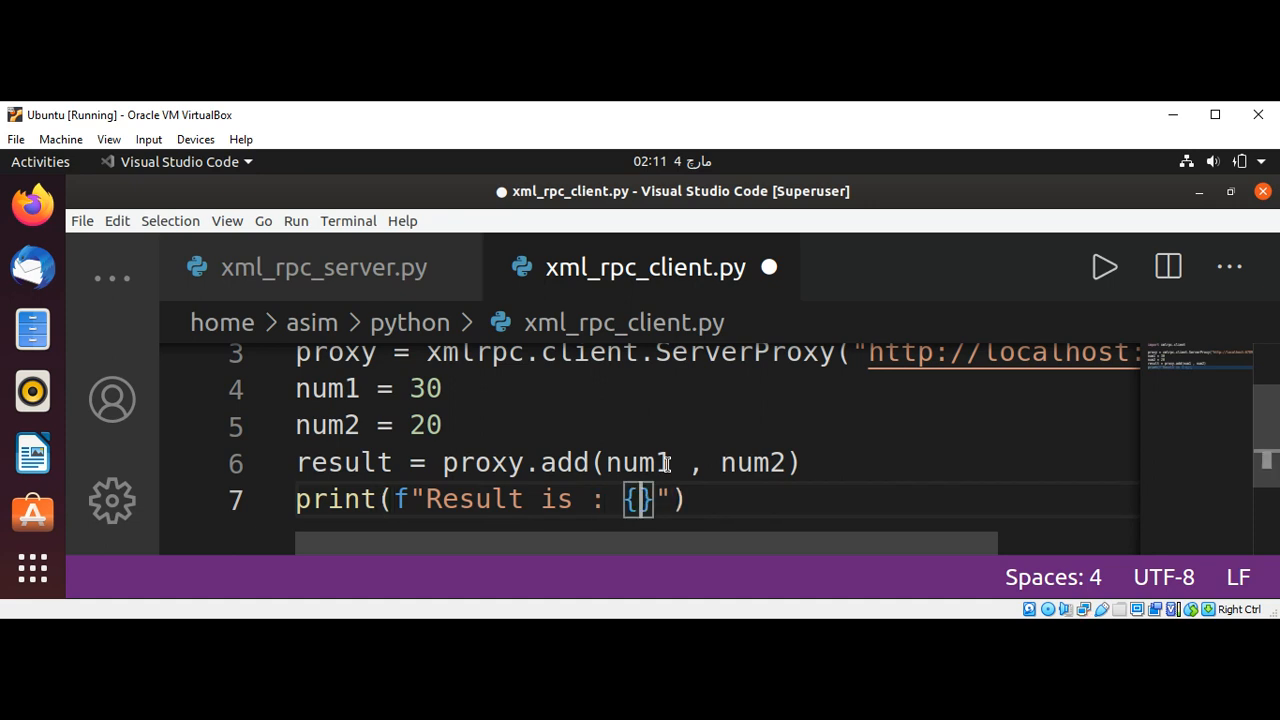
type("r")
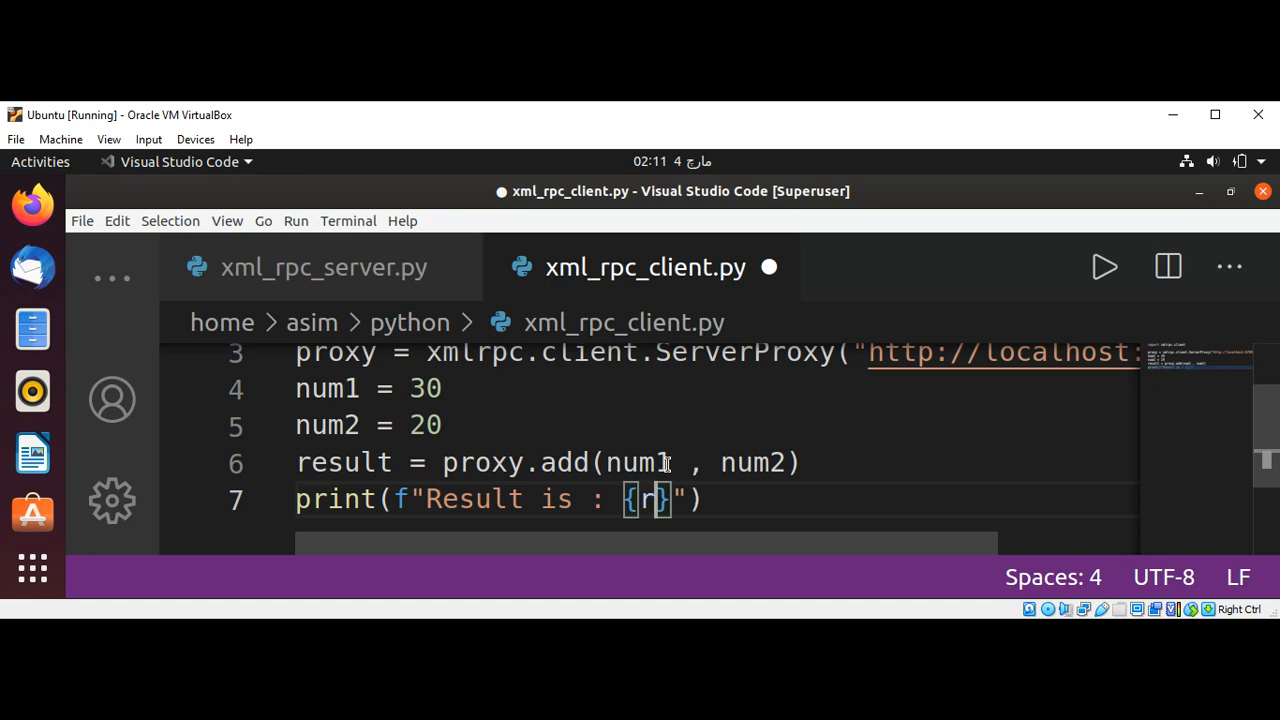
type("esult")
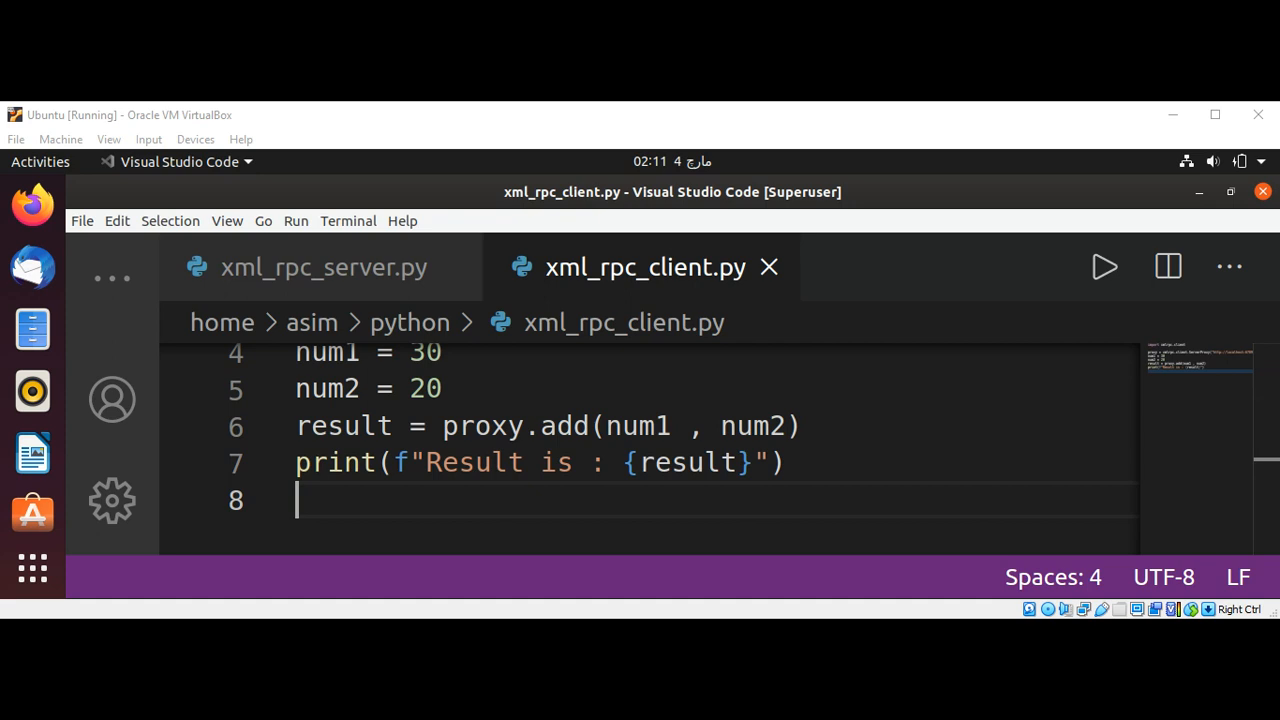
mouse_move(617, 462)
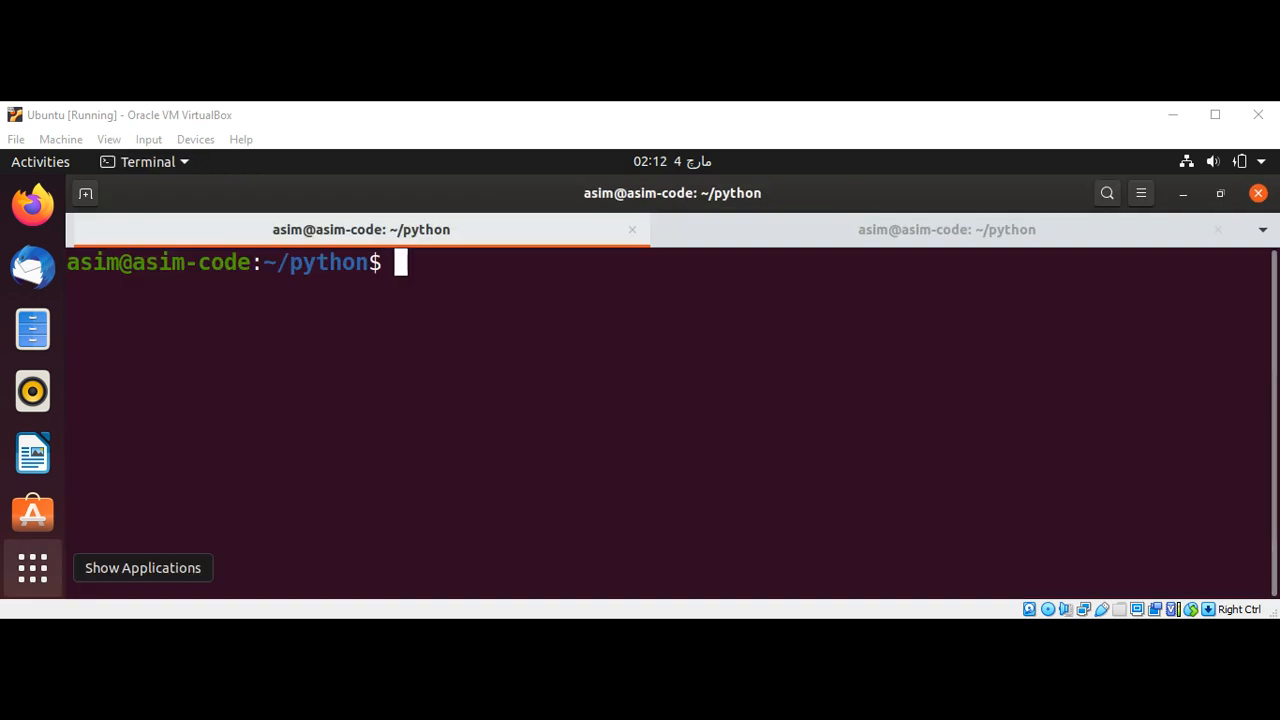
mouse_move(467, 311)
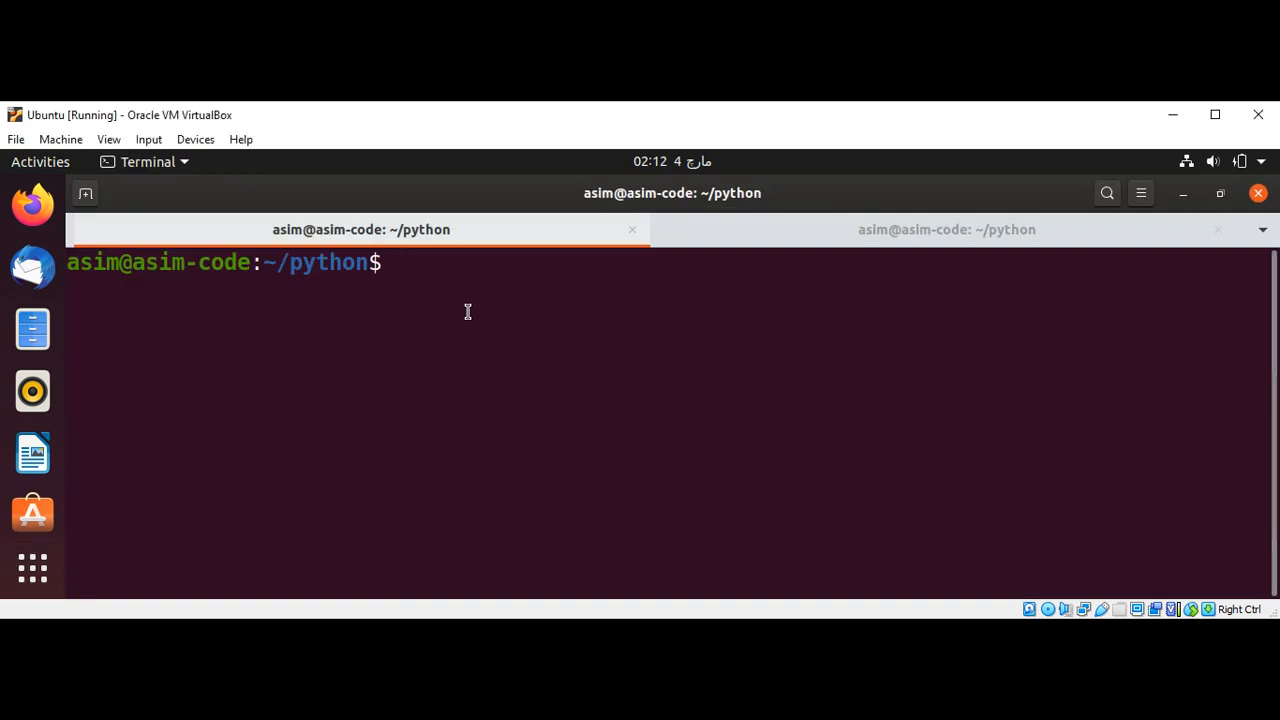
Step: Enter the command python3 xml_rpc_server.py in the first terminal tab
type("pytho")
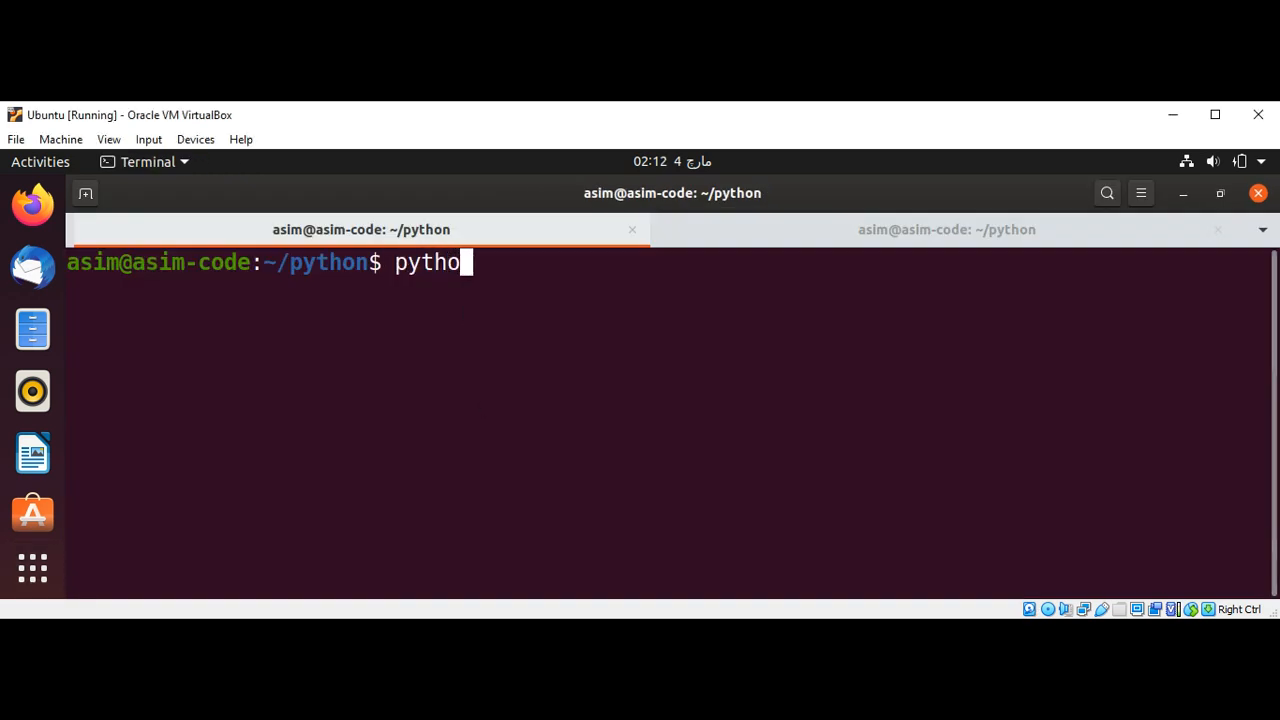
type("n3")
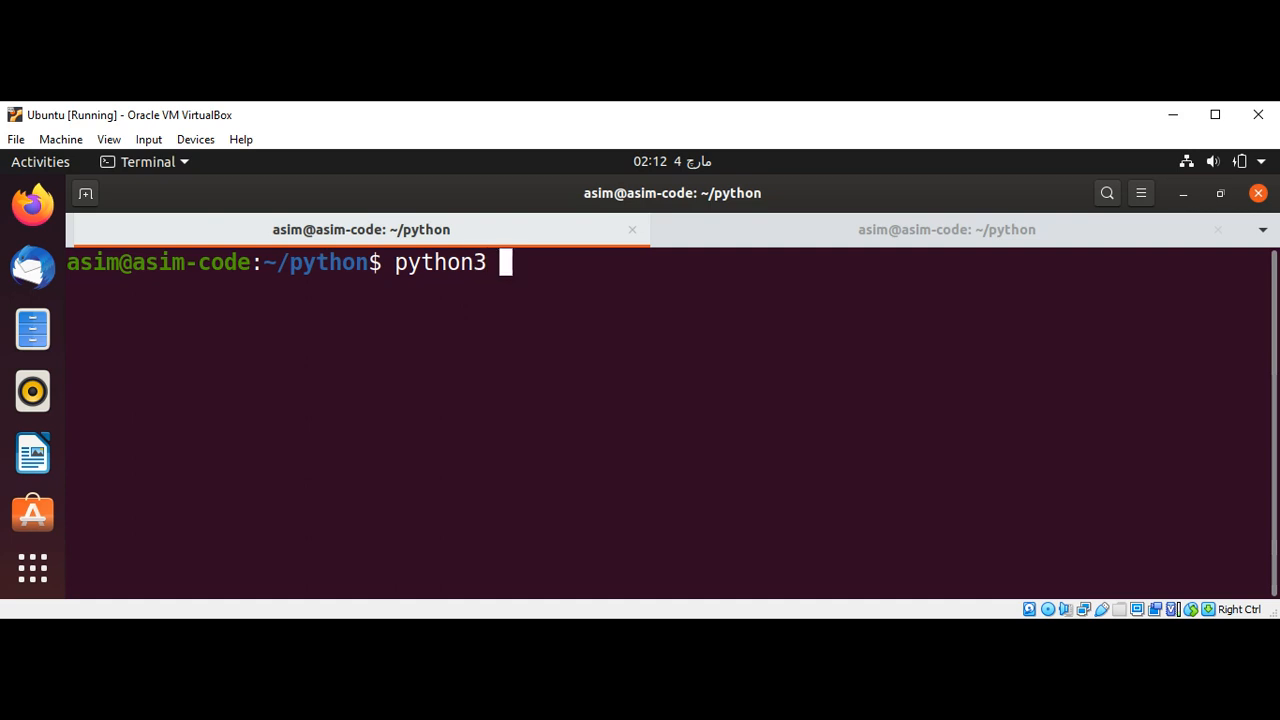
type("xml")
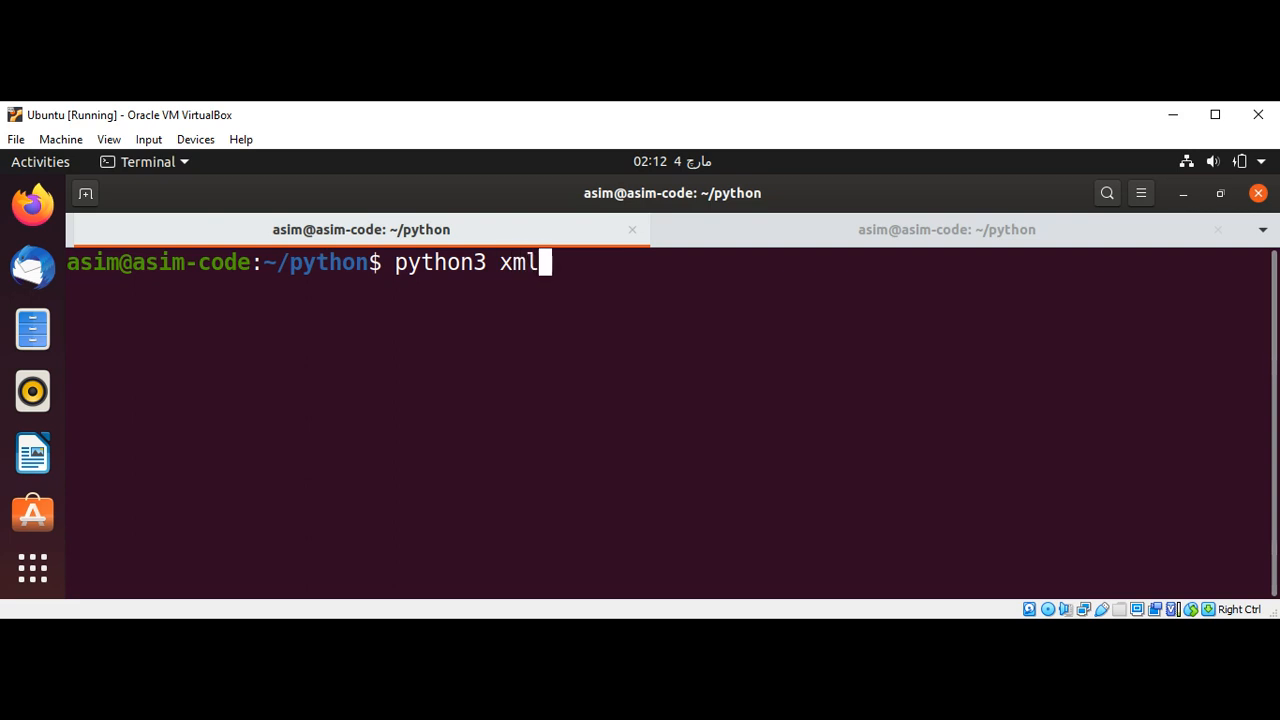
type("_rpc")
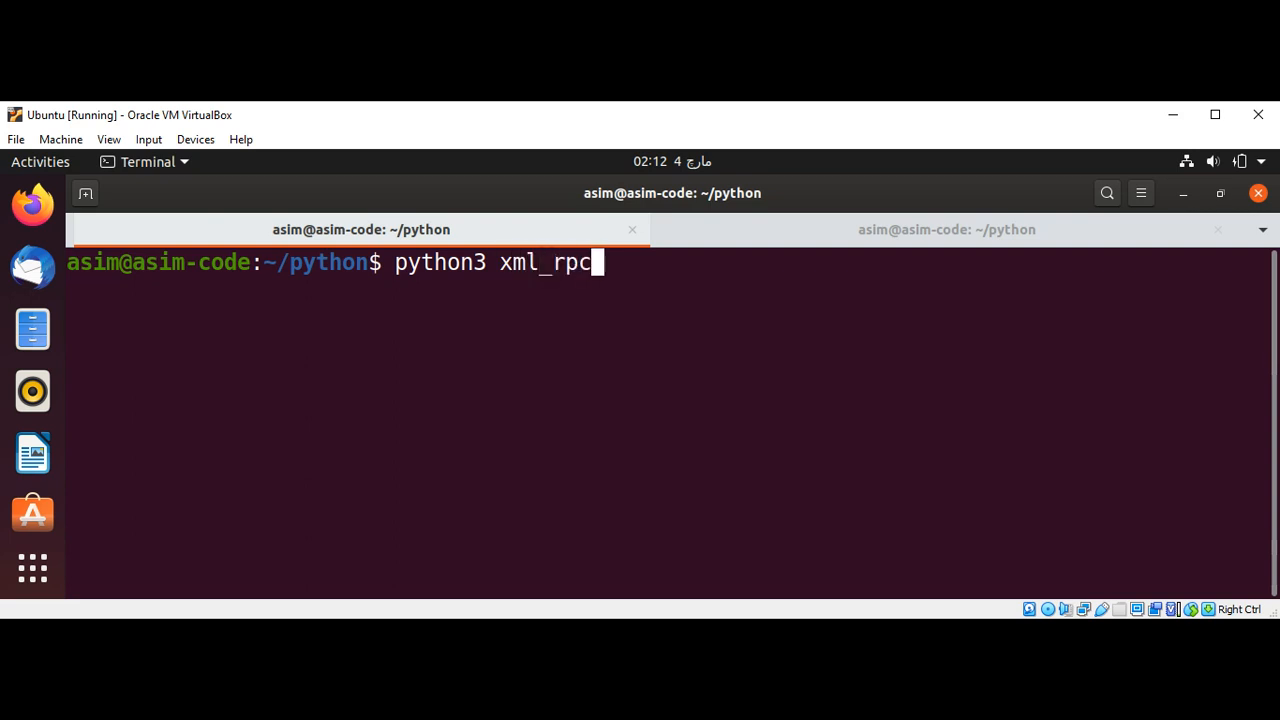
type("_")
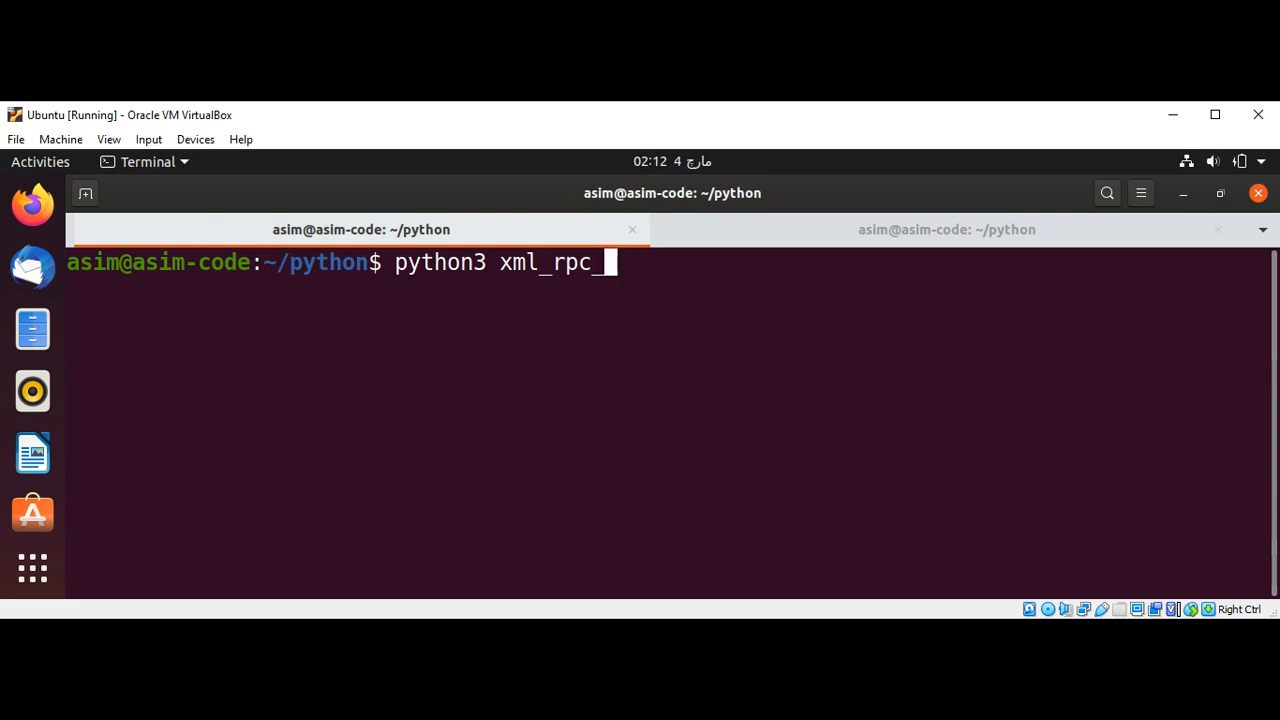
type("serer")
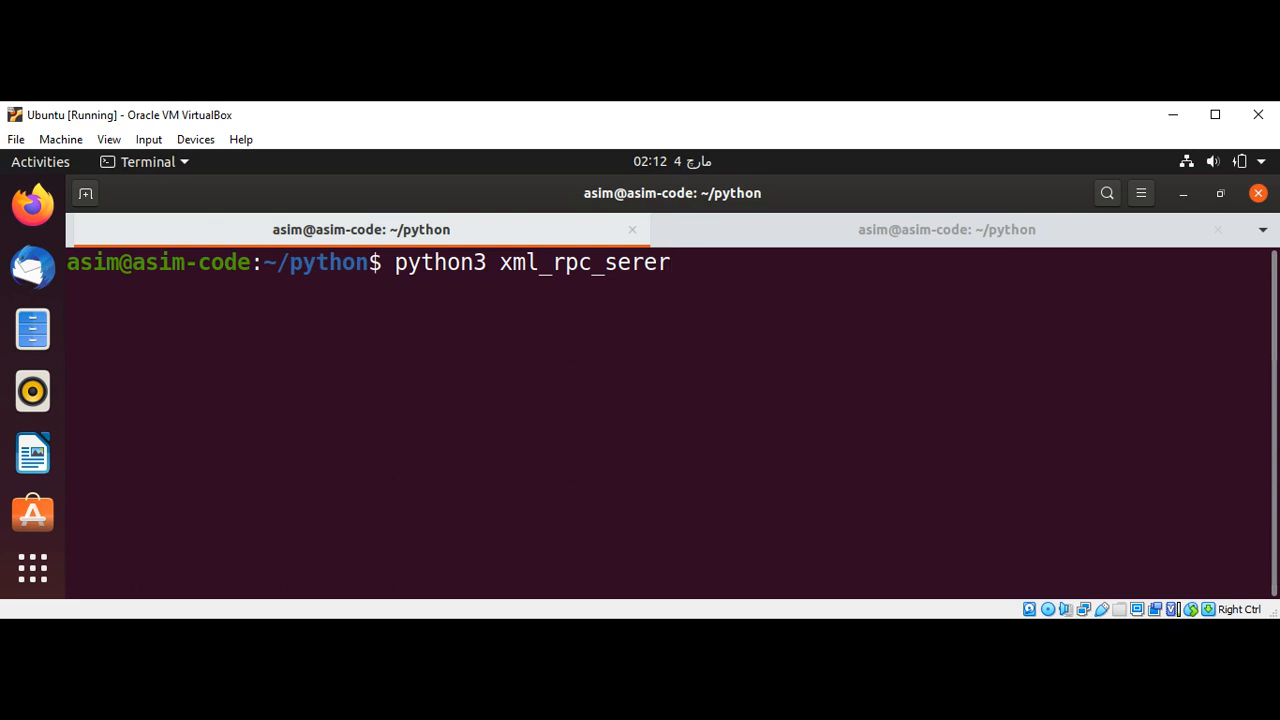
type(".py")
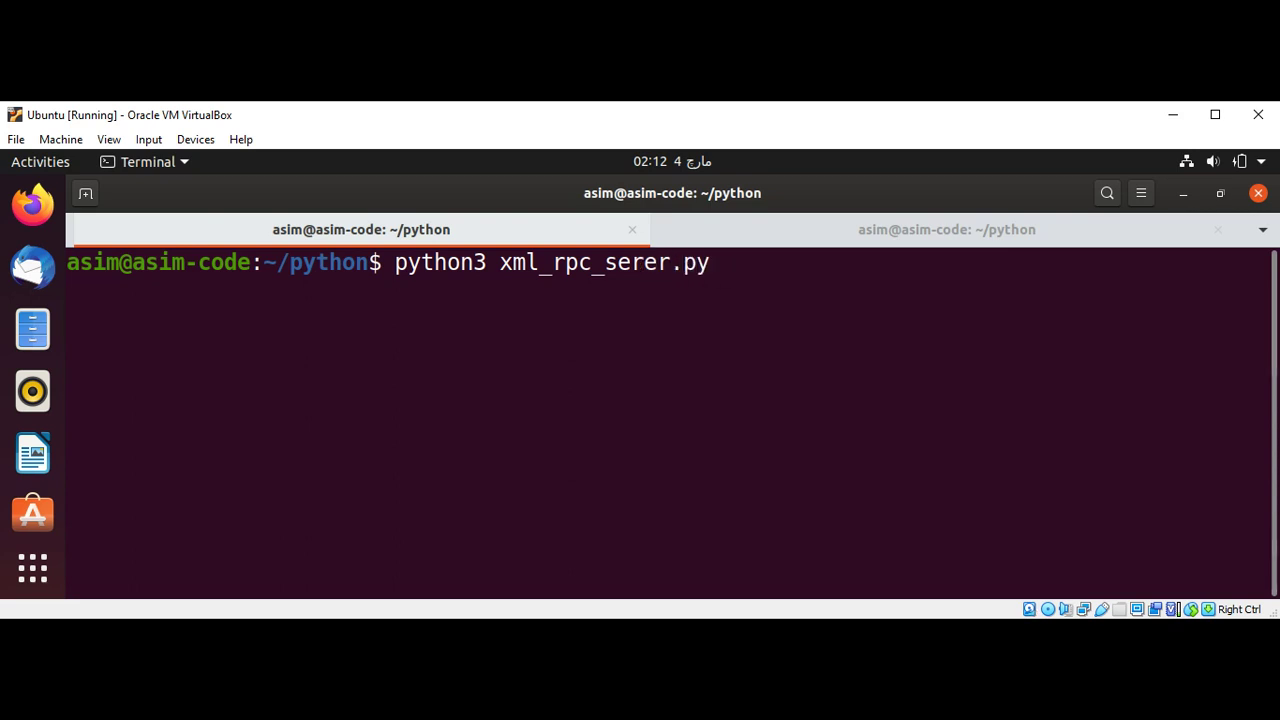
type("v")
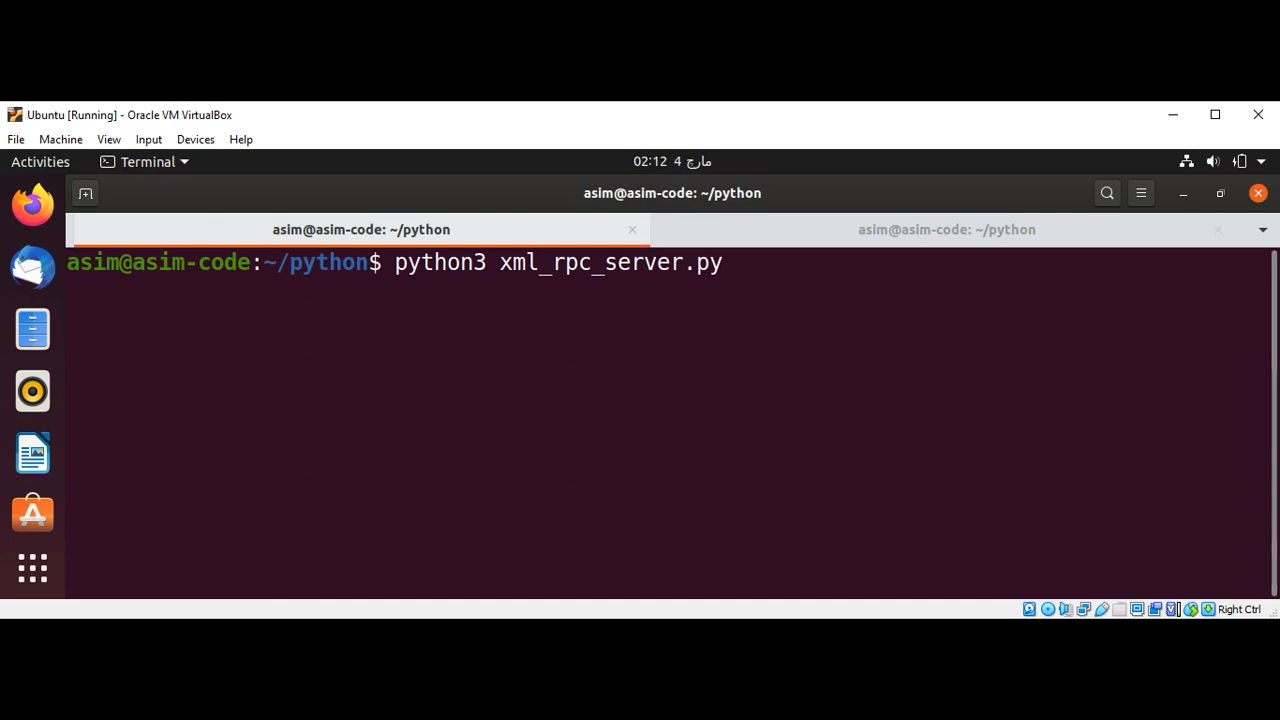
mouse_move(32, 483)
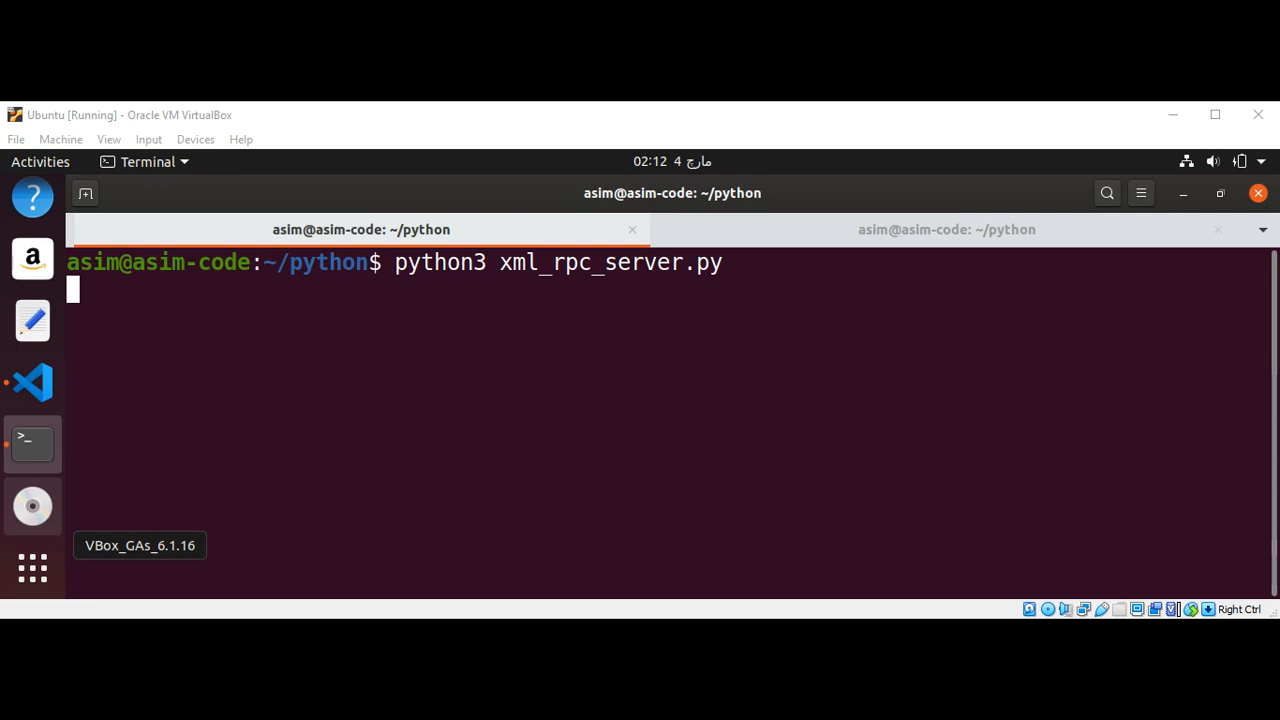
Step: Run python3 xml_rpc_client.py in the second terminal tab, printing 'Result is : 50'
left_click(945, 229)
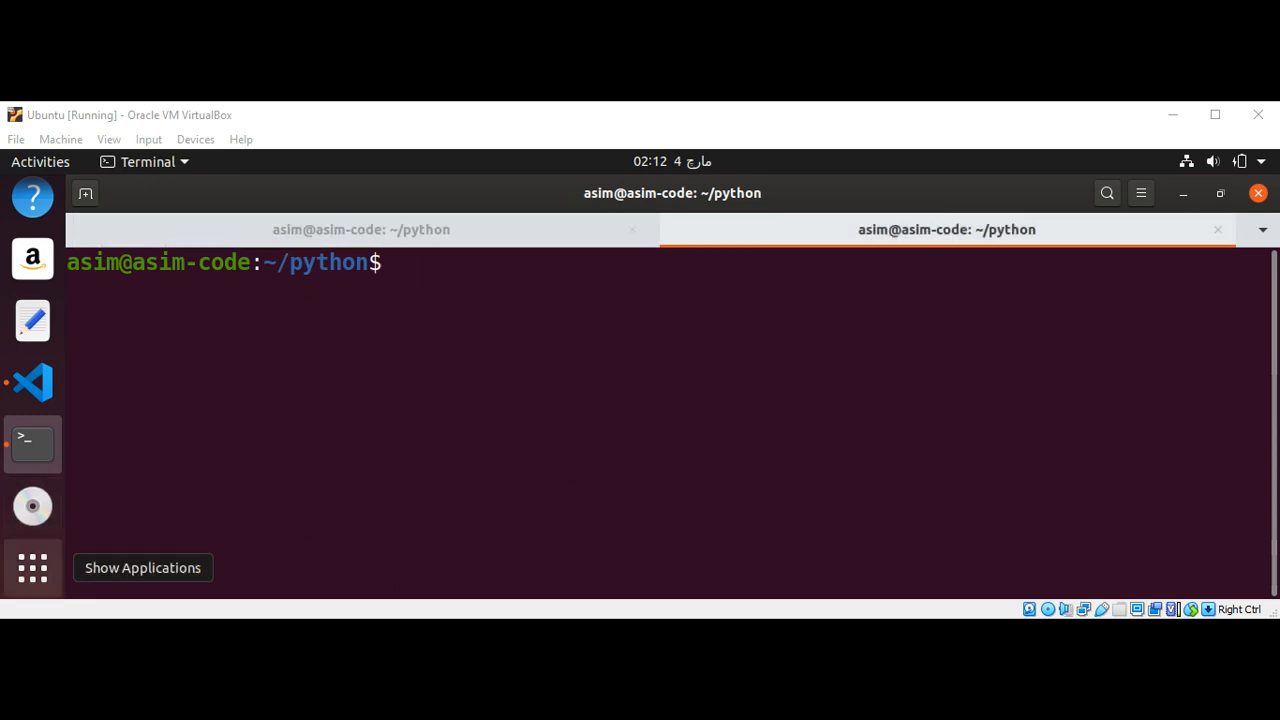
type("p")
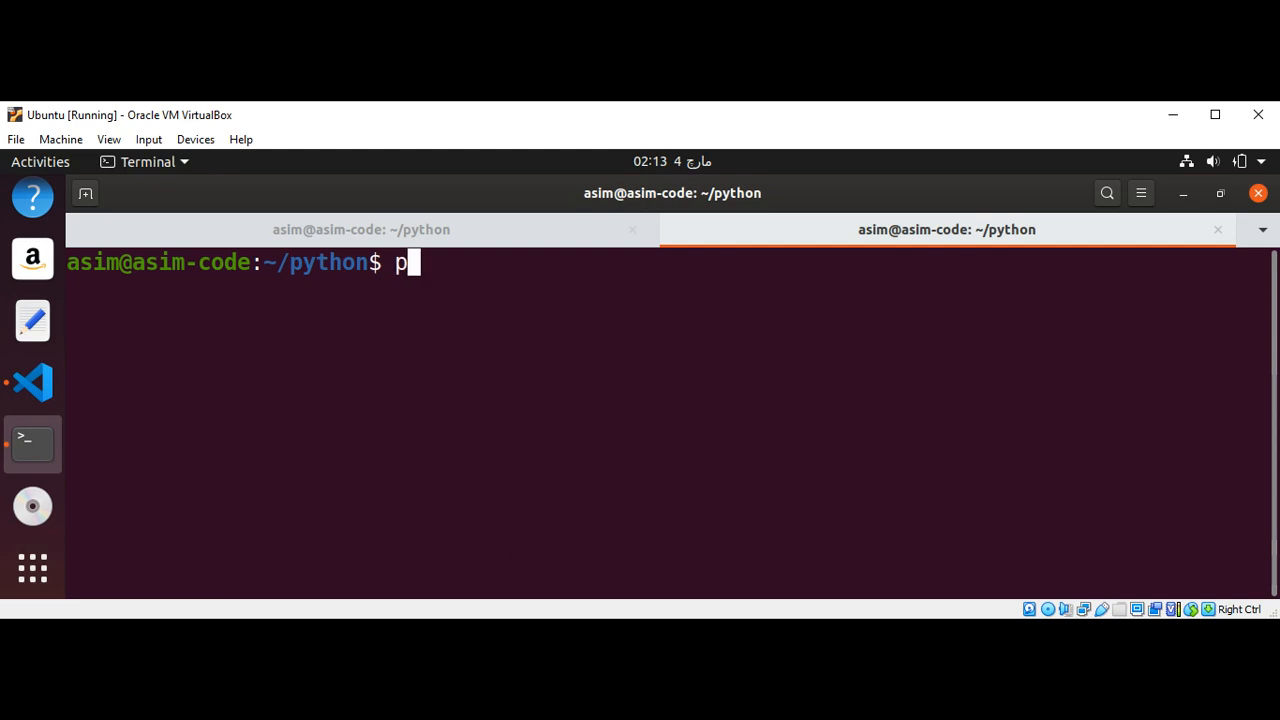
type("ython3")
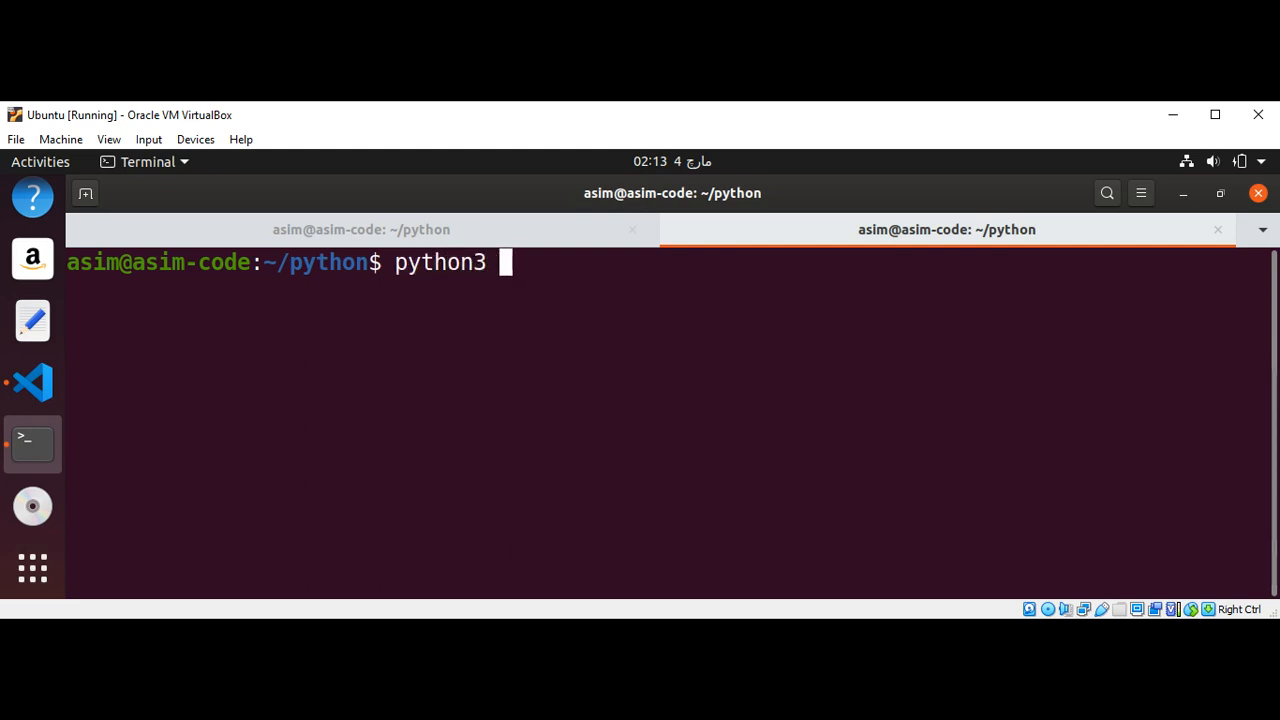
type("xml_r")
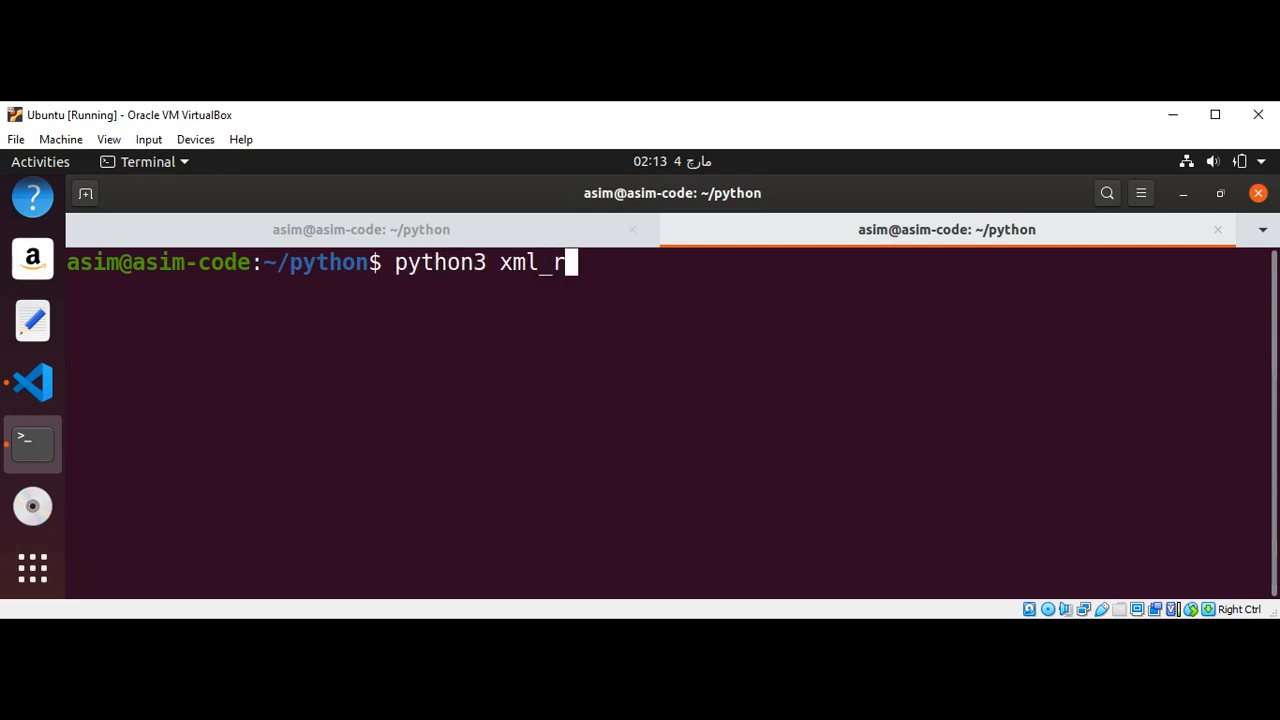
type("pc_c")
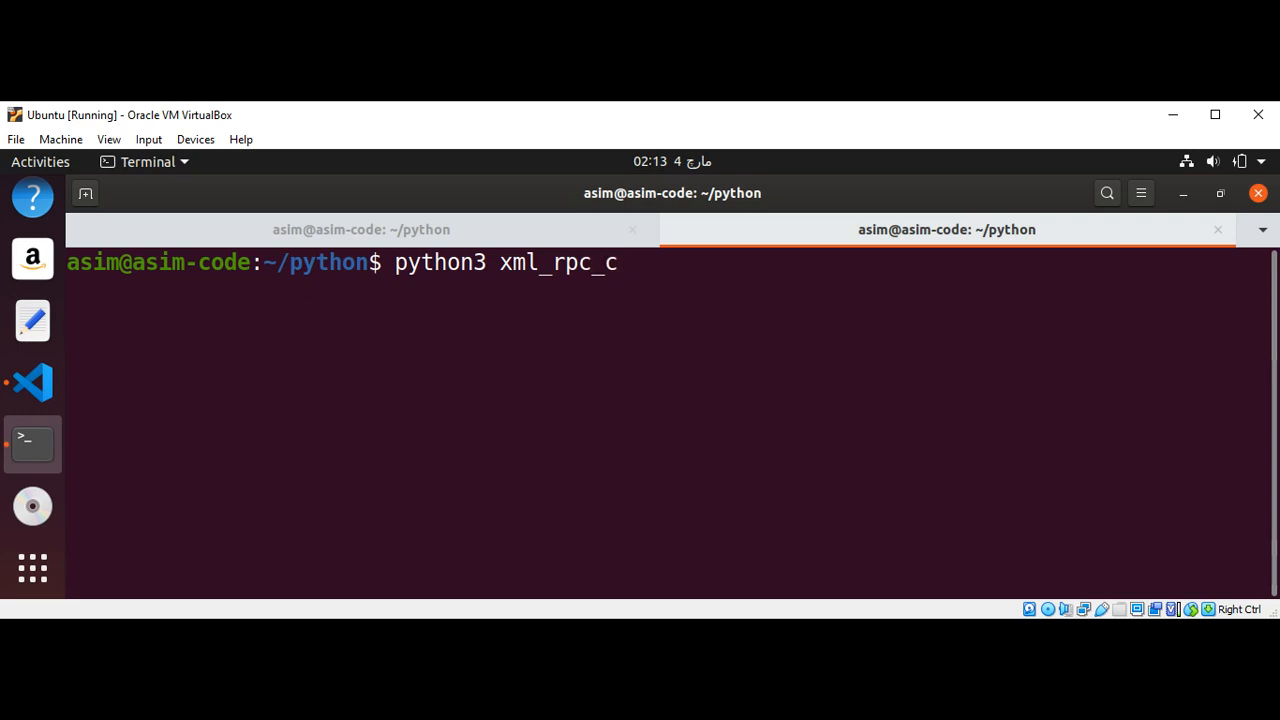
type("lient.")
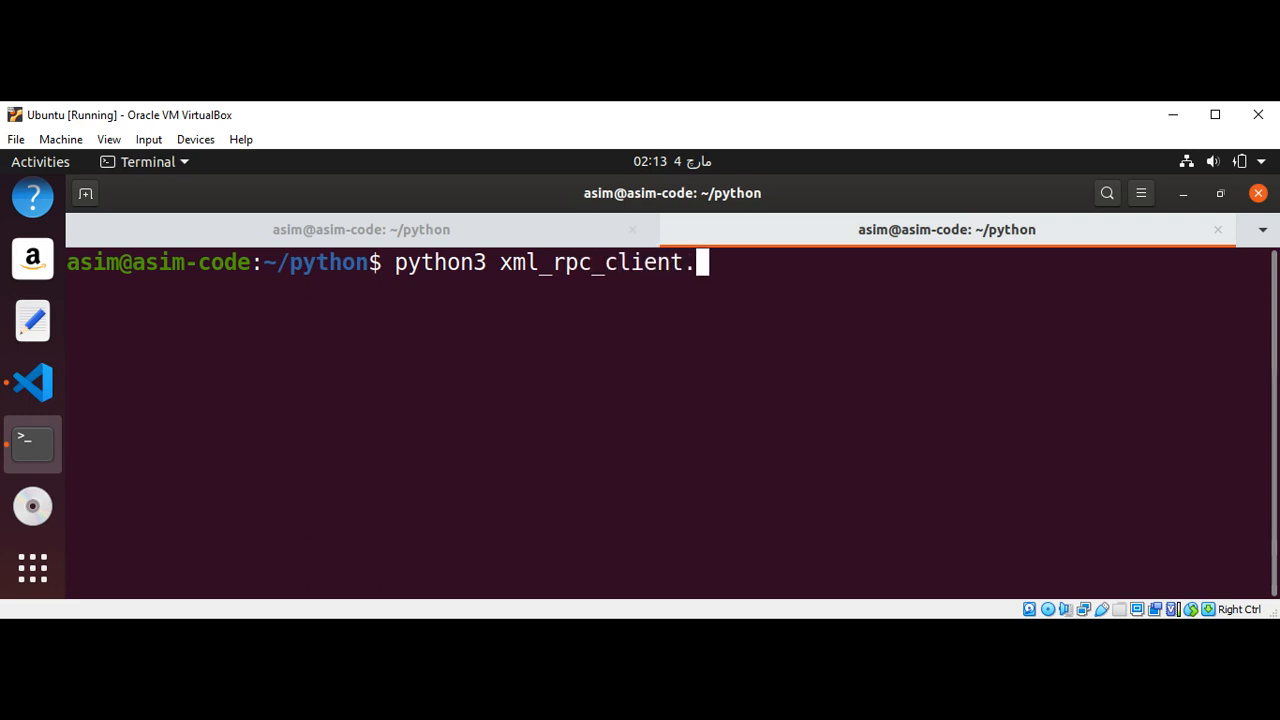
type("py")
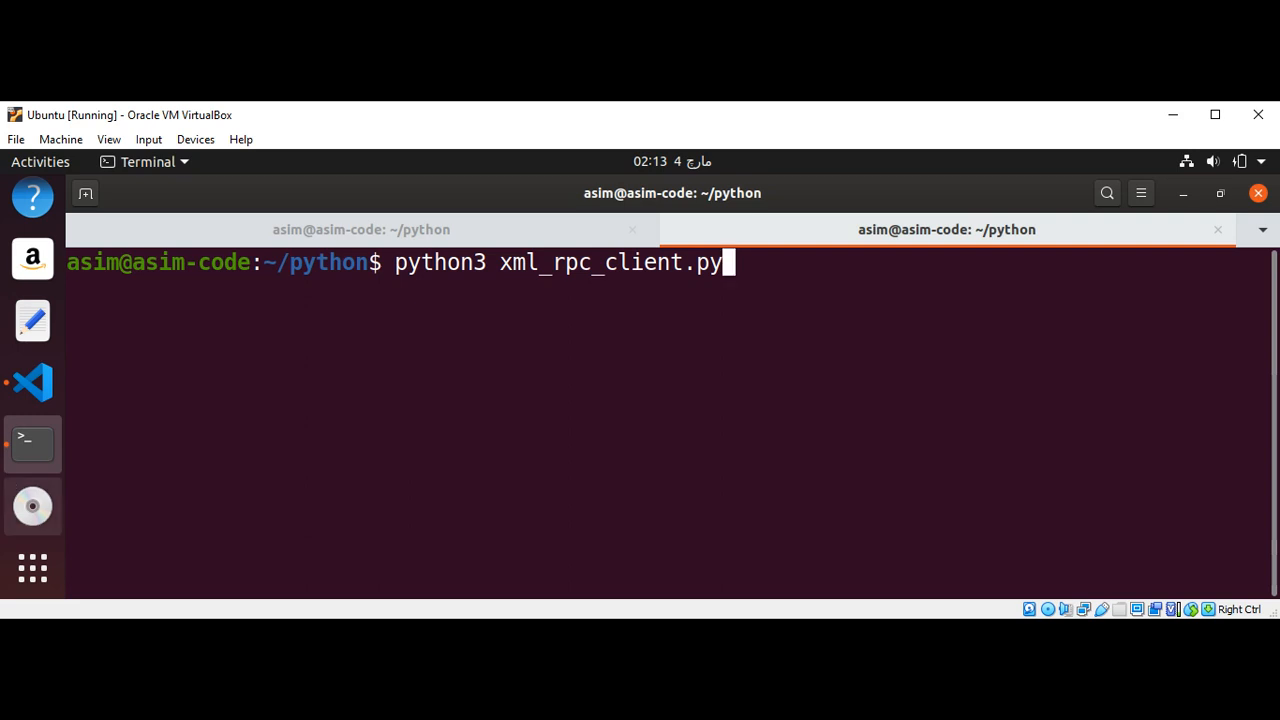
key("Return")
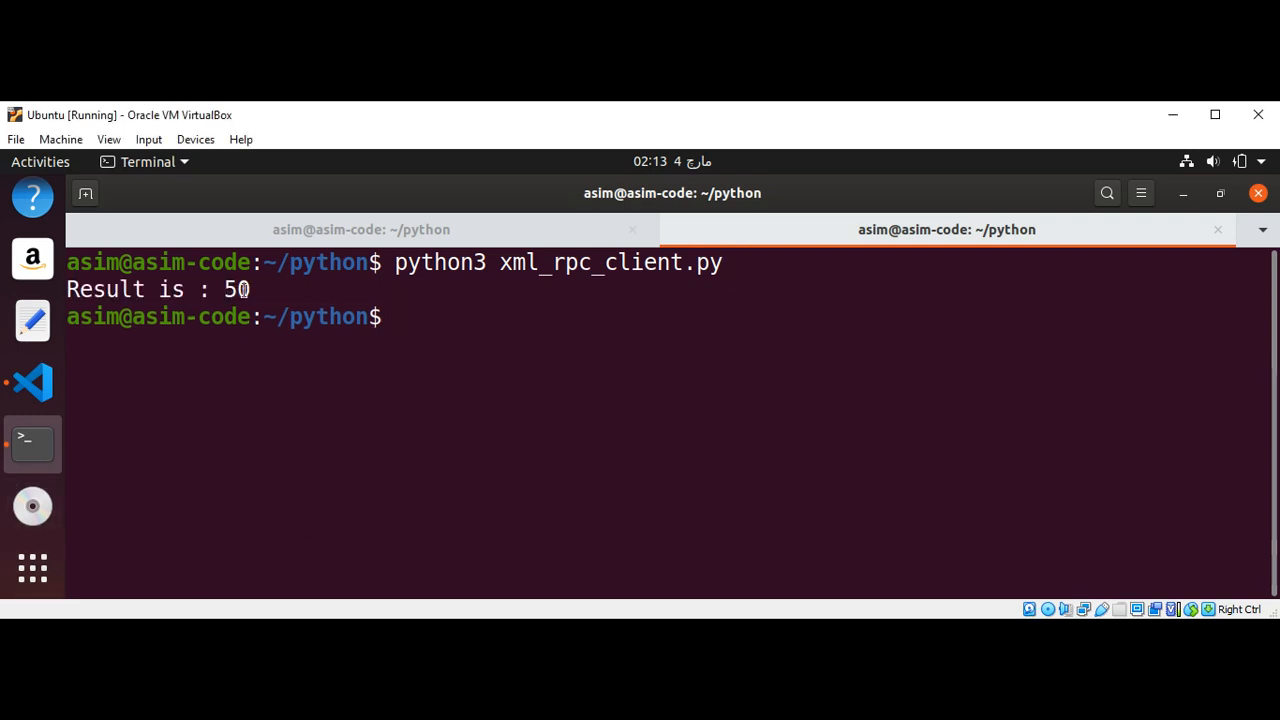
mouse_move(311, 289)
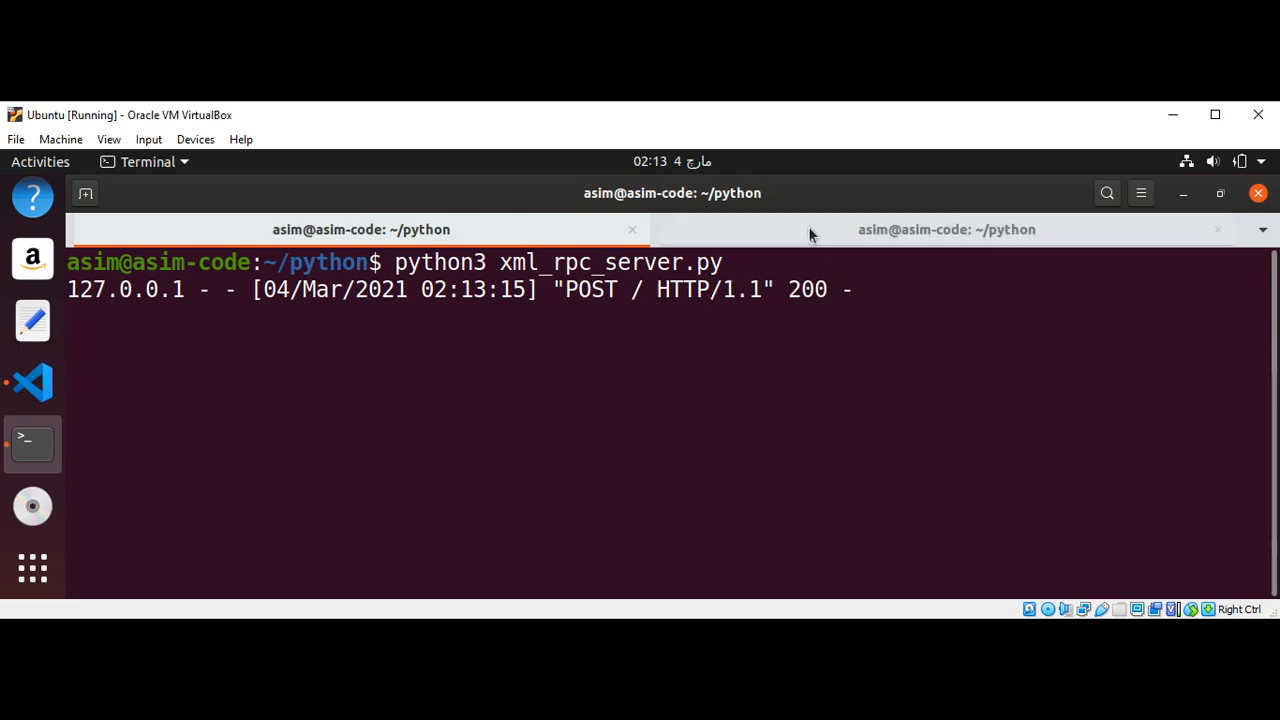
Step: Revisit the client tab's result, then bring the xml_rpc_server.py editor back up
left_click(945, 229)
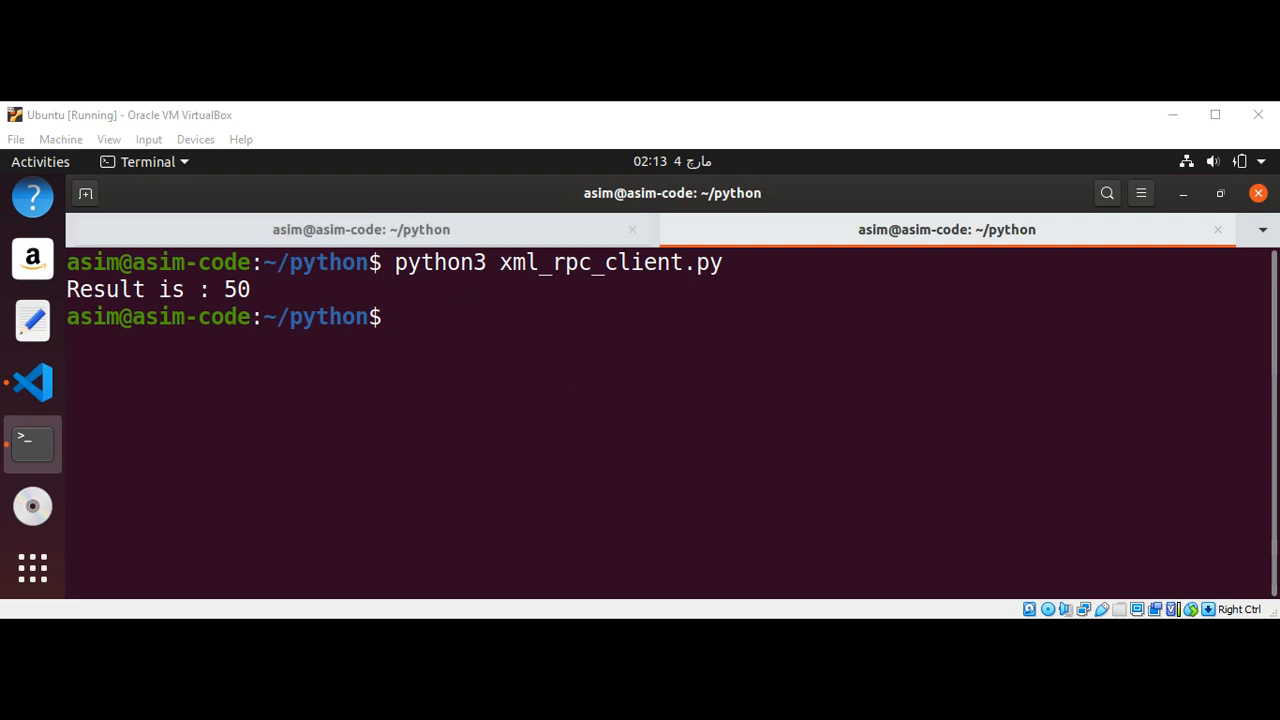
left_click(32, 383)
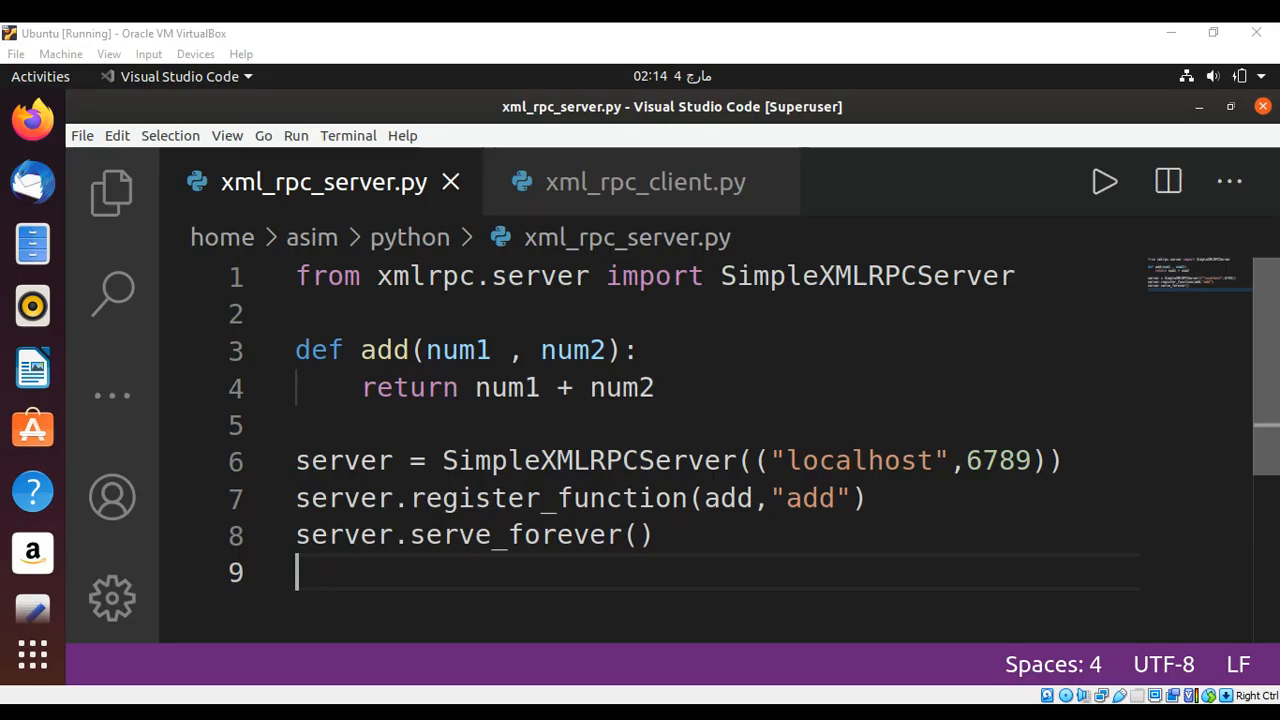